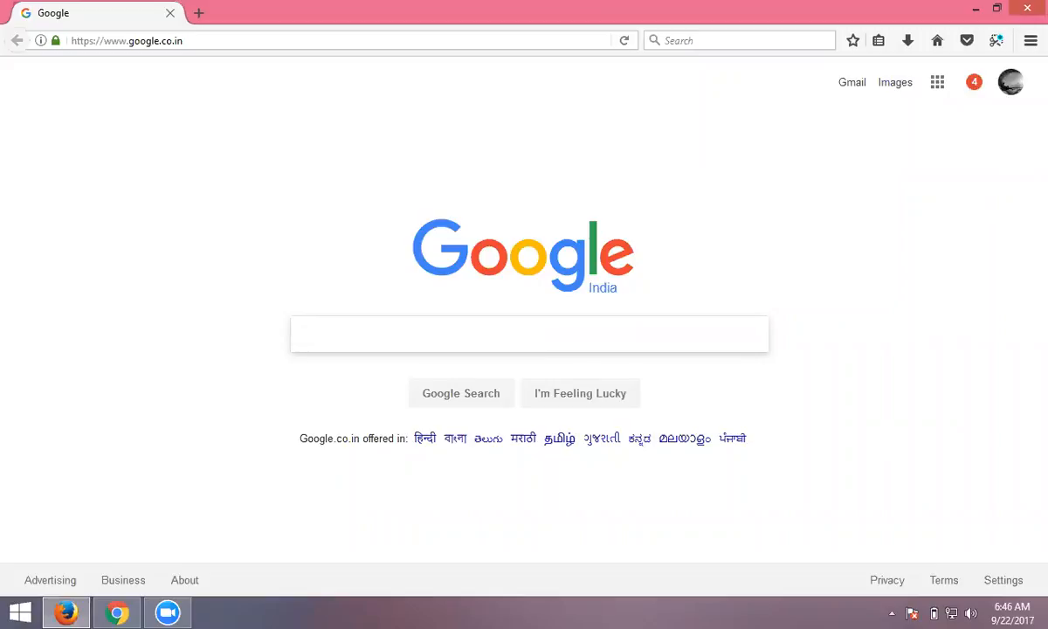
- Open the AdWords home page in a new tab via Google's Advertising link
left_click(199, 13)
type("https://adwords.google.com/home/")
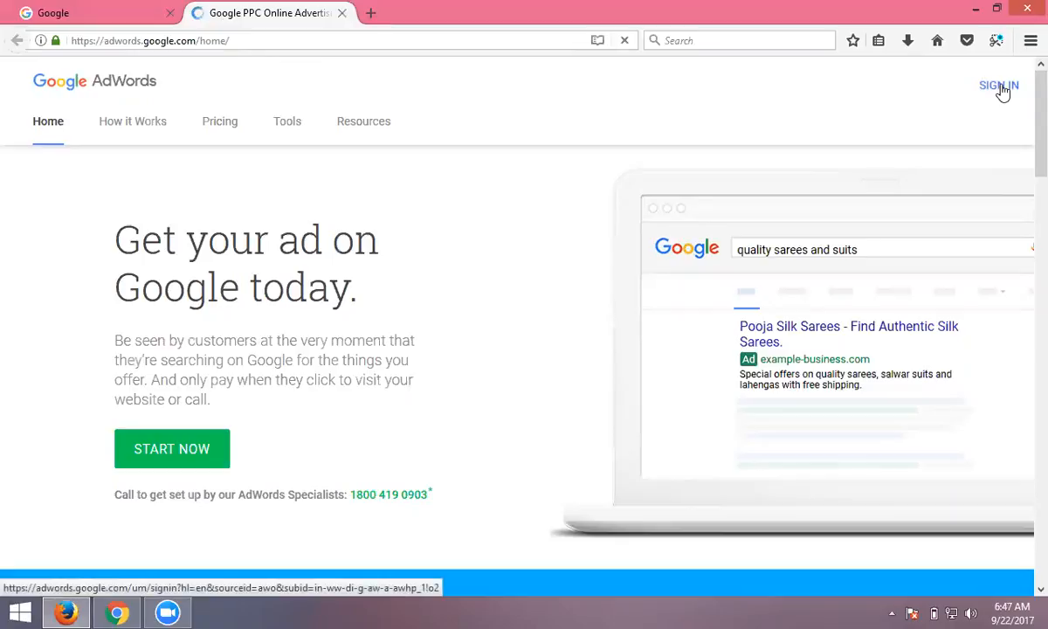
- Sign in to AdWords to reach All campaigns, showing zero clicks and a balance alert
left_click(998, 85)
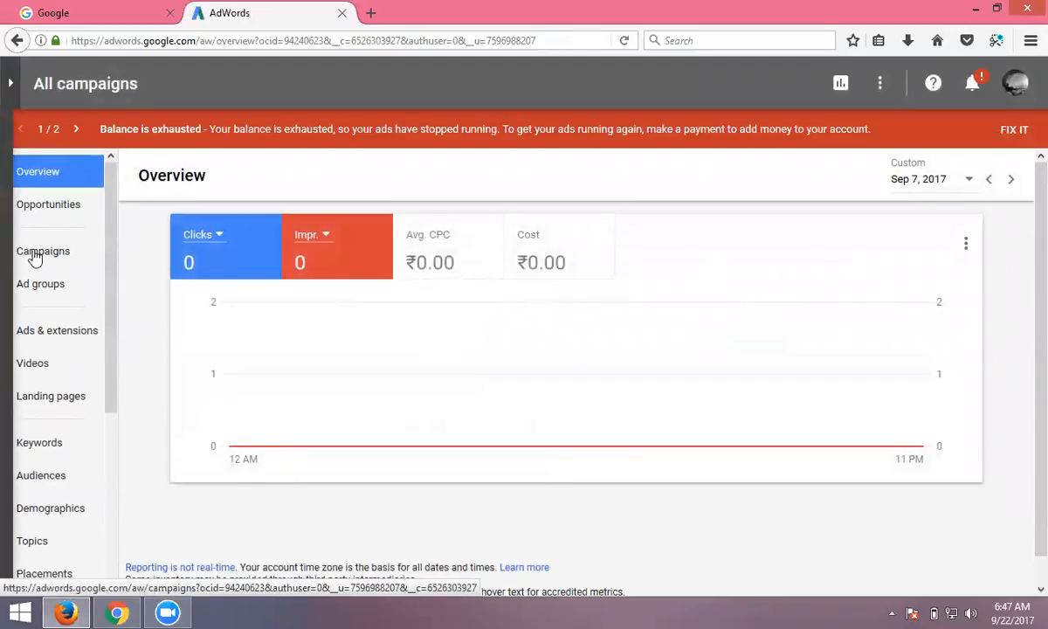
- Go to the empty Campaigns page and bring up the + NEW CAMPAIGN menu
left_click(42, 251)
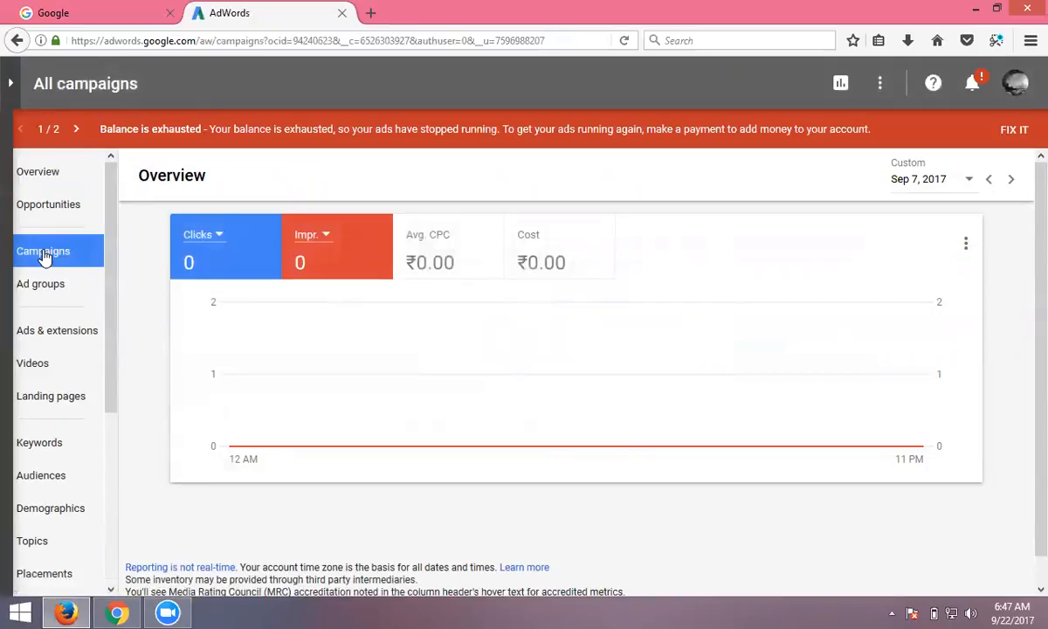
left_click(43, 250)
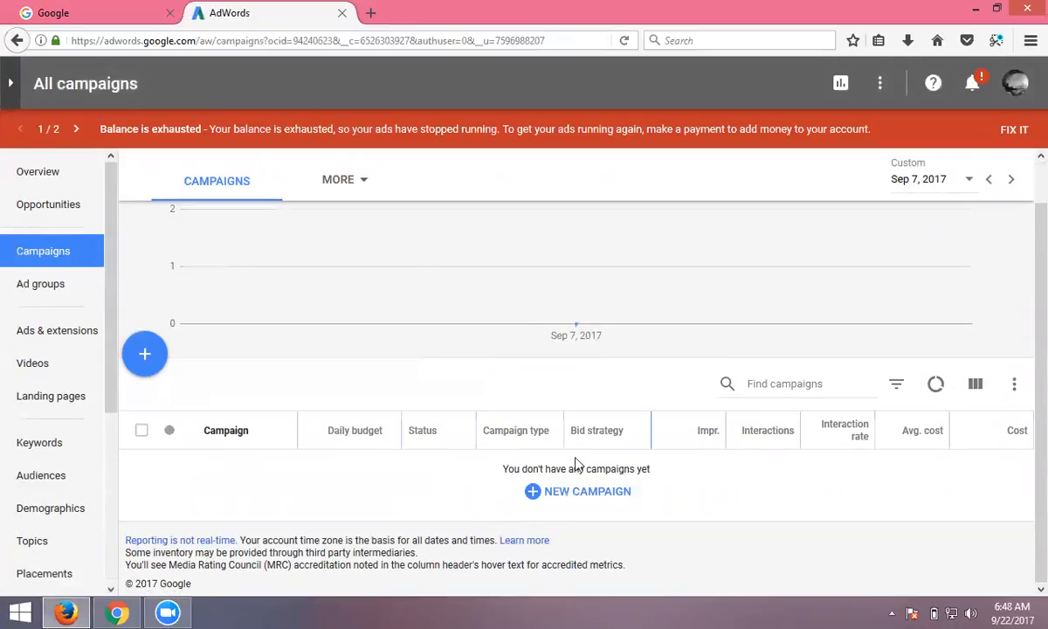
mouse_move(572, 491)
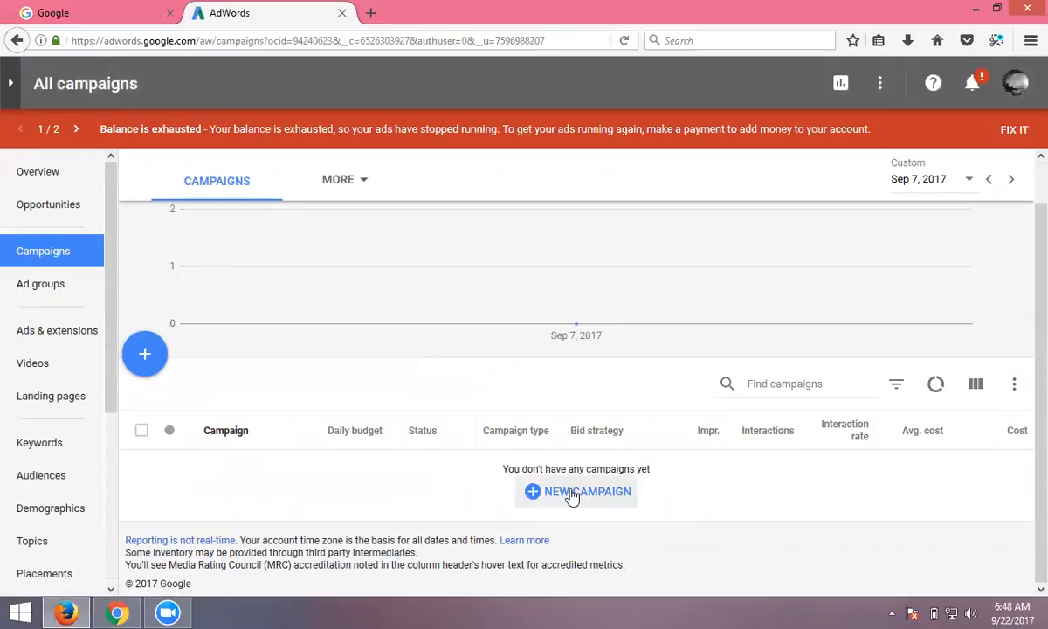
left_click(576, 490)
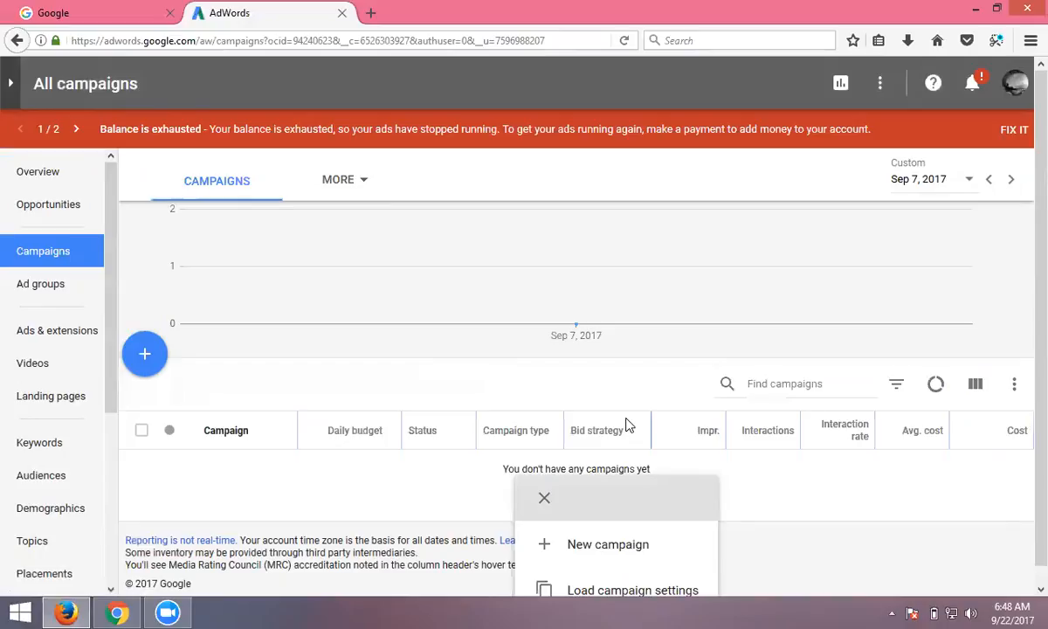
mouse_move(709, 539)
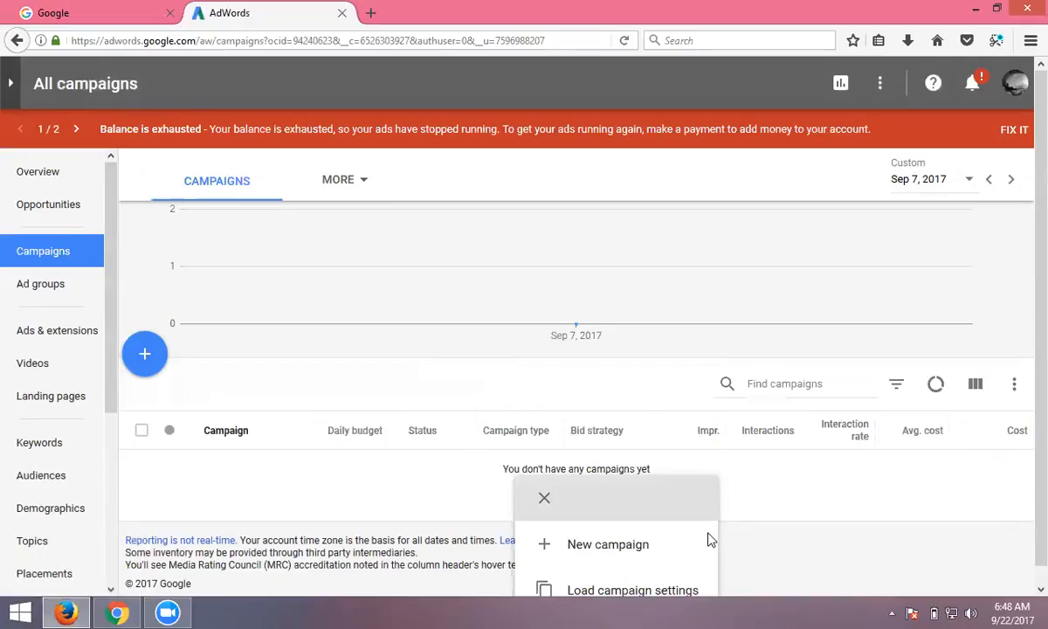
mouse_move(599, 555)
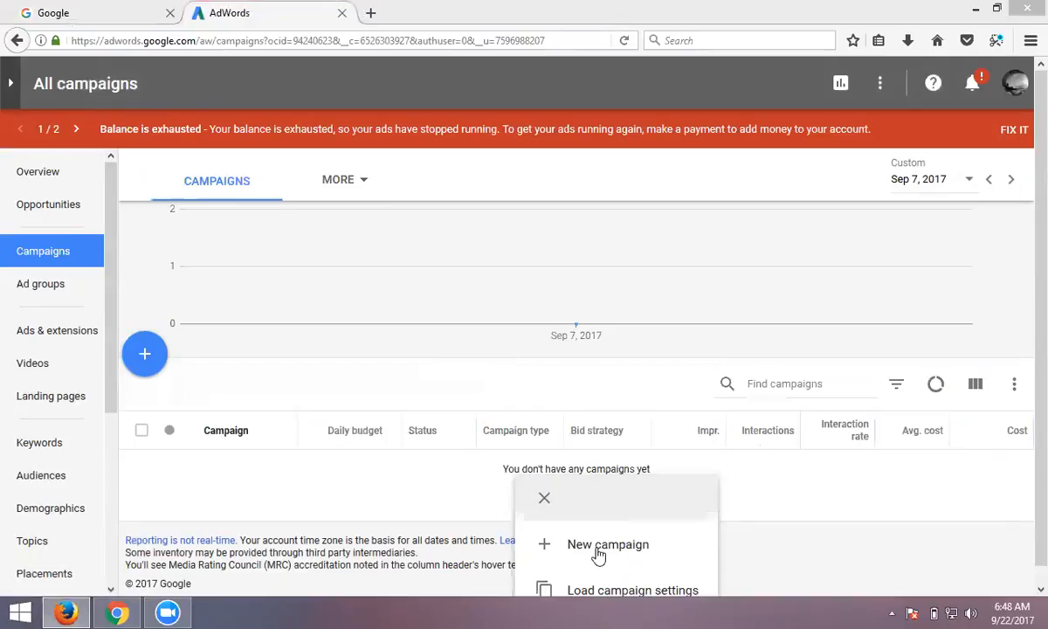
- Start a new campaign and pick the Universal App campaign type
left_click(607, 544)
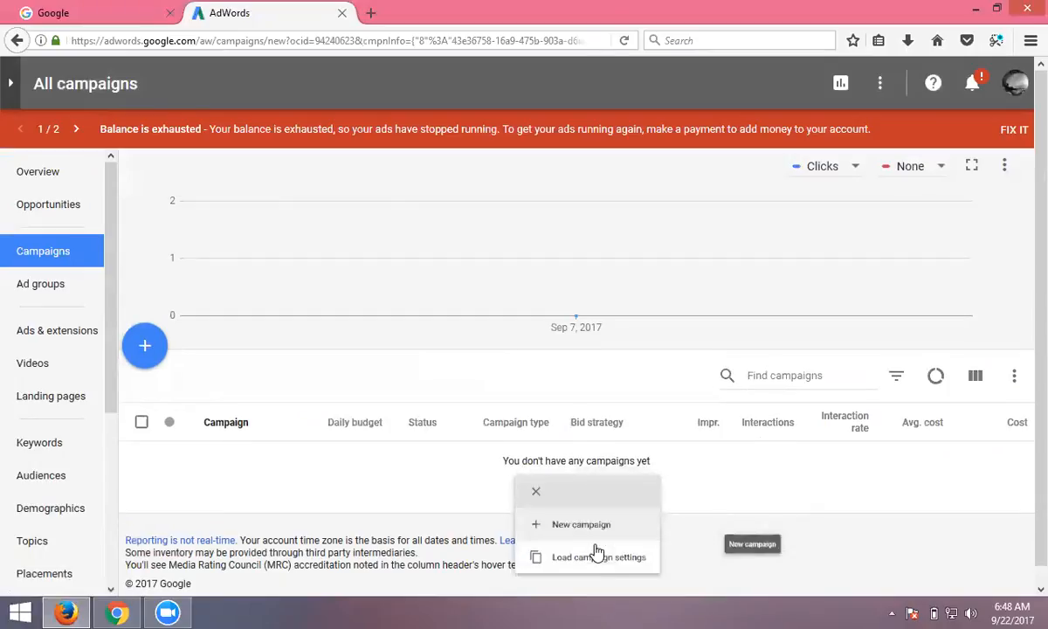
left_click(581, 524)
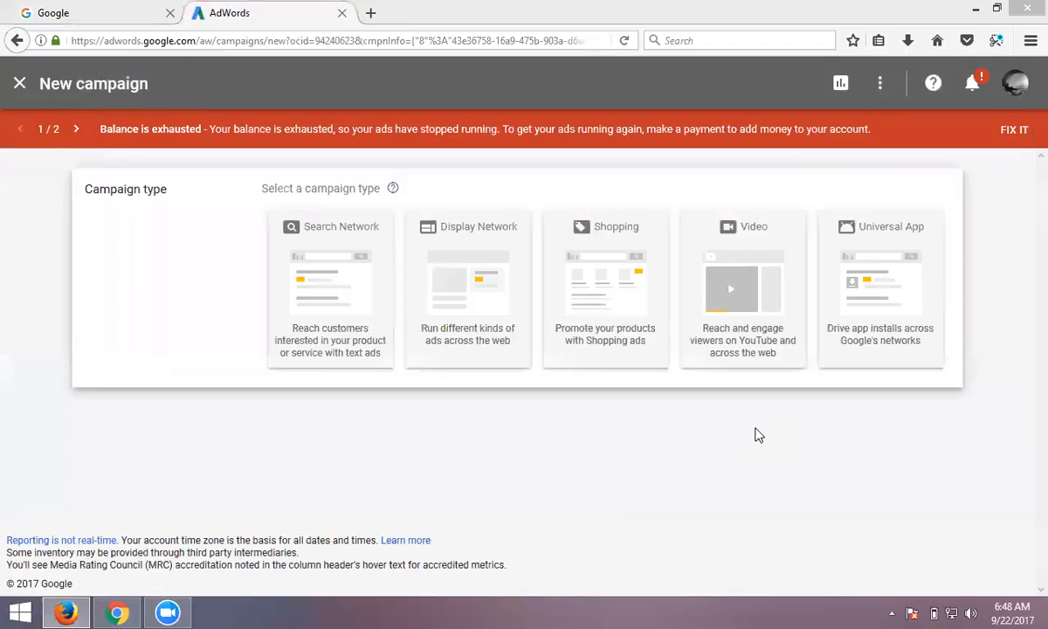
mouse_move(326, 261)
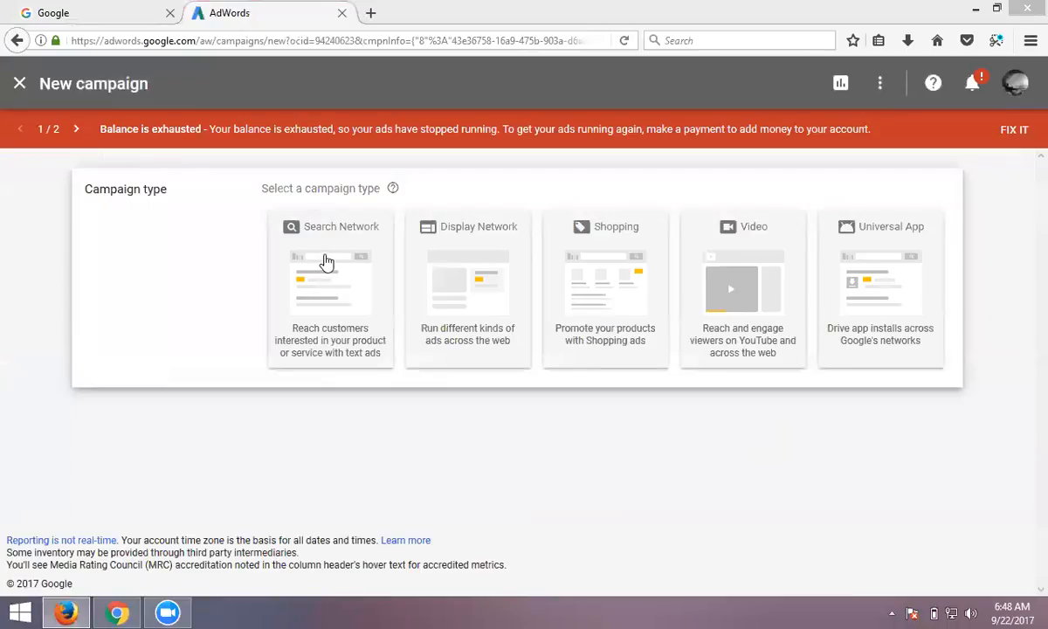
mouse_move(600, 247)
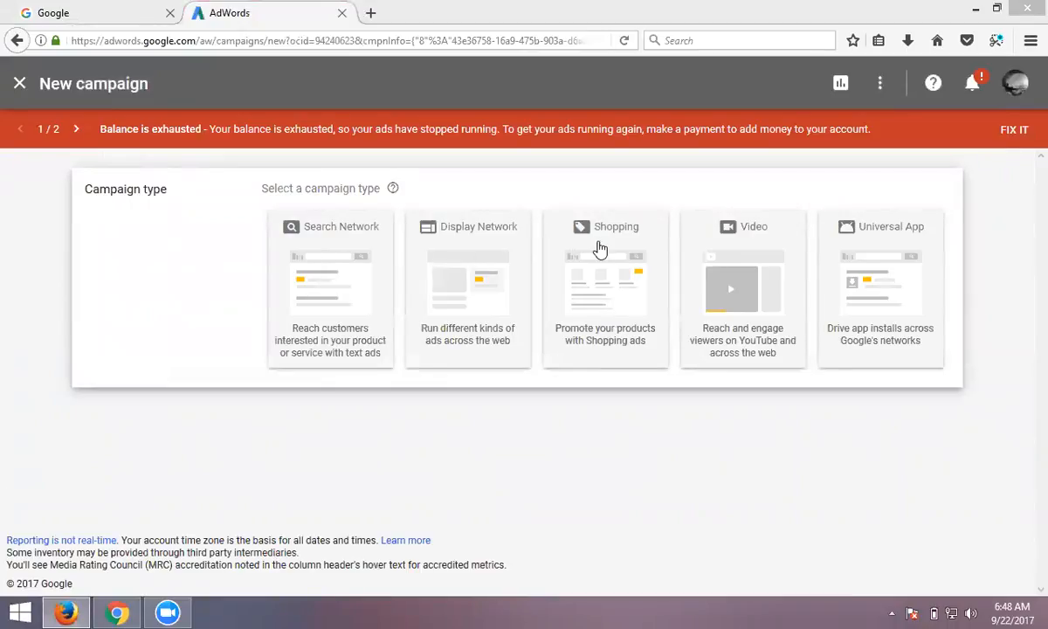
mouse_move(888, 245)
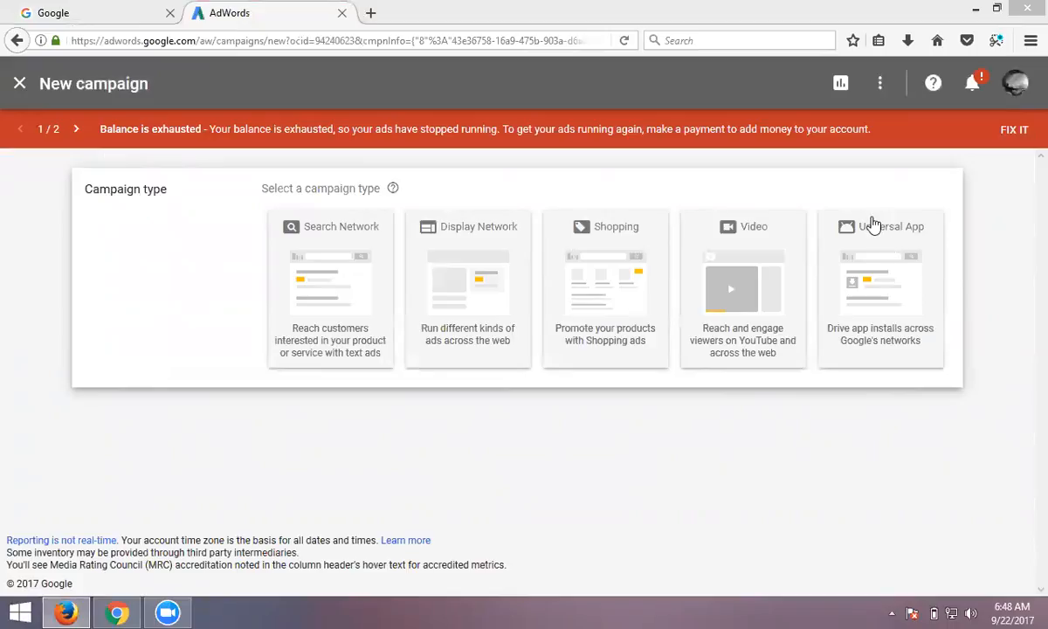
left_click(879, 288)
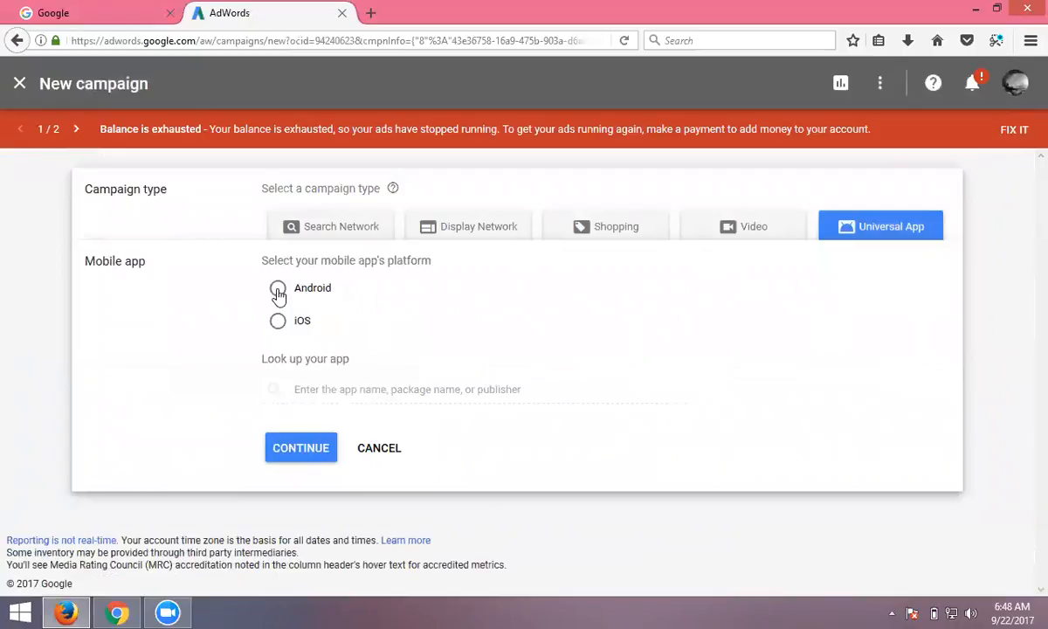
mouse_move(278, 320)
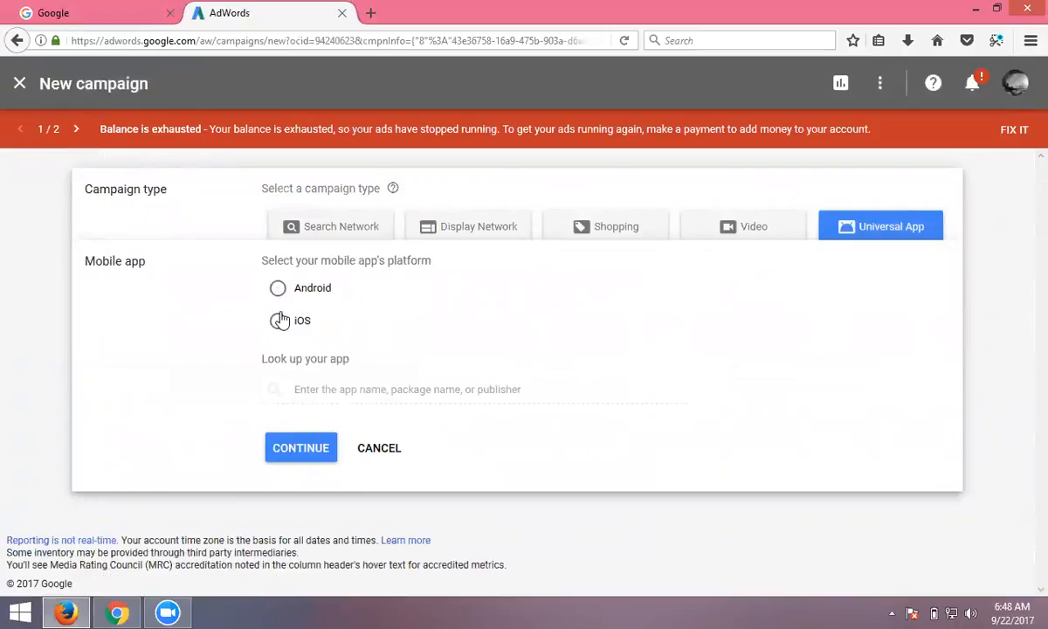
mouse_move(281, 328)
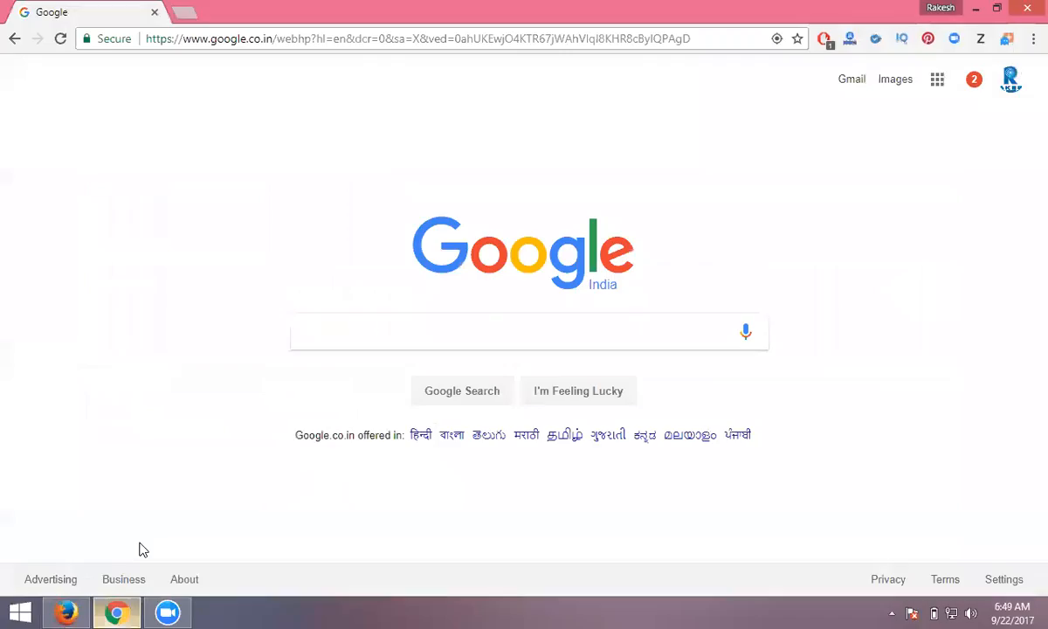
- Search Google for 'apple store', then refine the query to 'apple play store'
type("apple store")
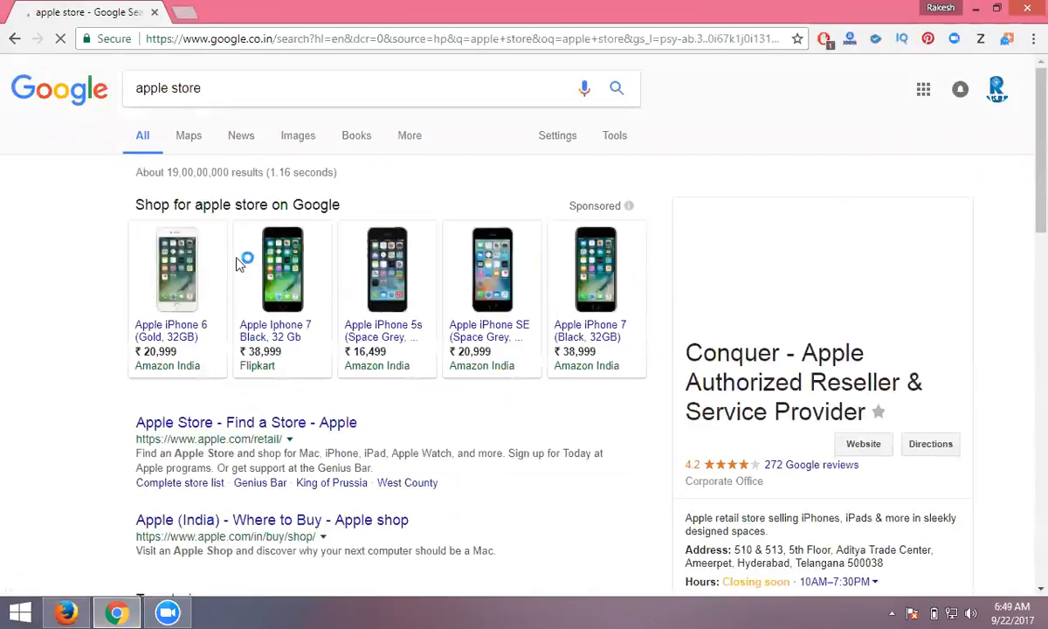
scroll("down", 3)
type("play ")
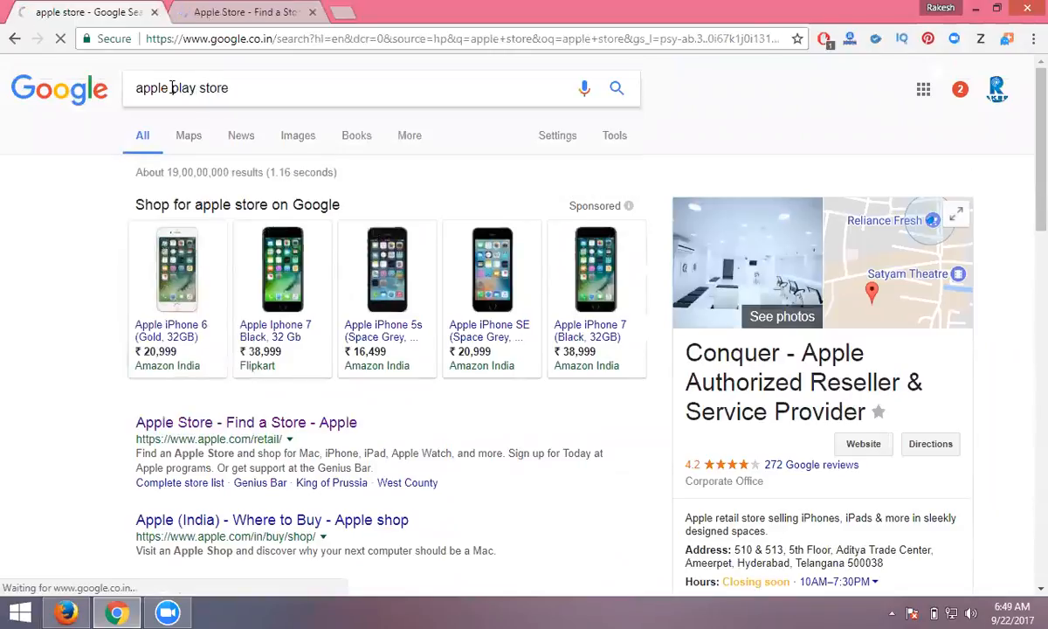
left_click(245, 422)
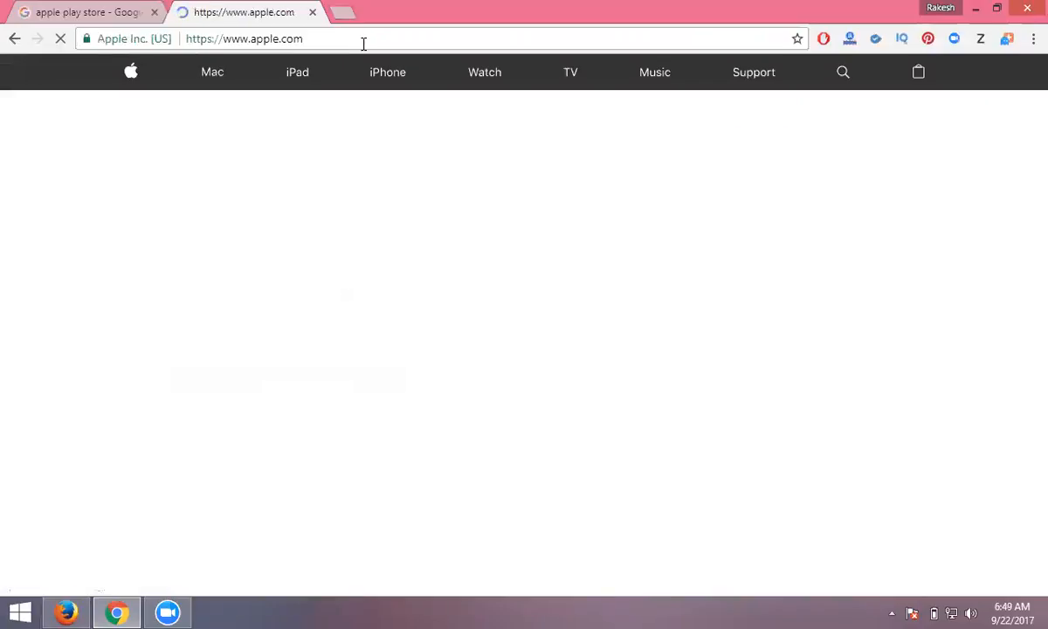
left_click(79, 11)
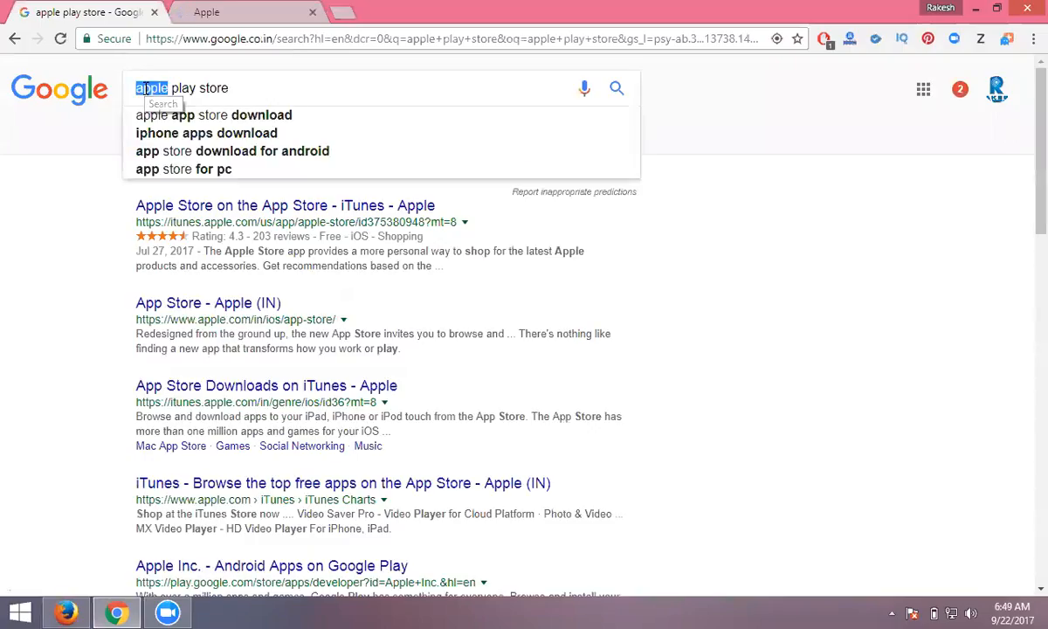
- Search 'swiggy', refine to 'swiggy apple store', and open Swiggy's App Store result
type("swiggy")
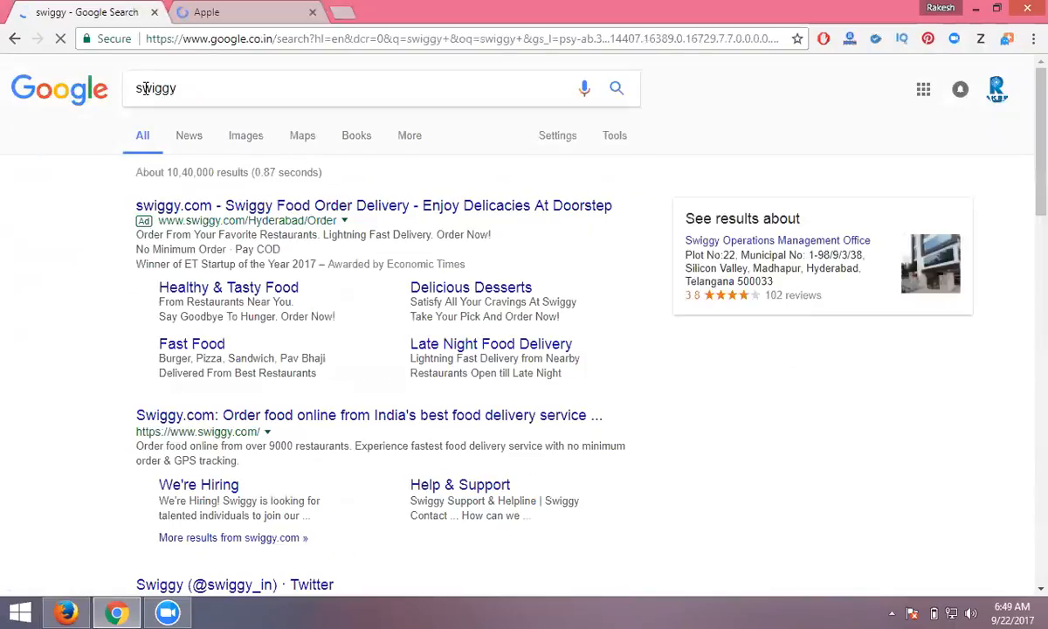
scroll("down", 3)
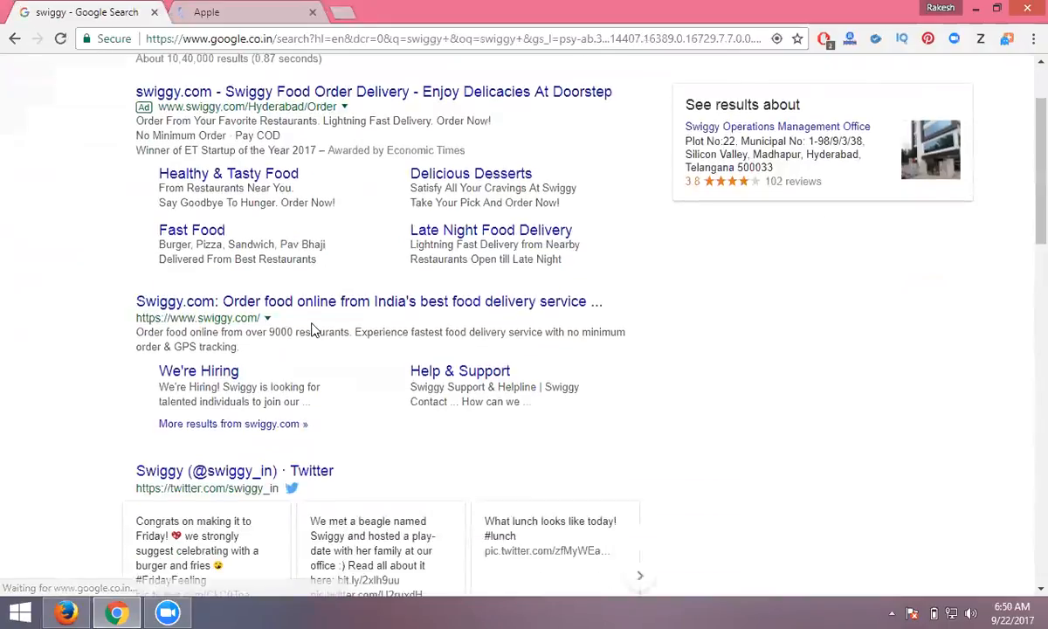
scroll("down", 3)
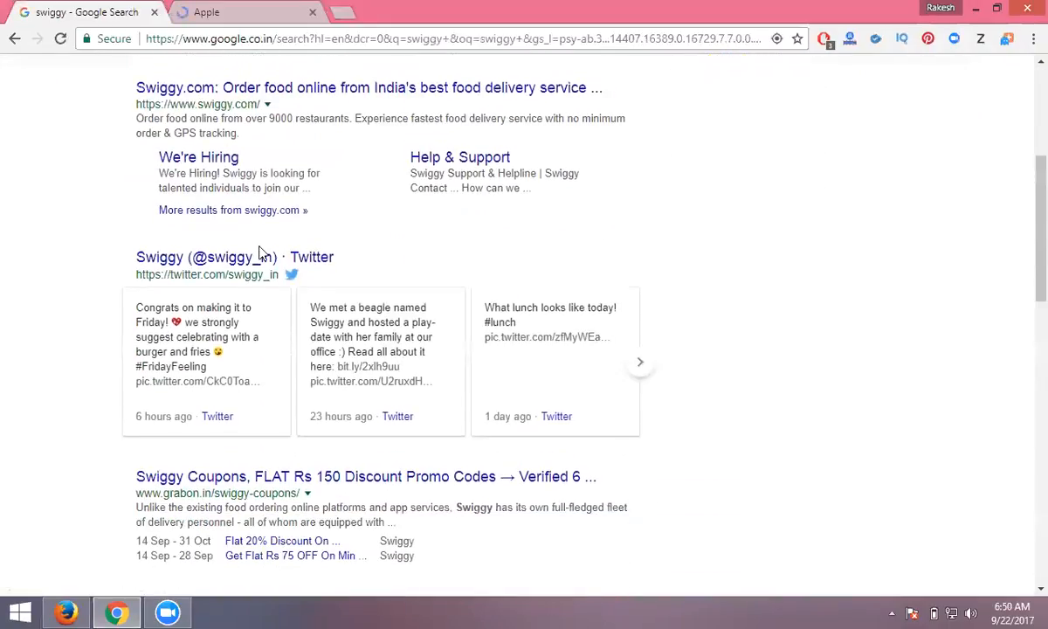
scroll("down", 3)
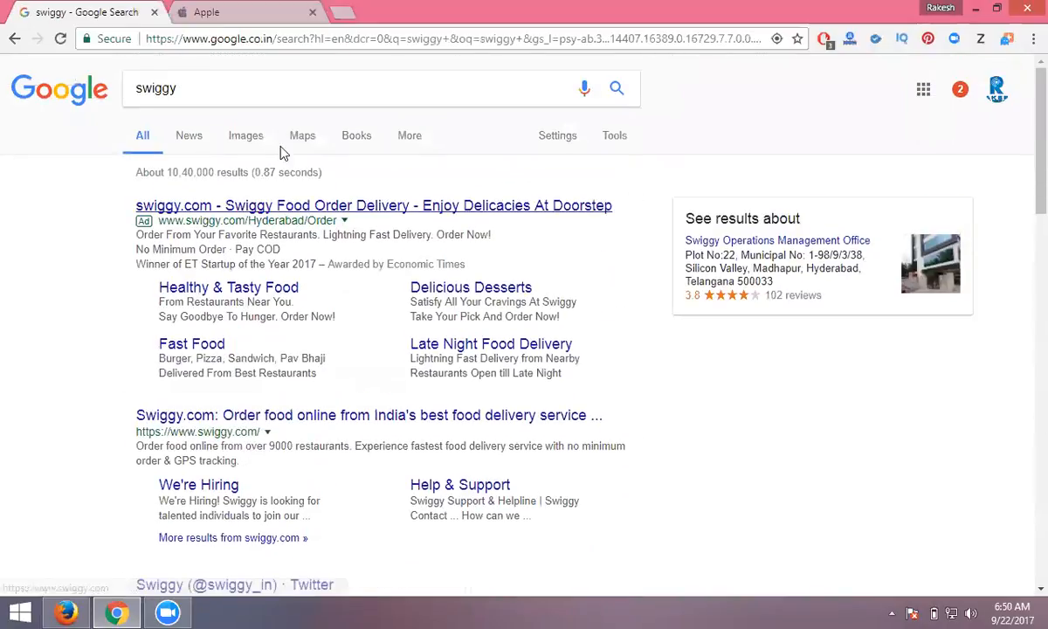
left_click(268, 87)
type(" apple store")
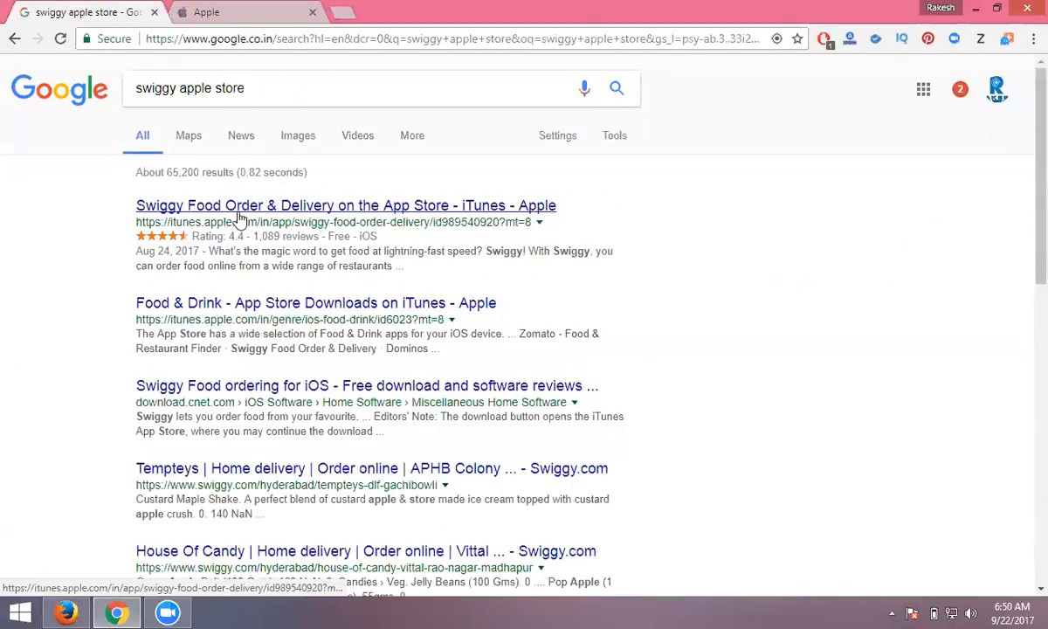
left_click(345, 205)
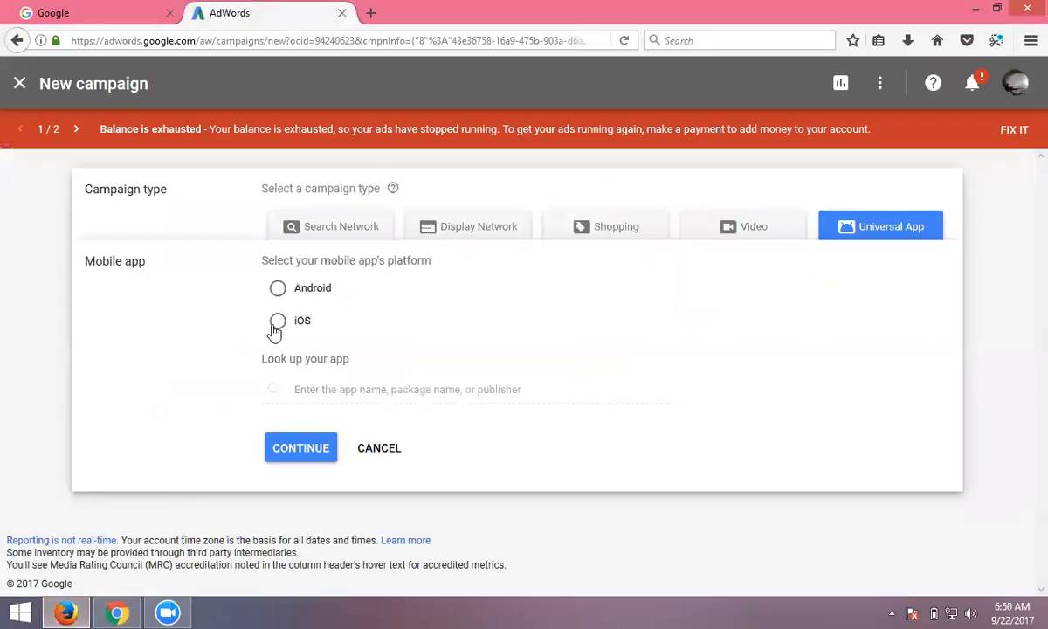
- Choose iOS as the platform and look up 'swiggy' to list Swiggy Food Order & Delivery
left_click(278, 320)
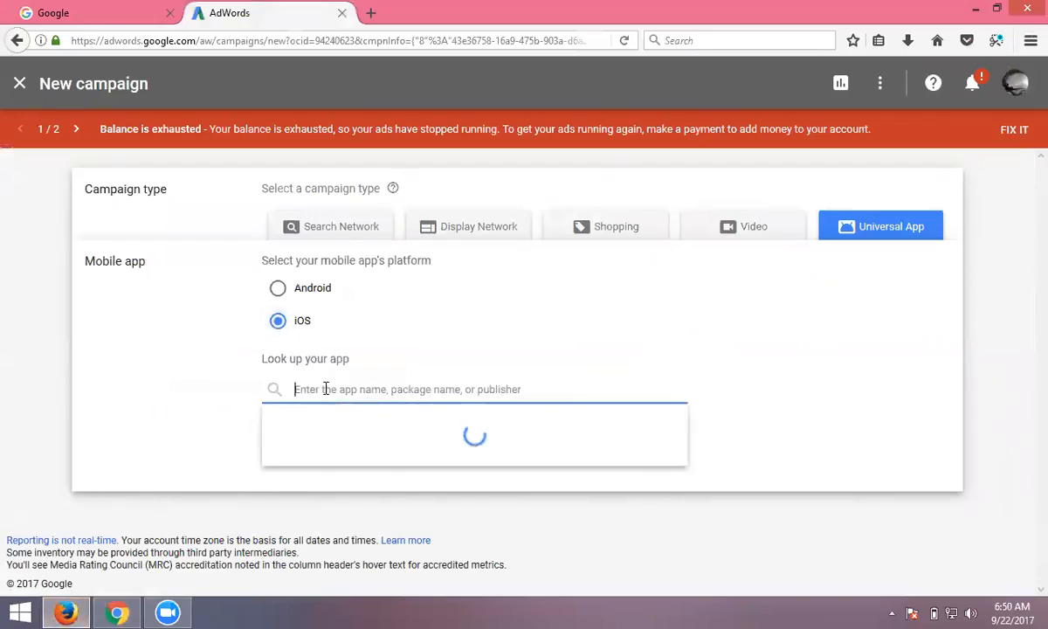
type("swiggy")
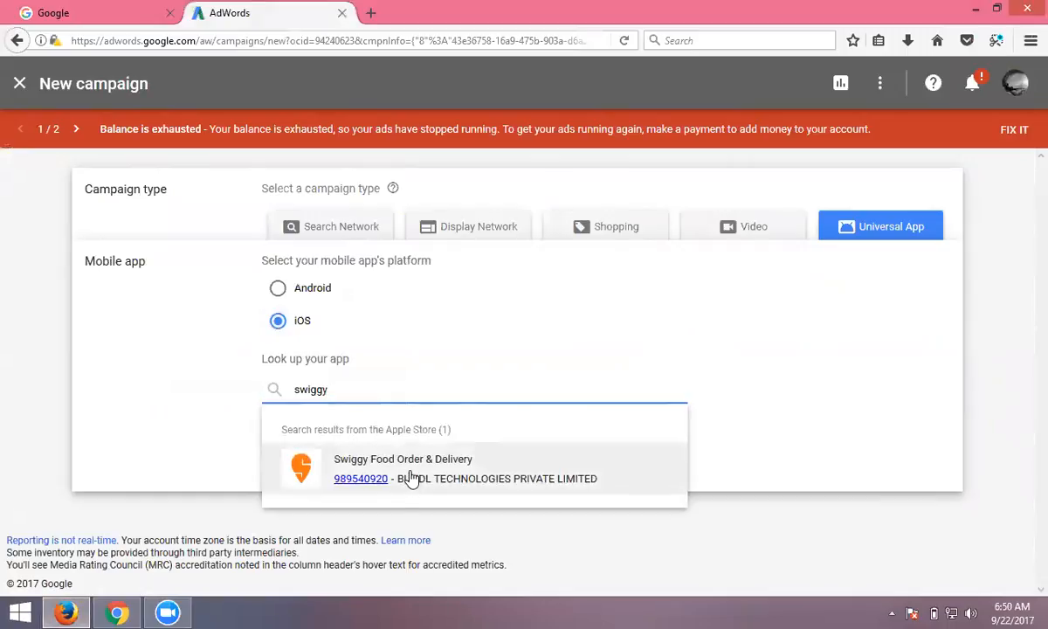
mouse_move(349, 489)
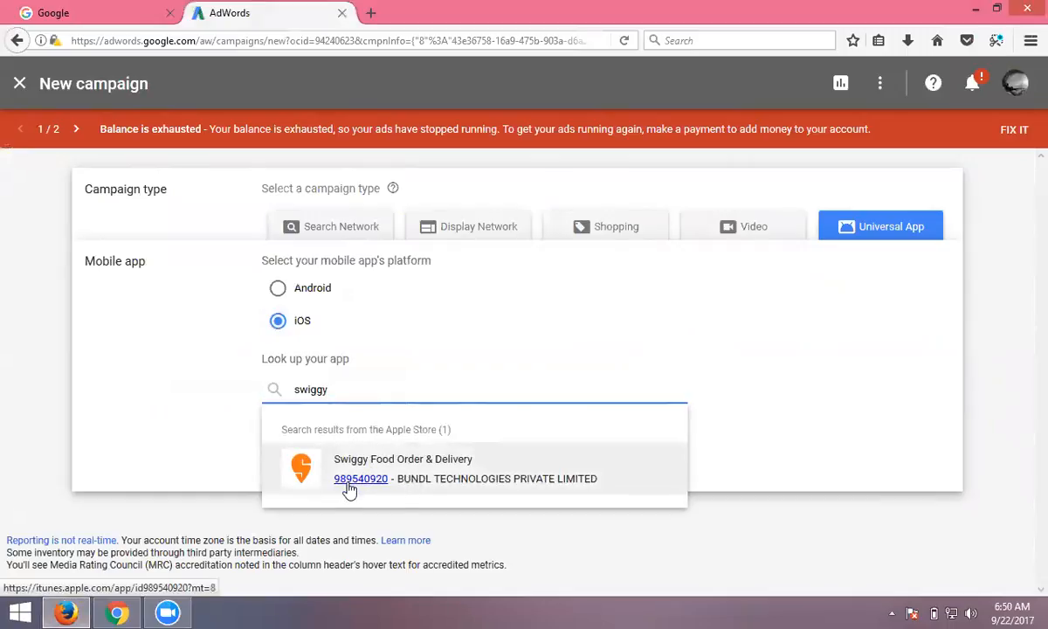
- Review the Swiggy Food Order & Delivery iTunes listing down to its iPhone screenshots
left_click(360, 479)
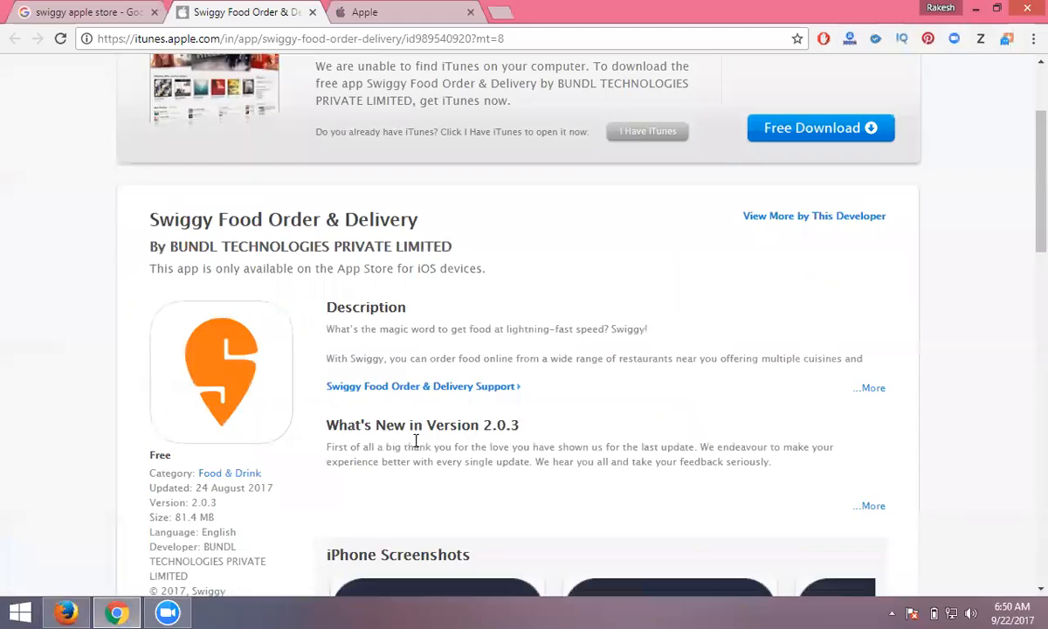
scroll("down", 3)
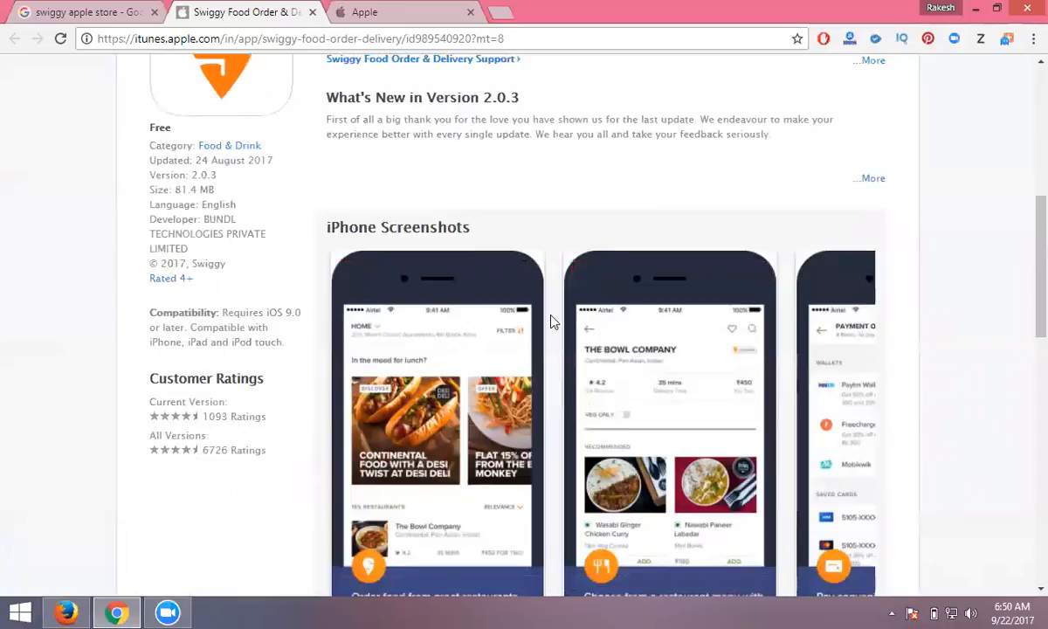
scroll("down", 3)
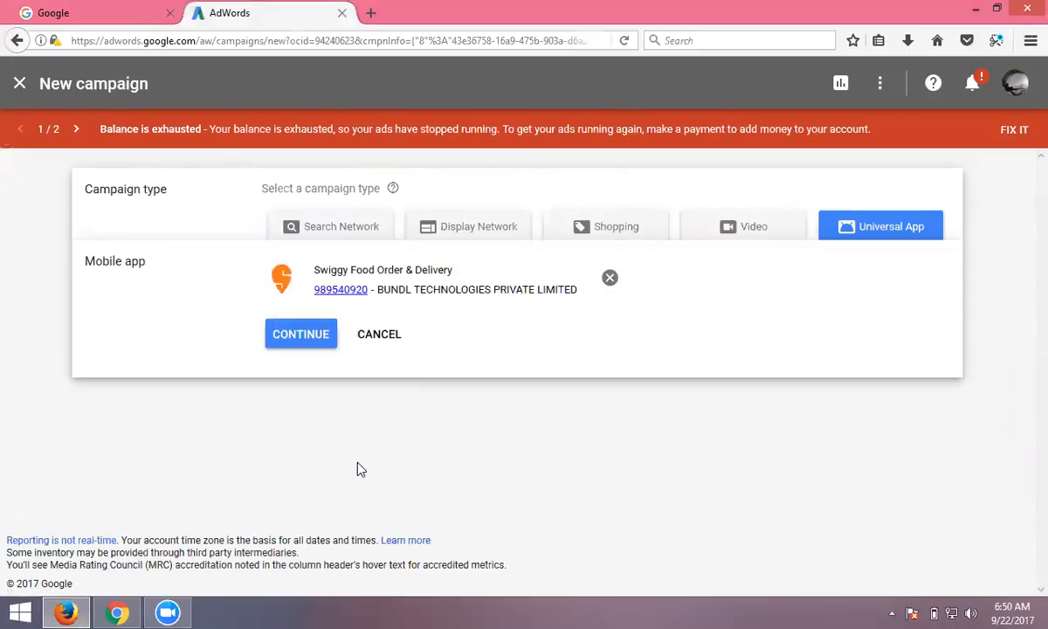
mouse_move(464, 427)
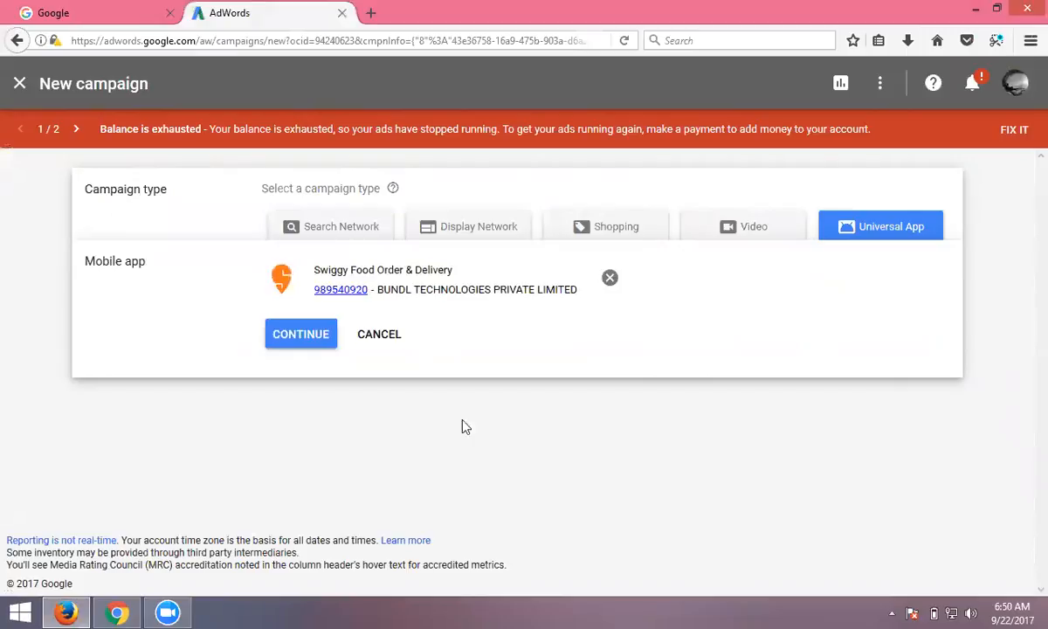
mouse_move(403, 308)
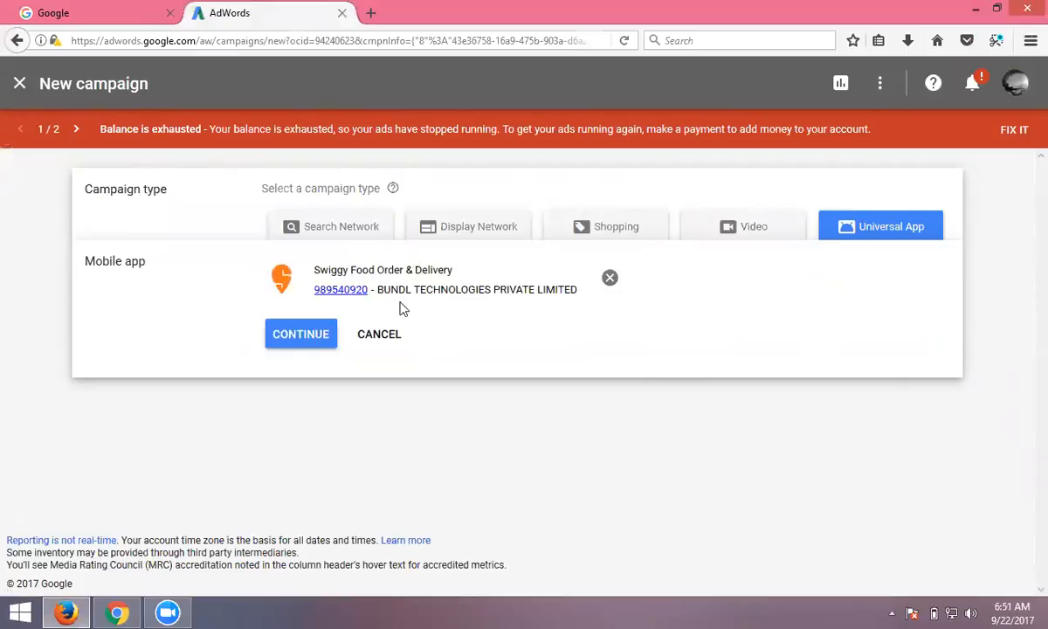
mouse_move(398, 317)
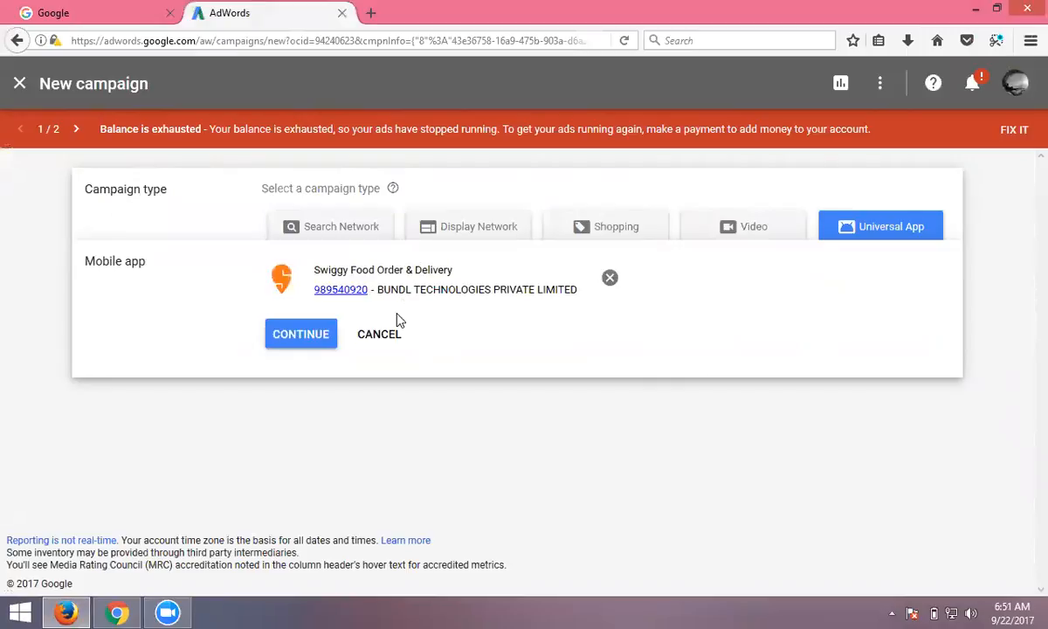
mouse_move(388, 322)
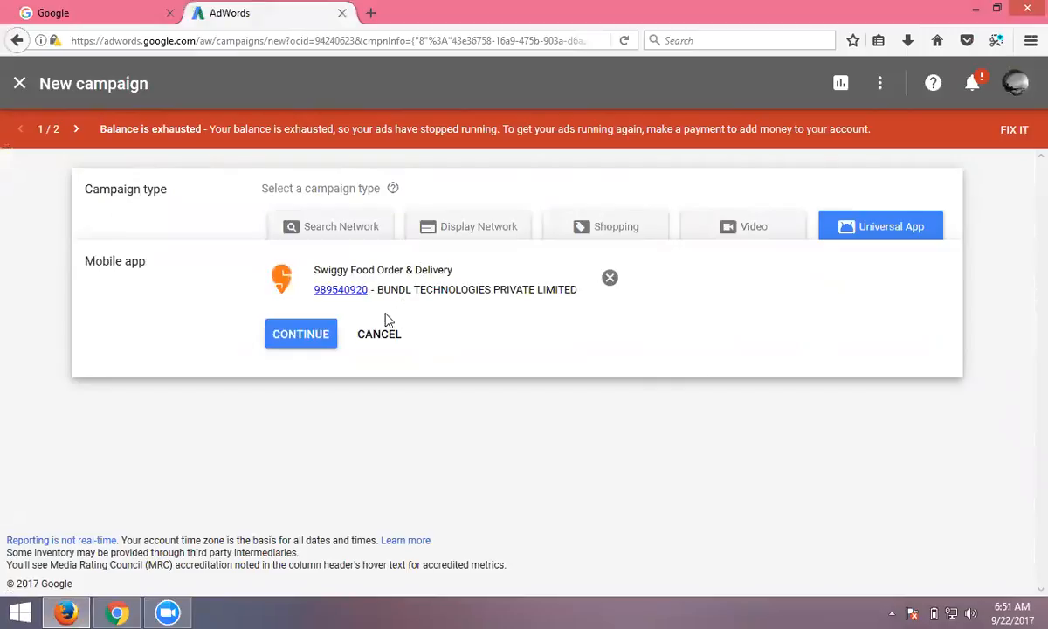
- Continue with the Swiggy app selected to reach the Universal App campaign settings
left_click(301, 333)
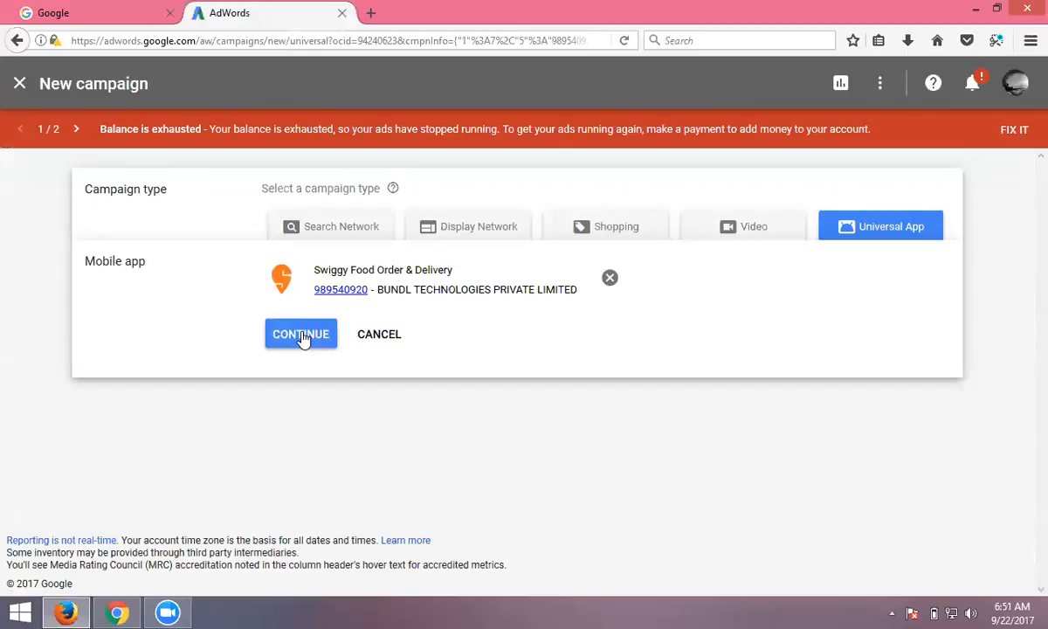
- Name the campaign 'food and orders'
left_click(300, 333)
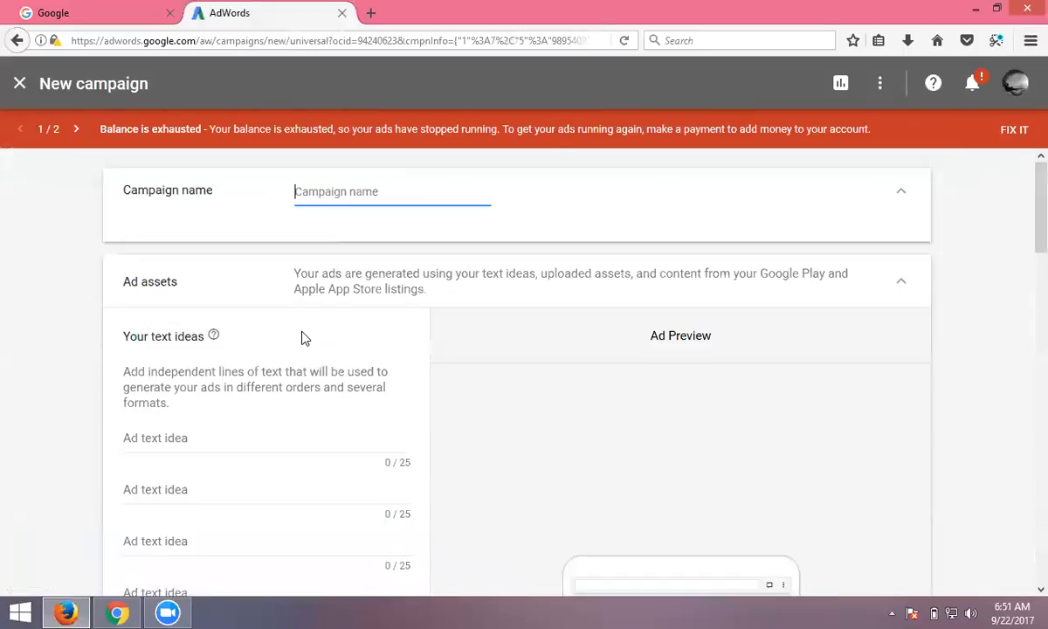
scroll("down", 3)
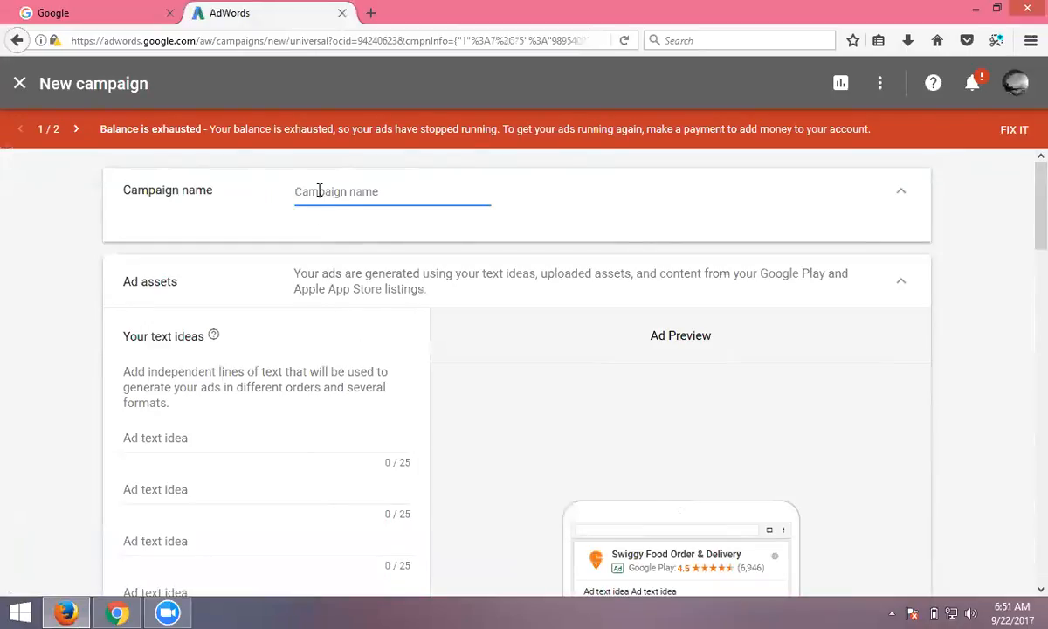
type("foodland")
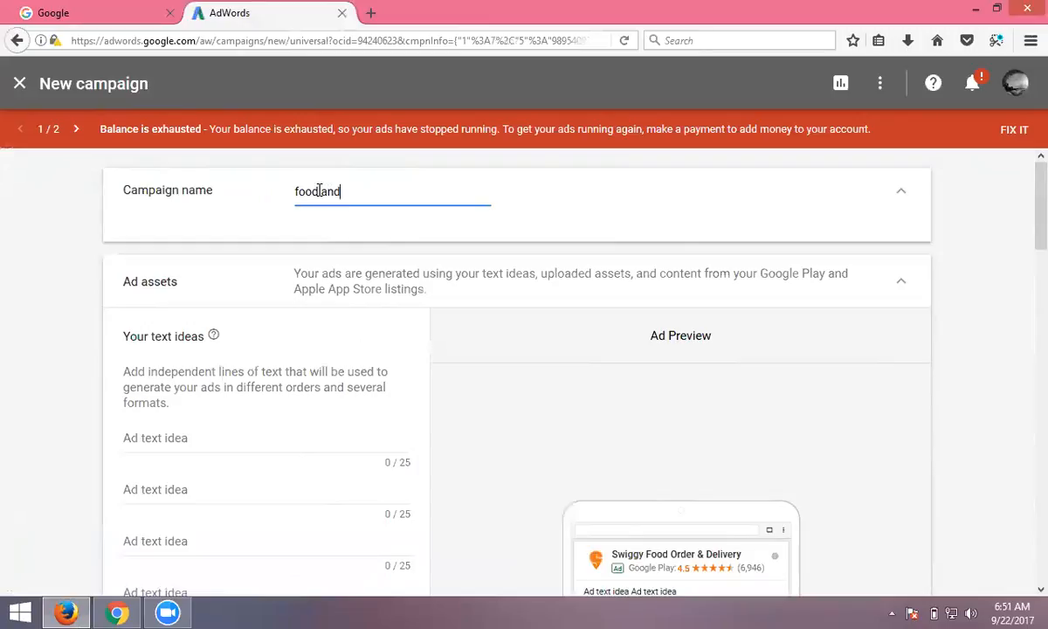
type("order")
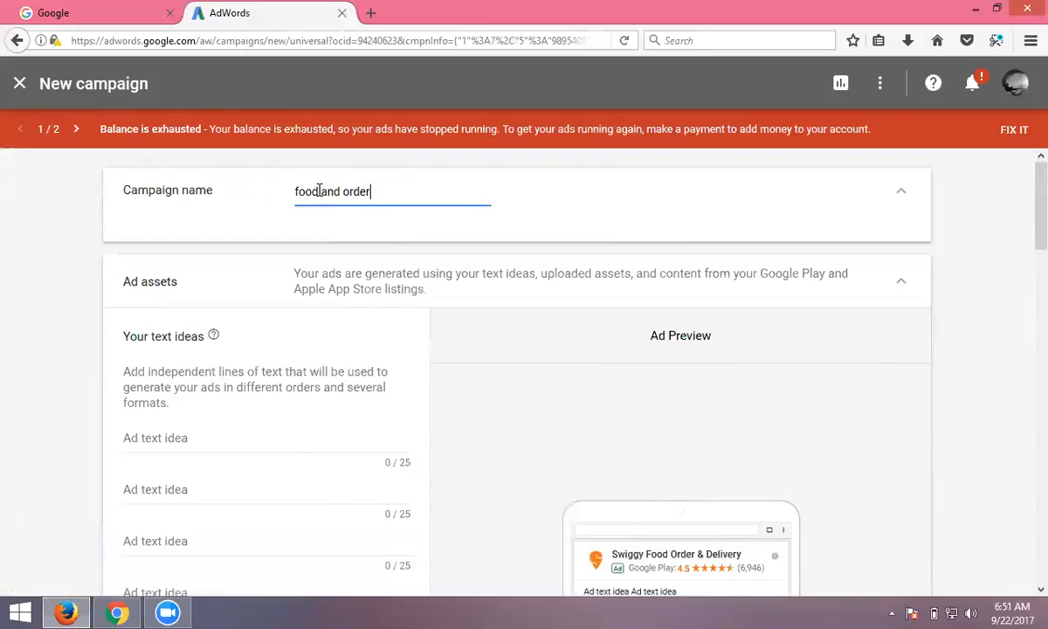
type("s")
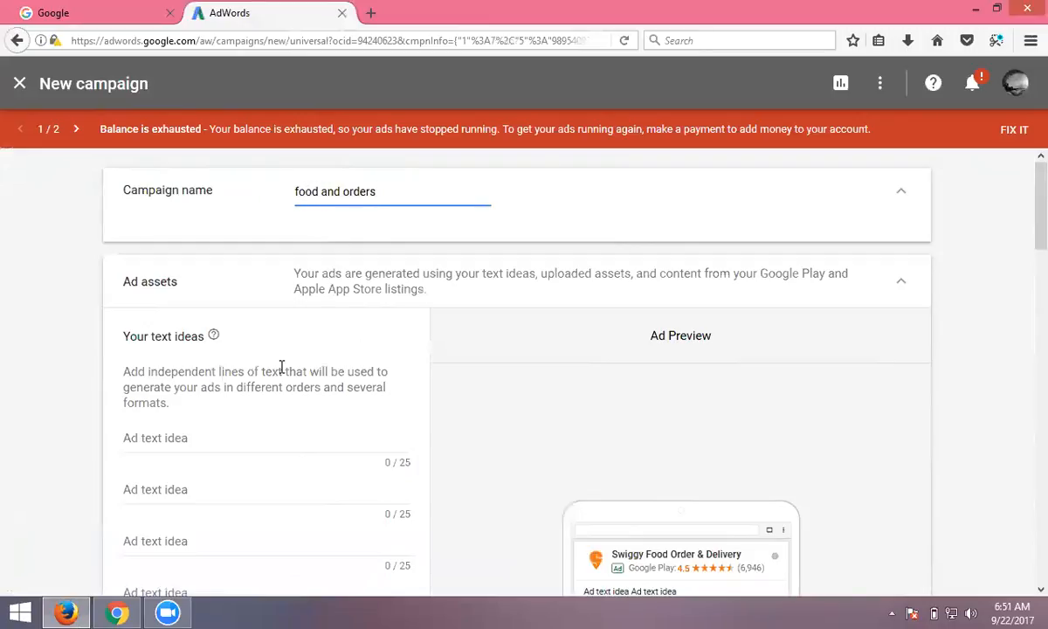
- Fill the four ad text ideas with food, drinks, soups and desserts
scroll("down", 3)
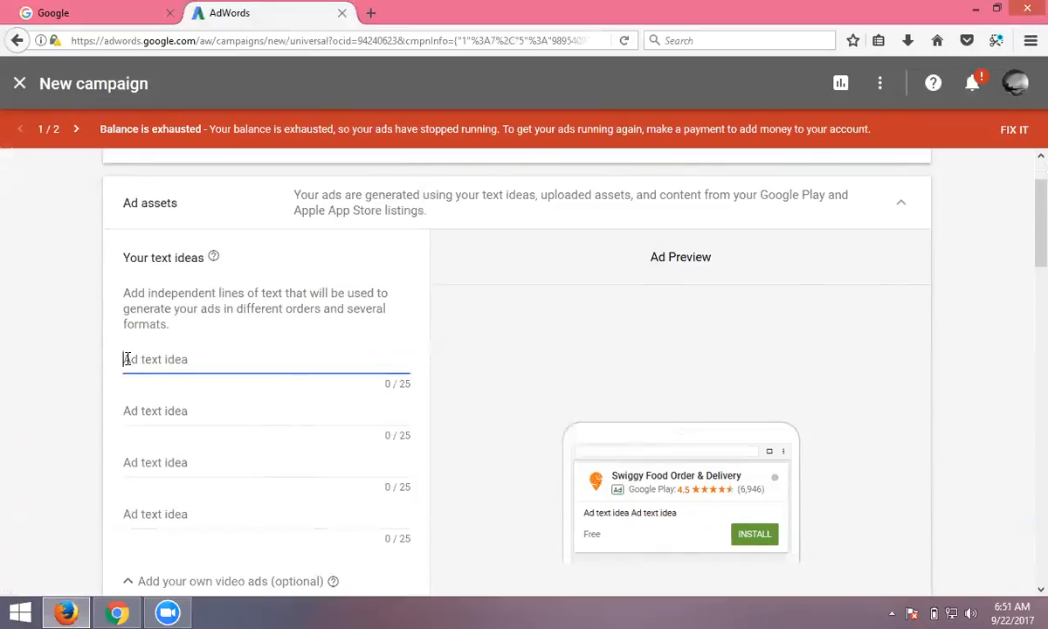
type("food")
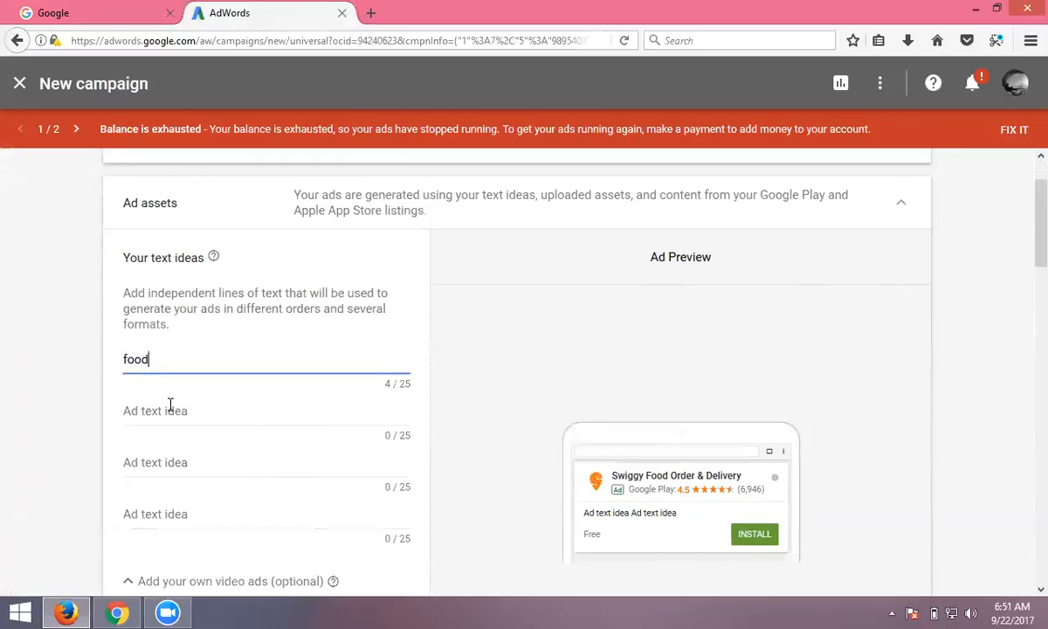
type("drink")
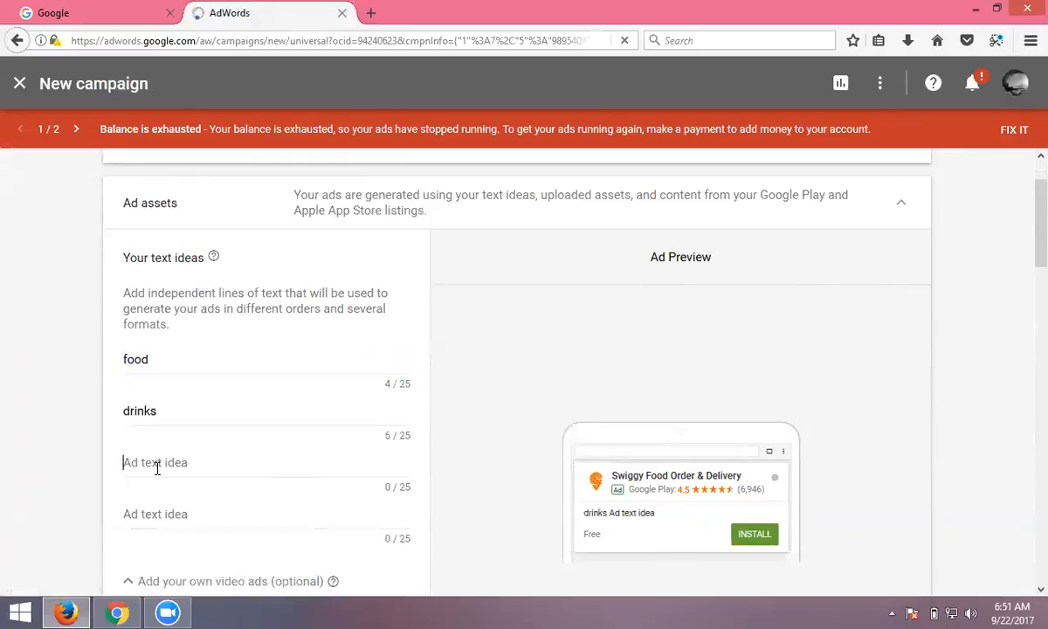
type("soups")
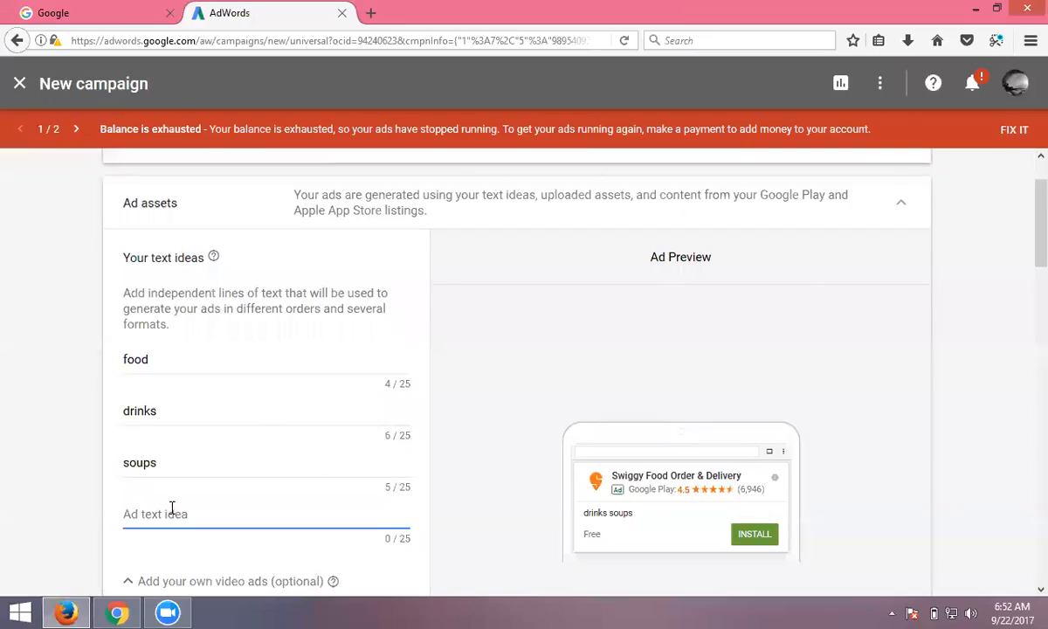
type("desserts")
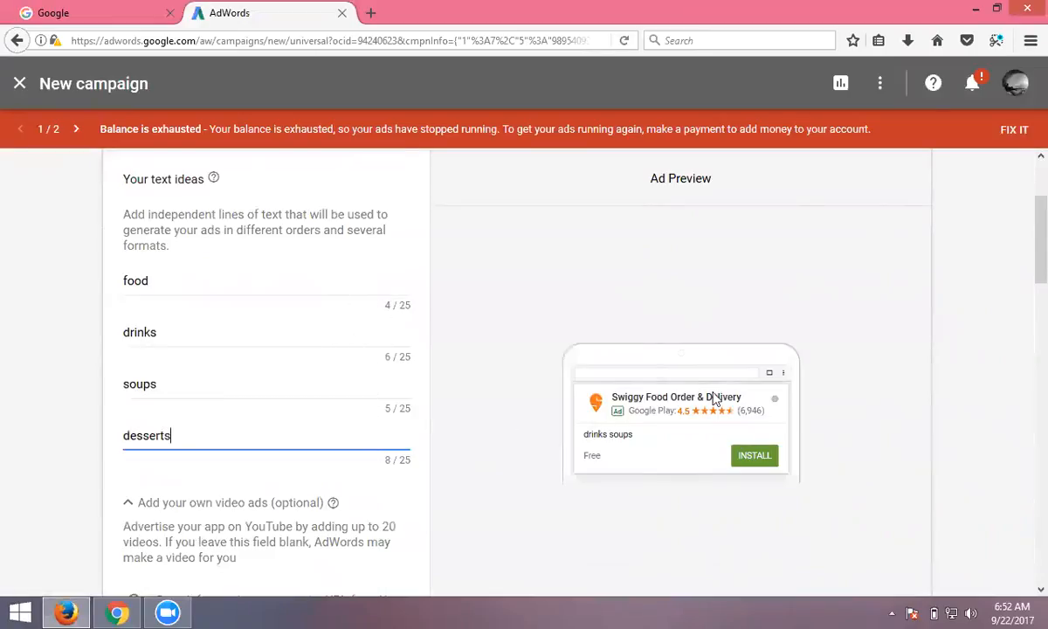
mouse_move(590, 411)
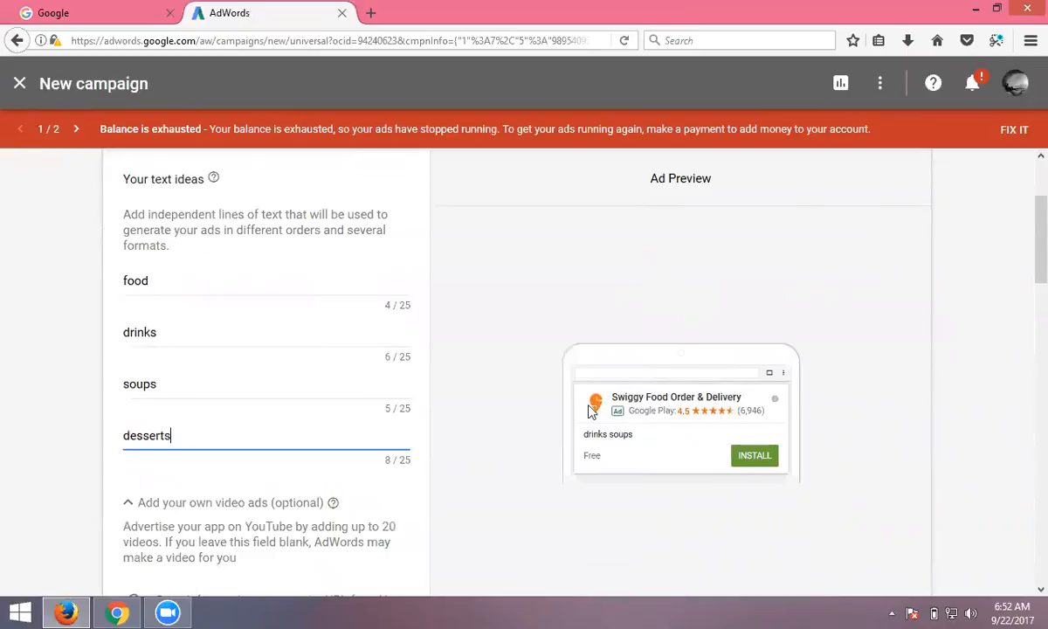
mouse_move(661, 410)
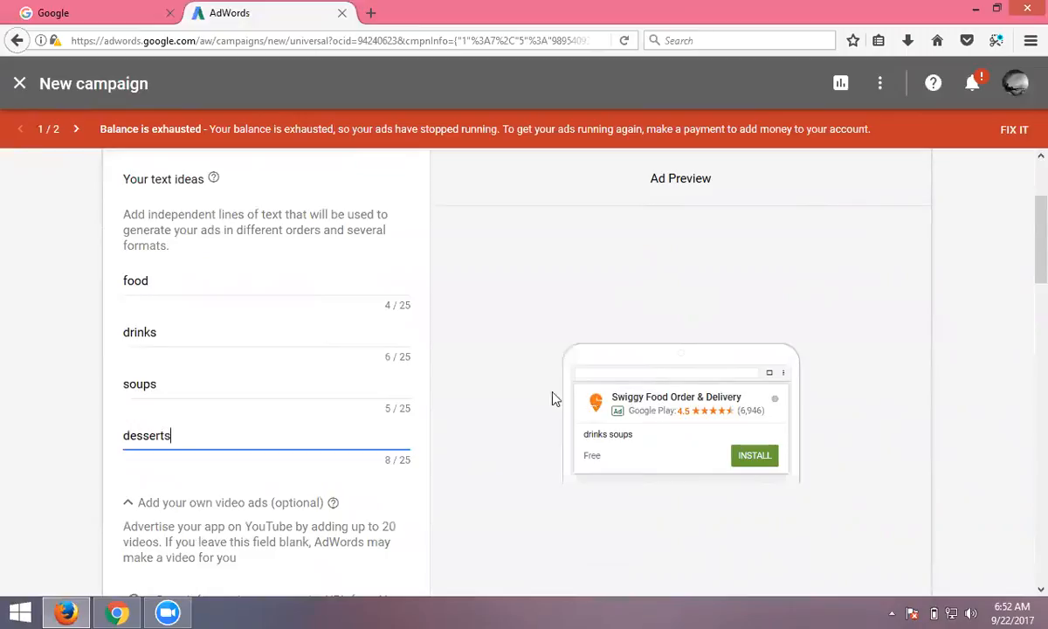
scroll("down", 3)
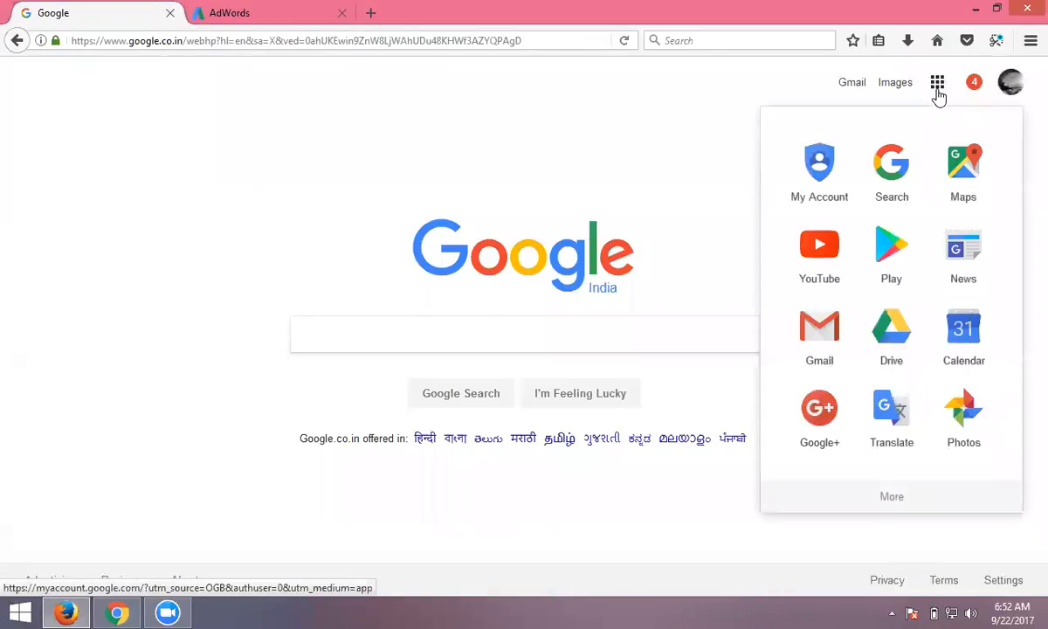
- Search YouTube for 'swiggy food delivery' with results limited to this month
left_click(818, 244)
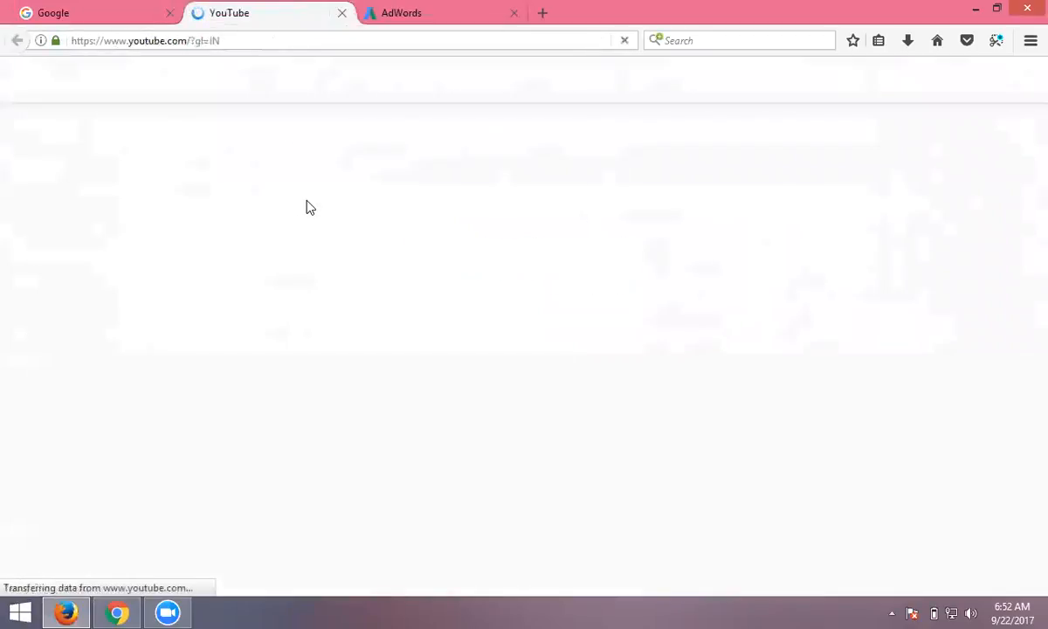
mouse_move(275, 138)
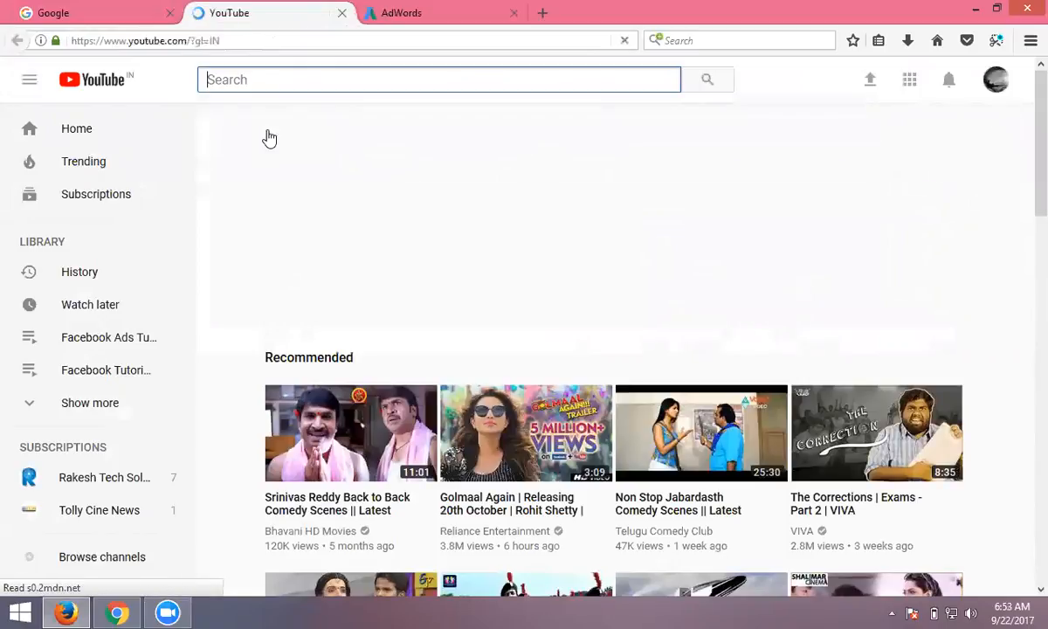
type("s")
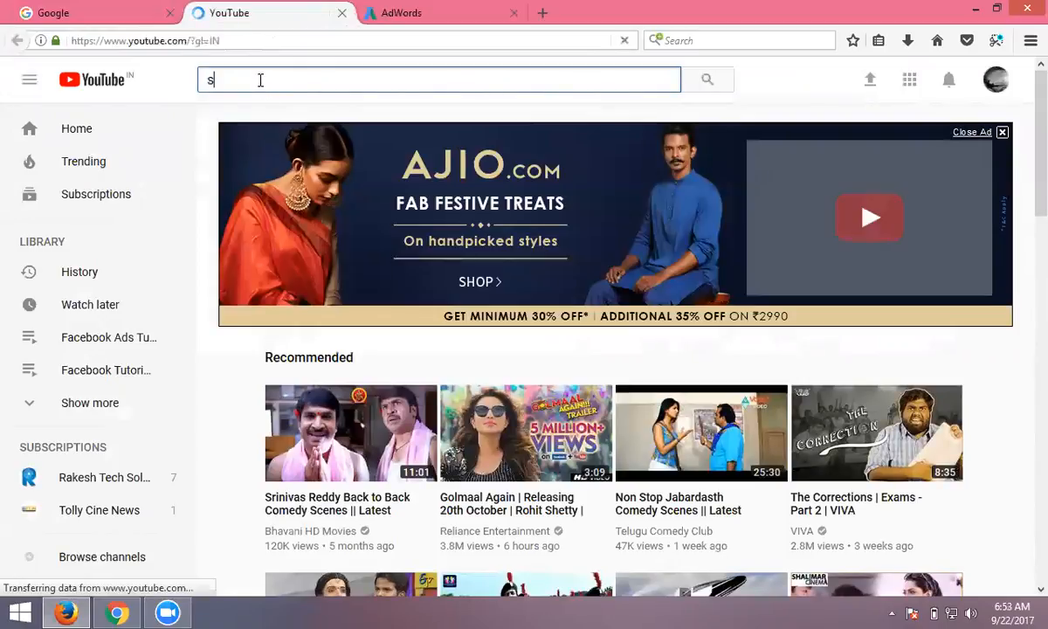
type("wiggy")
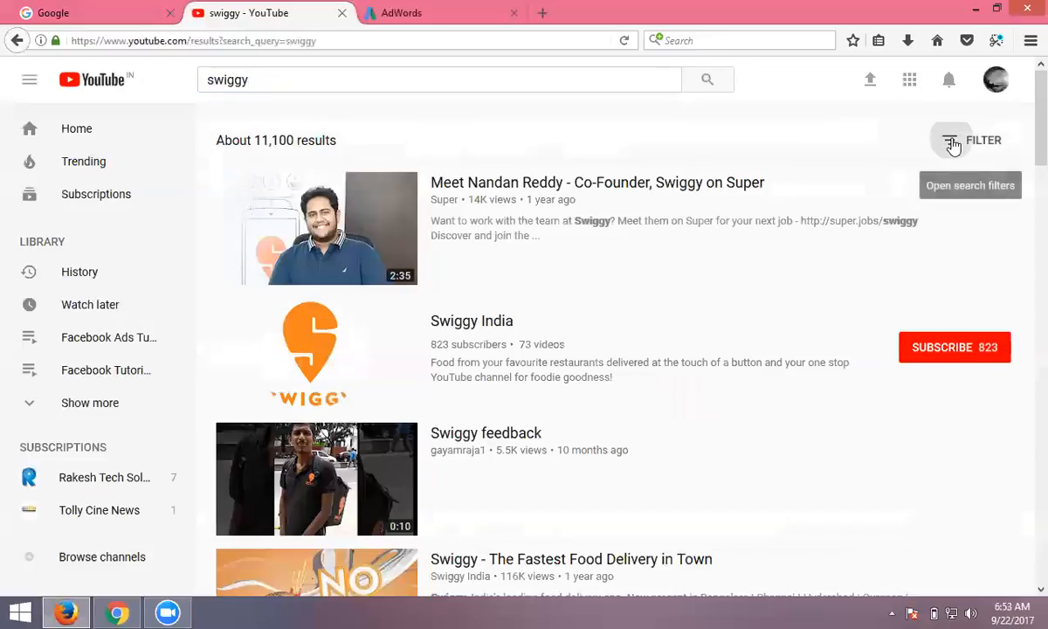
left_click(951, 139)
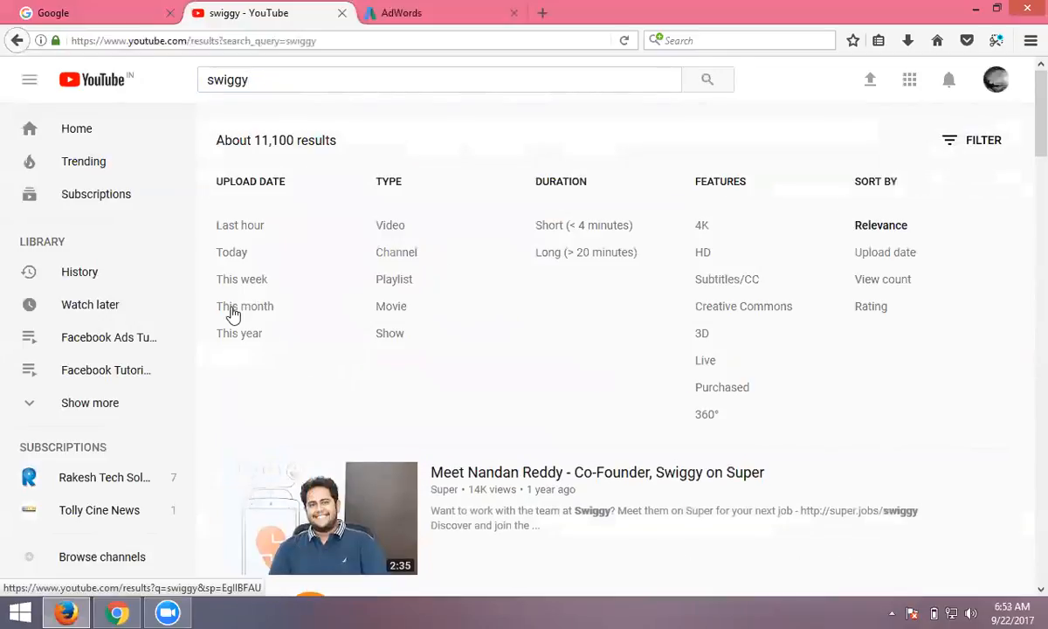
left_click(244, 306)
type(" food")
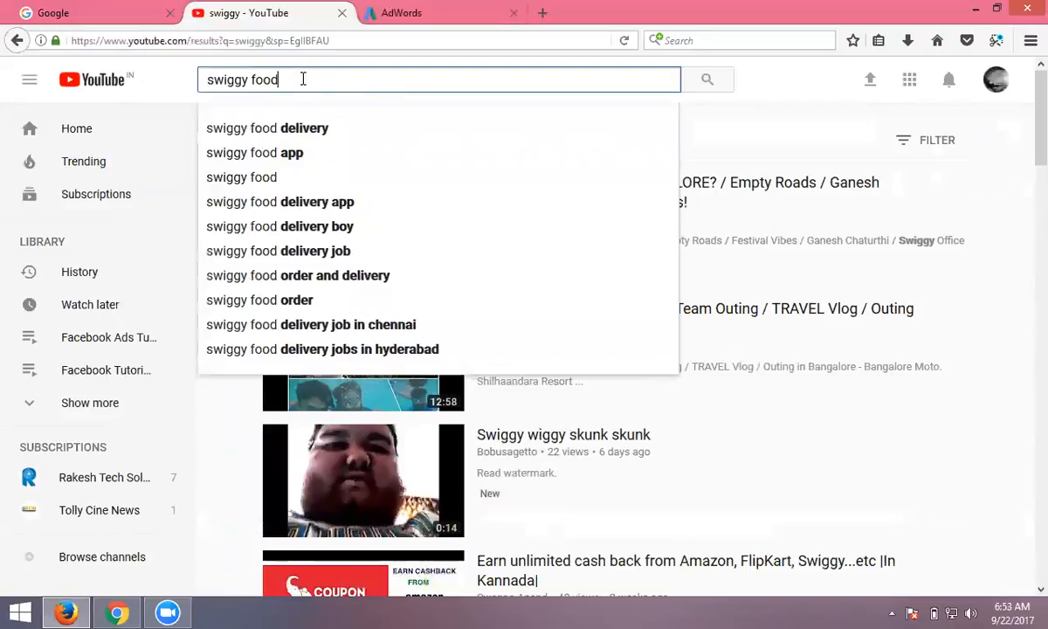
left_click(266, 127)
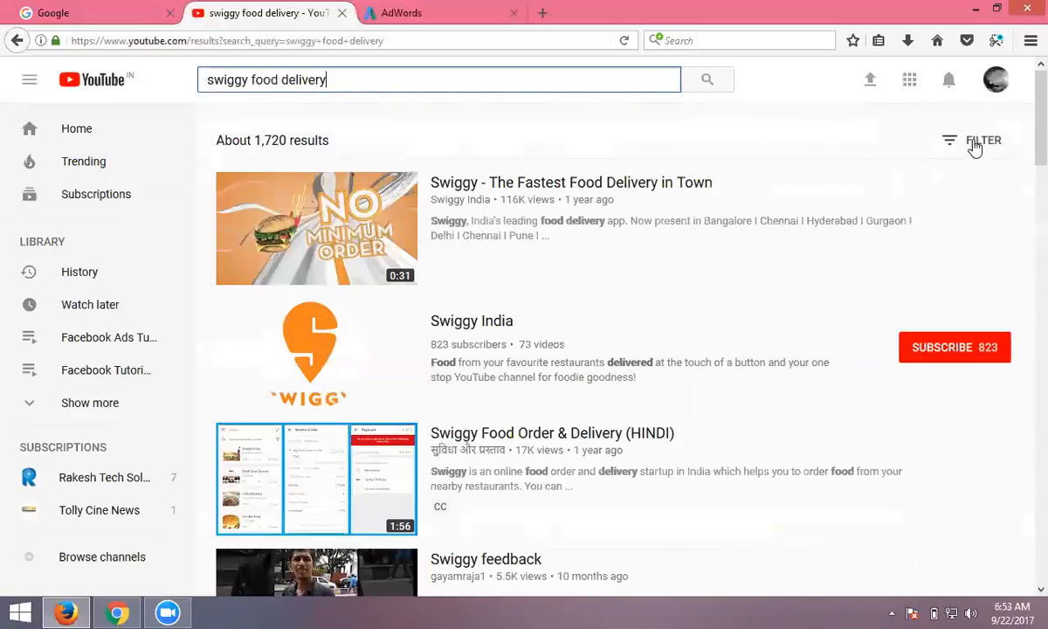
- Reopen the search filters and adjust the upload date option
left_click(983, 140)
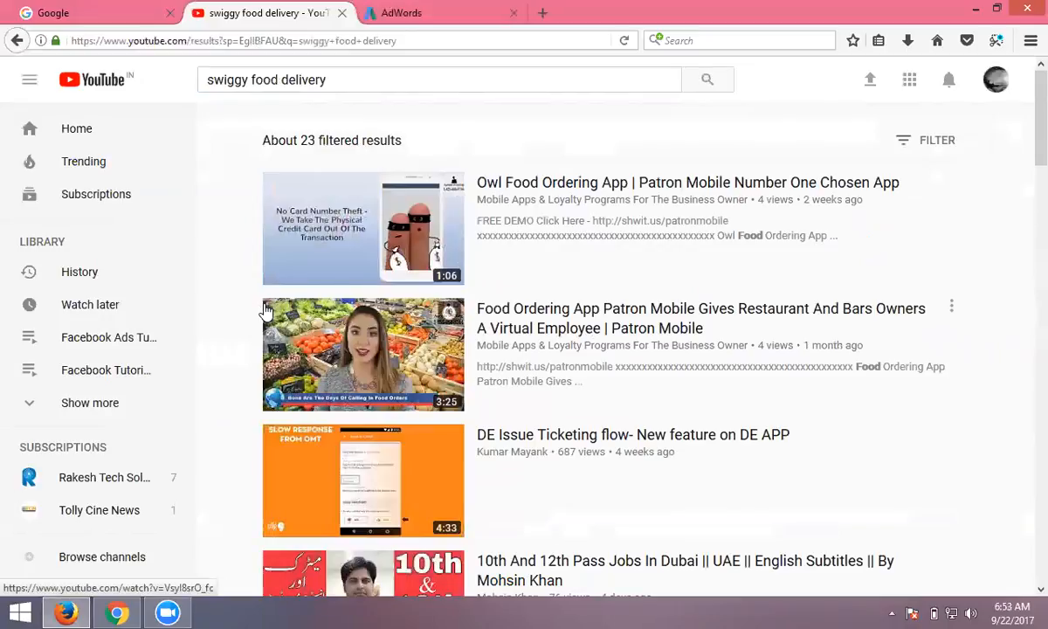
mouse_move(515, 331)
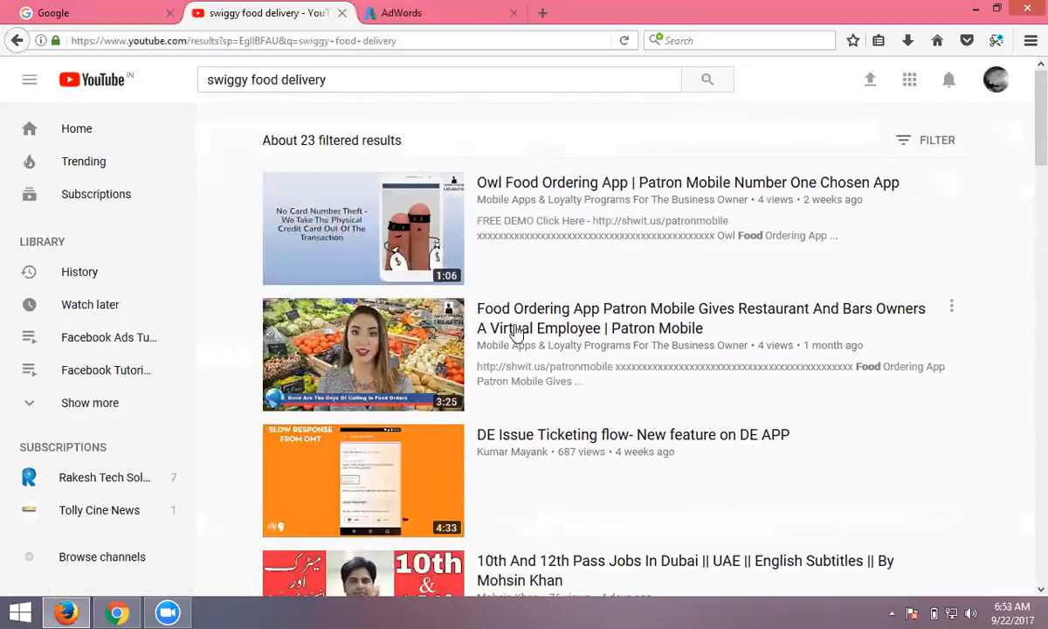
scroll("down", 3)
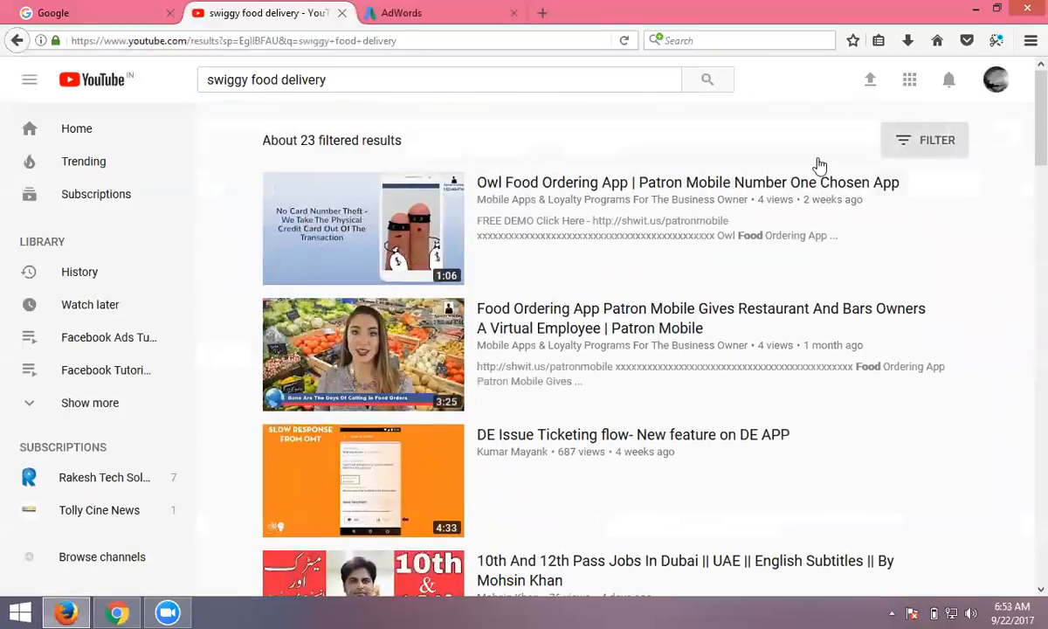
left_click(924, 140)
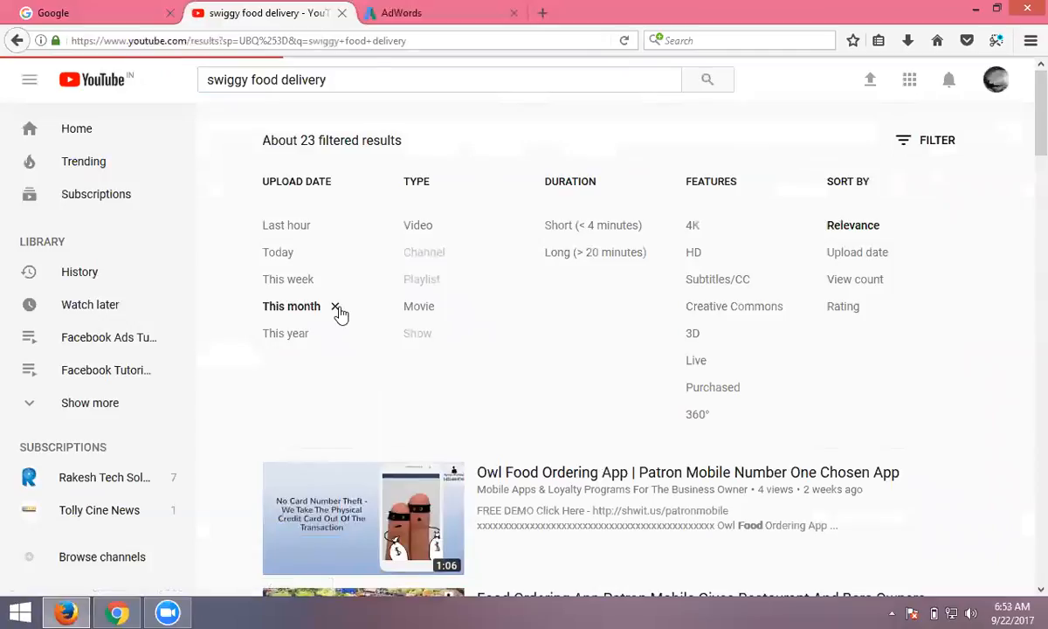
left_click(335, 305)
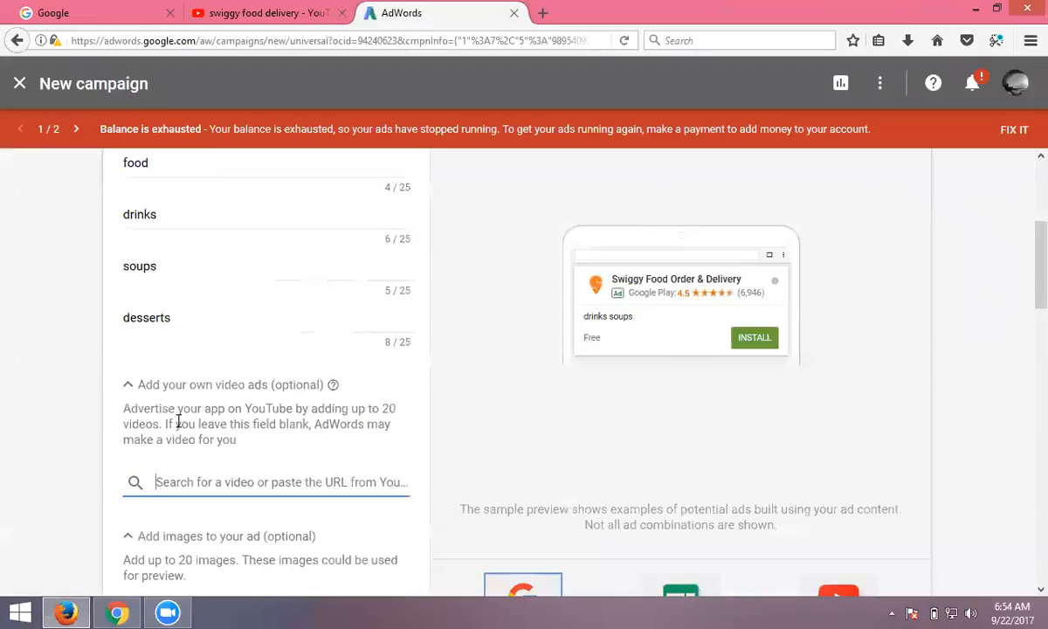
- Add the Swiggy India video (youtube.com/watch?v=uGSwtLHpkUE) to the campaign's video ads
type("https://www.youtube.com/watch?v=uGSwtLHpkUE")
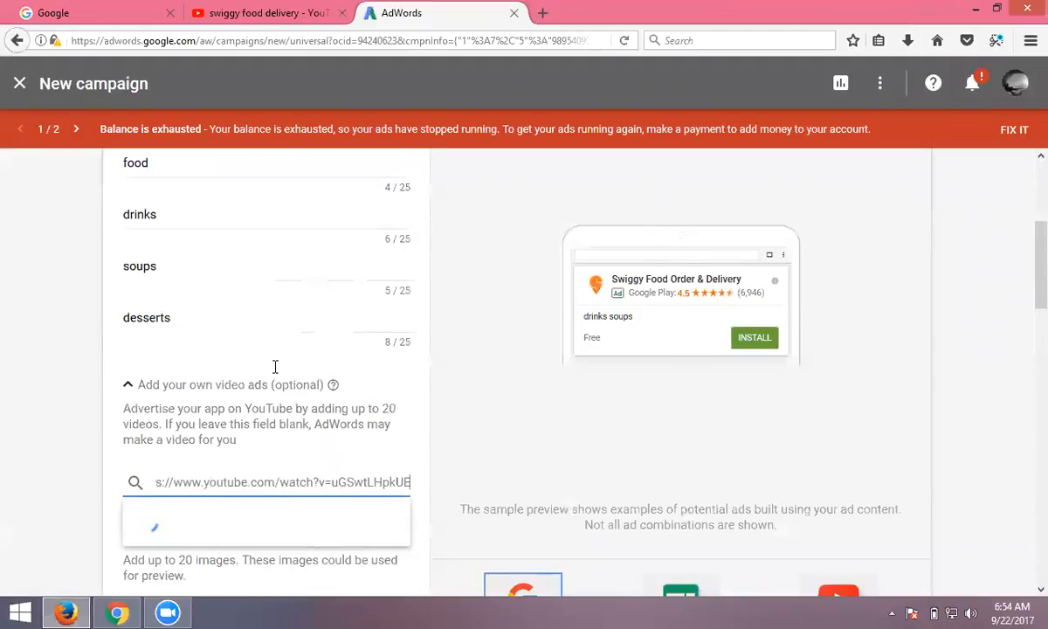
scroll("down", 3)
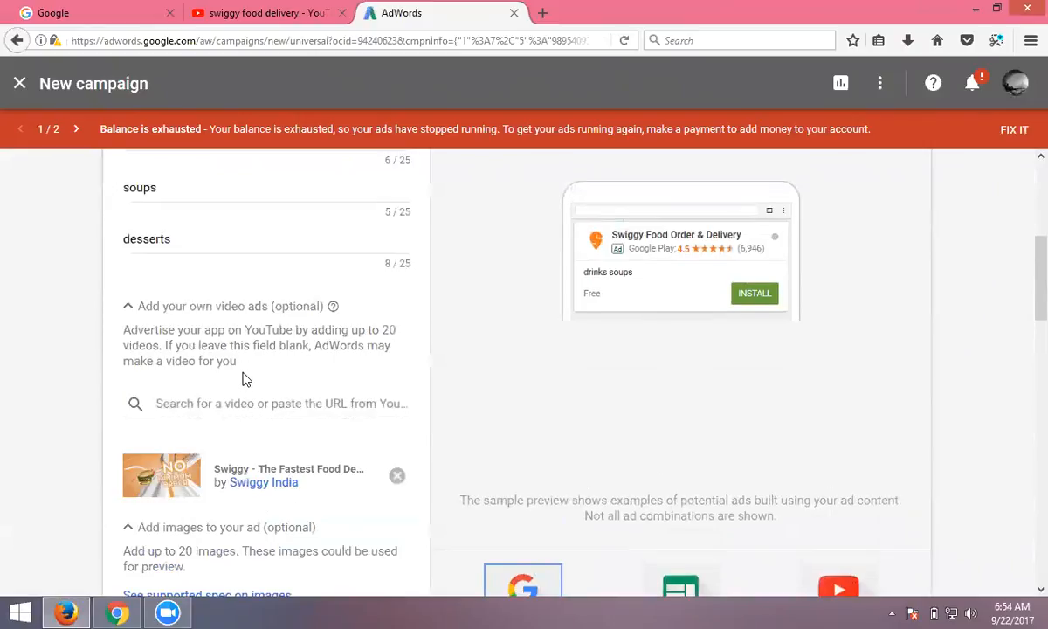
scroll("down", 3)
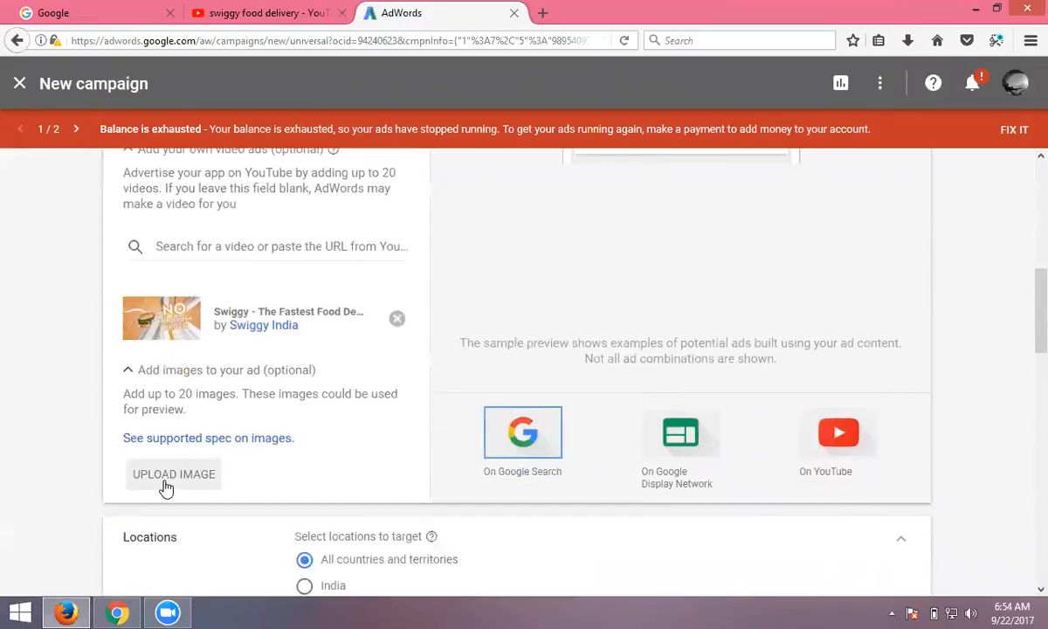
left_click(245, 12)
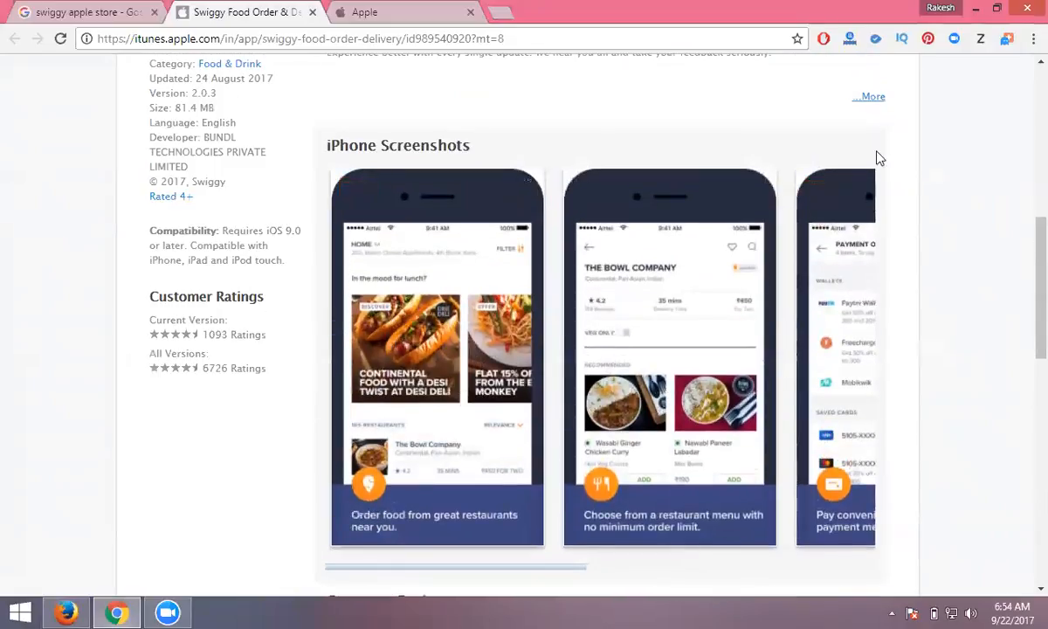
- Save the first iPhone screenshot as 'swiggy 1' in a new swiggy folder on E:, then save the next
right_click(437, 349)
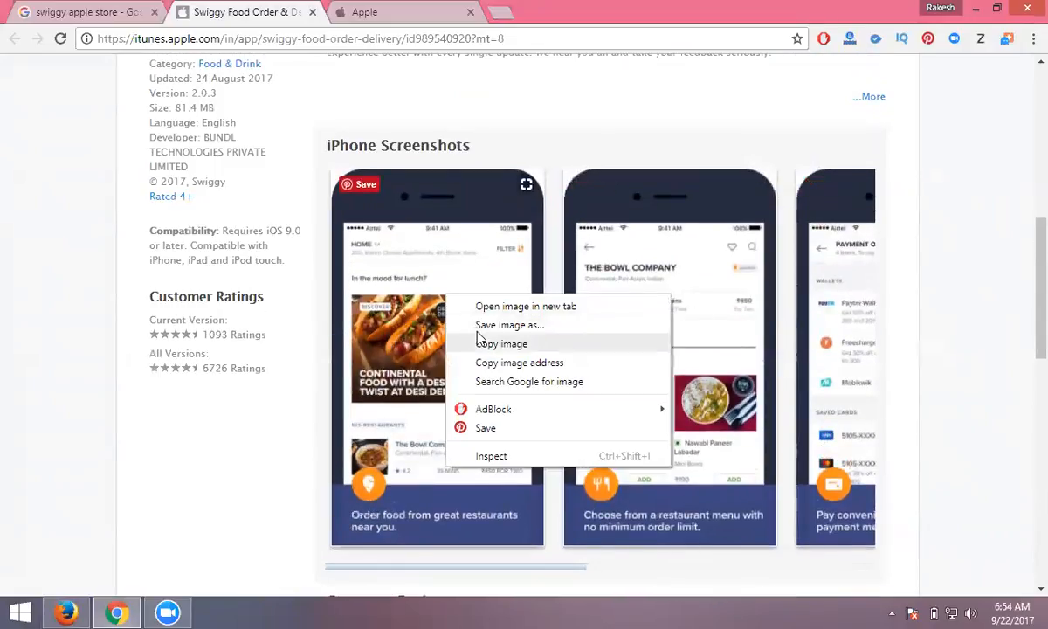
left_click(480, 336)
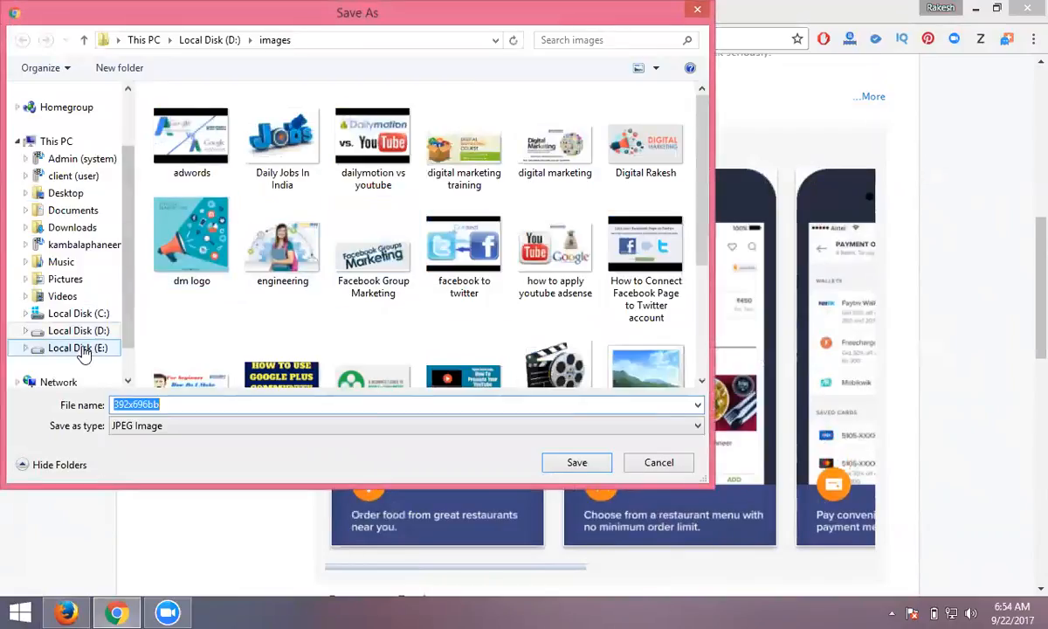
left_click(78, 348)
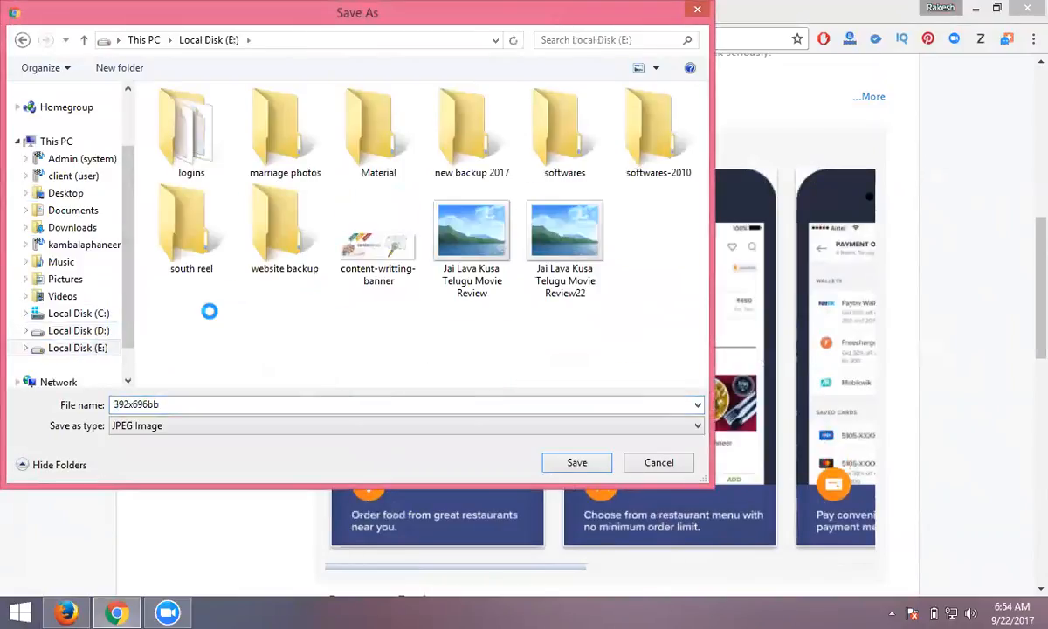
right_click(209, 311)
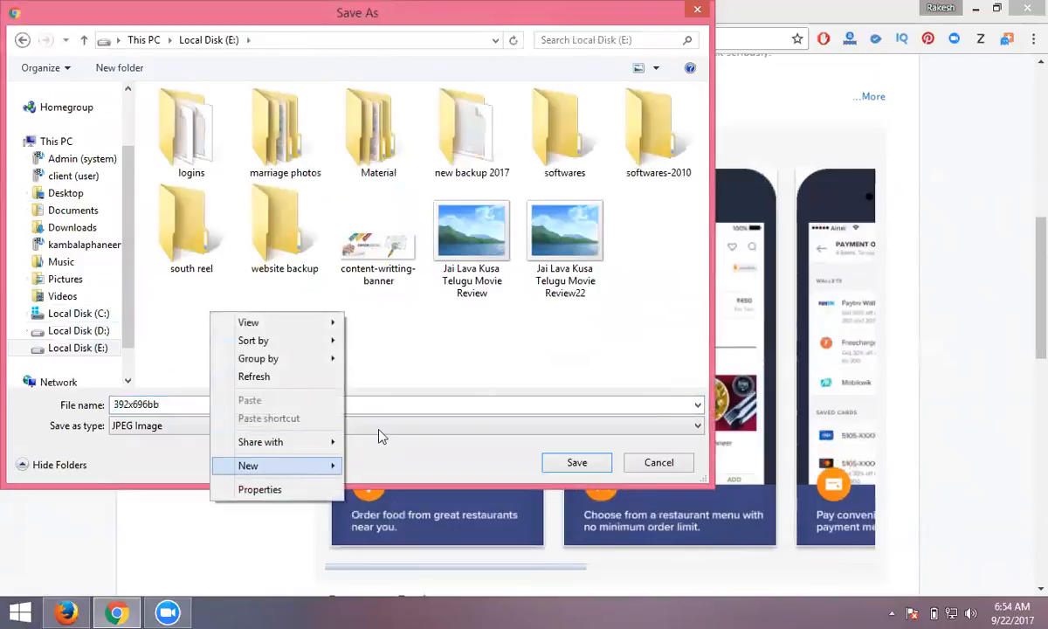
left_click(248, 464)
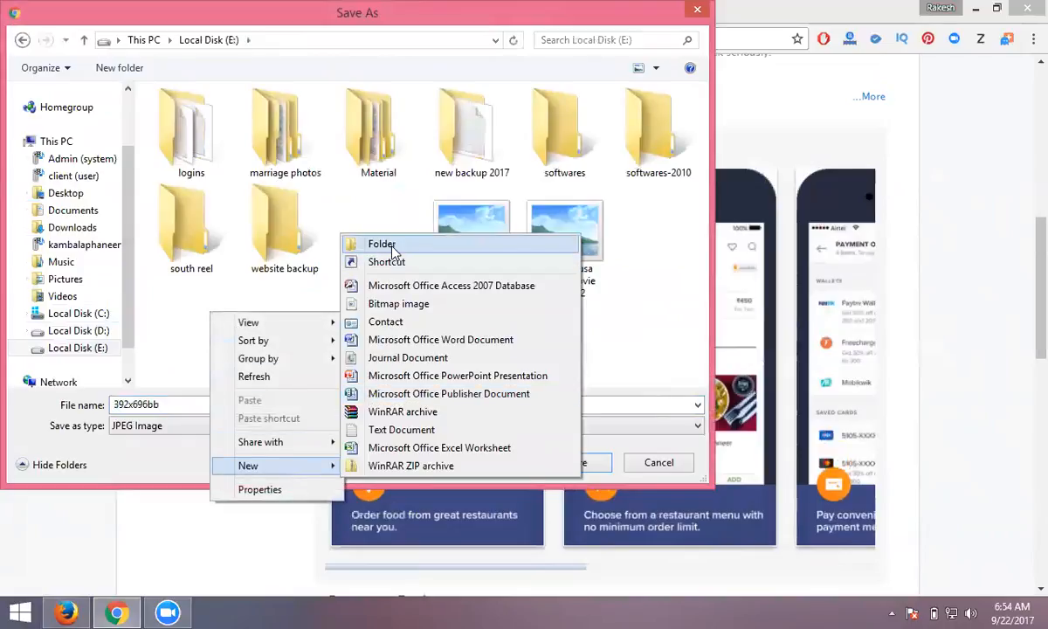
left_click(382, 244)
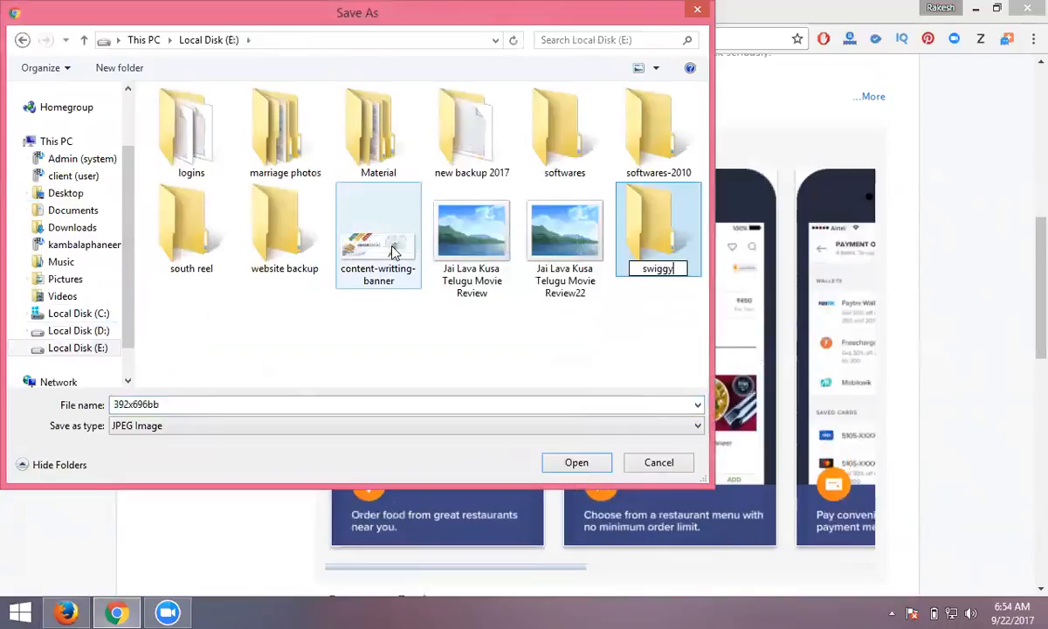
double_click(658, 228)
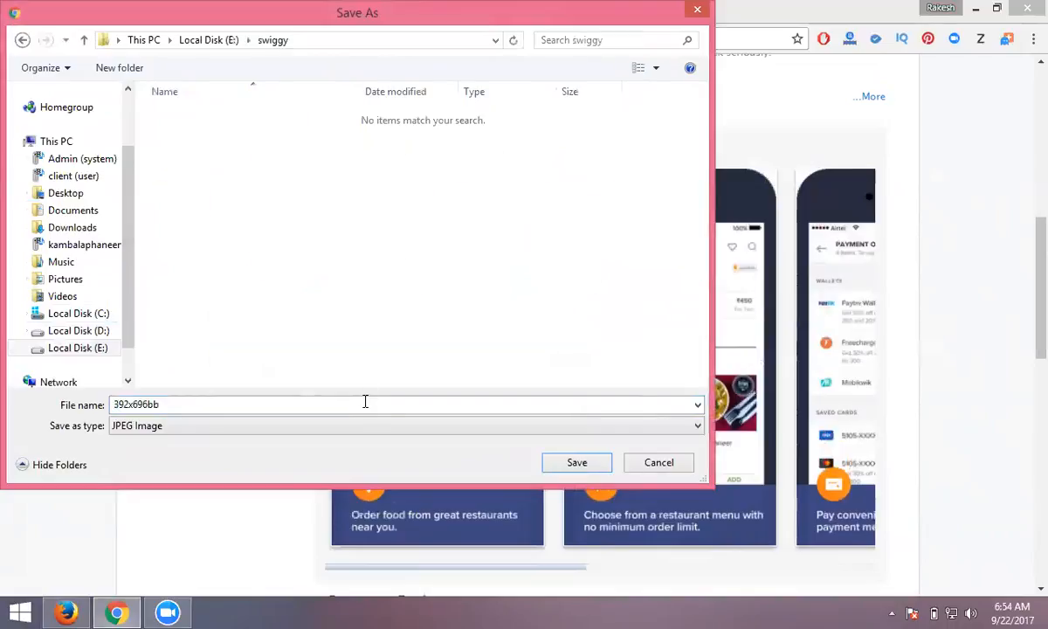
type("swigg")
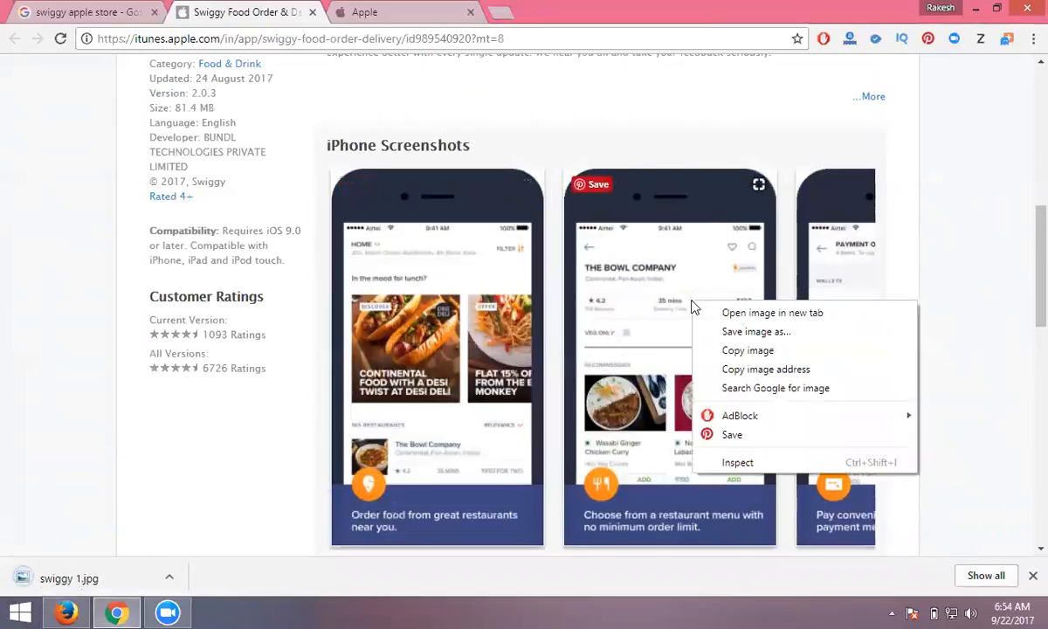
left_click(756, 331)
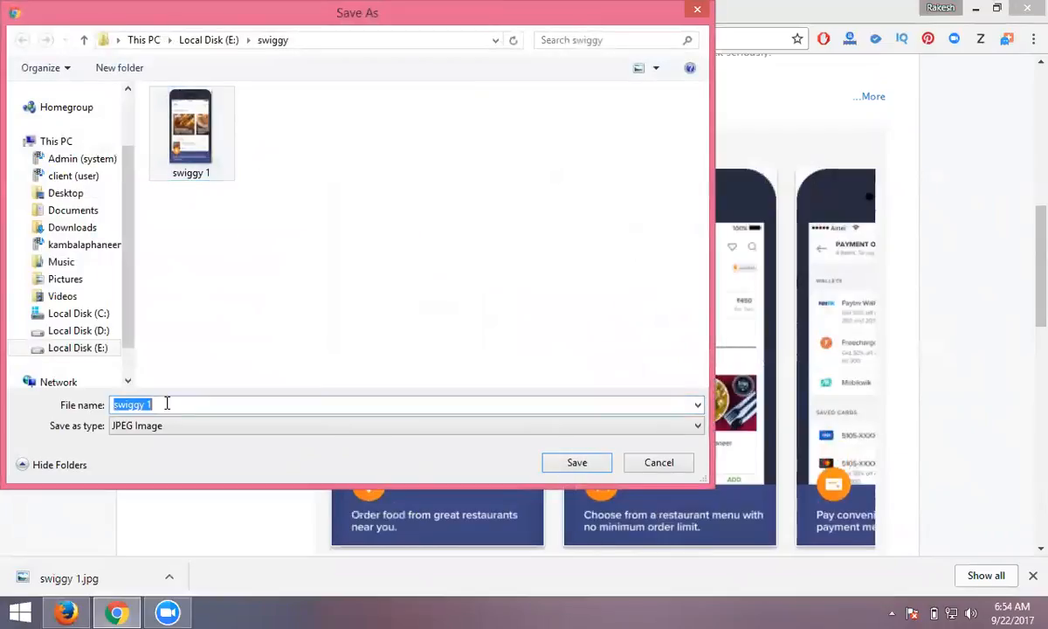
left_click(576, 462)
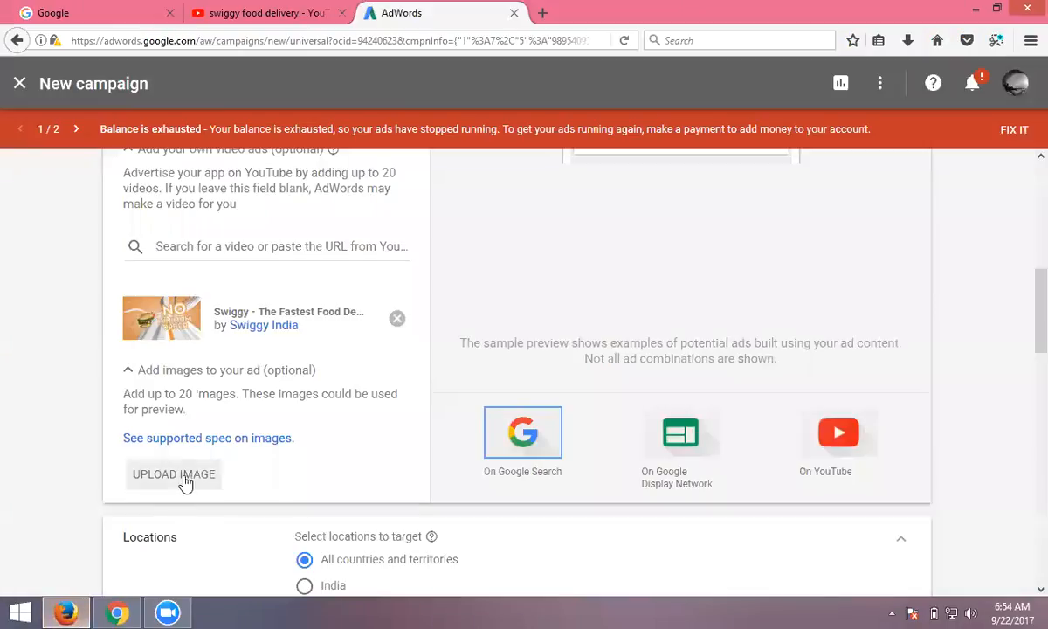
- Upload 'swiggy 1' as an ad image, which fails with 'Image dimension is not allowed'
left_click(173, 473)
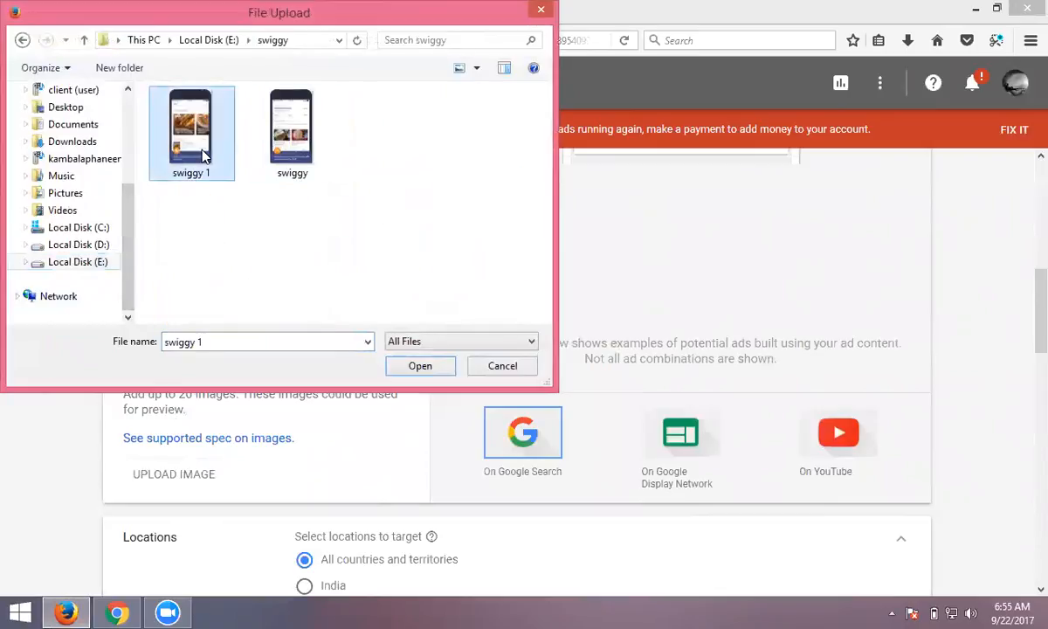
left_click(420, 365)
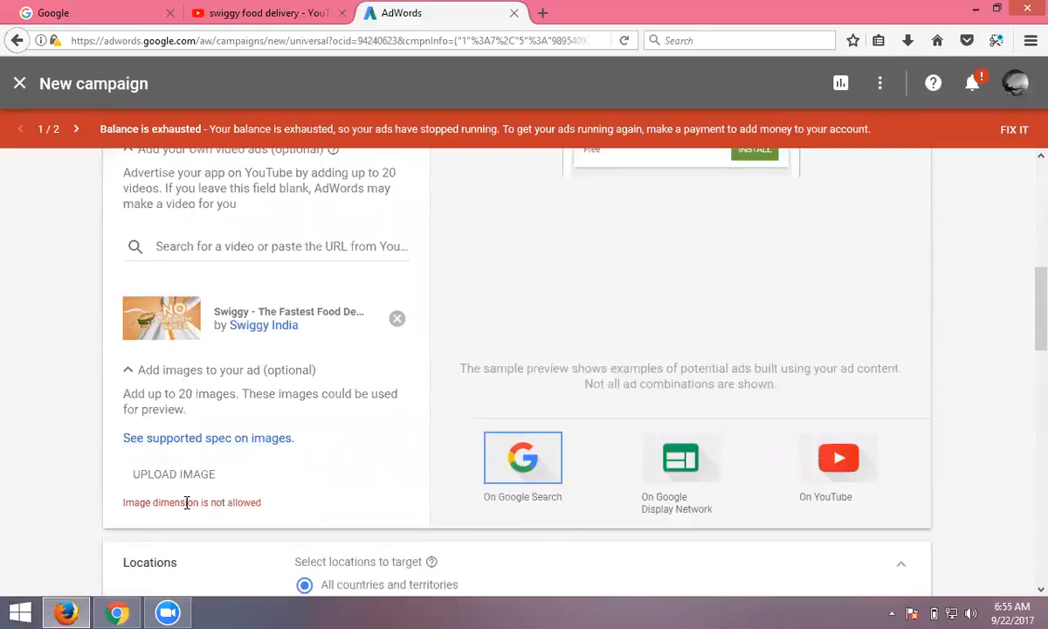
mouse_move(213, 444)
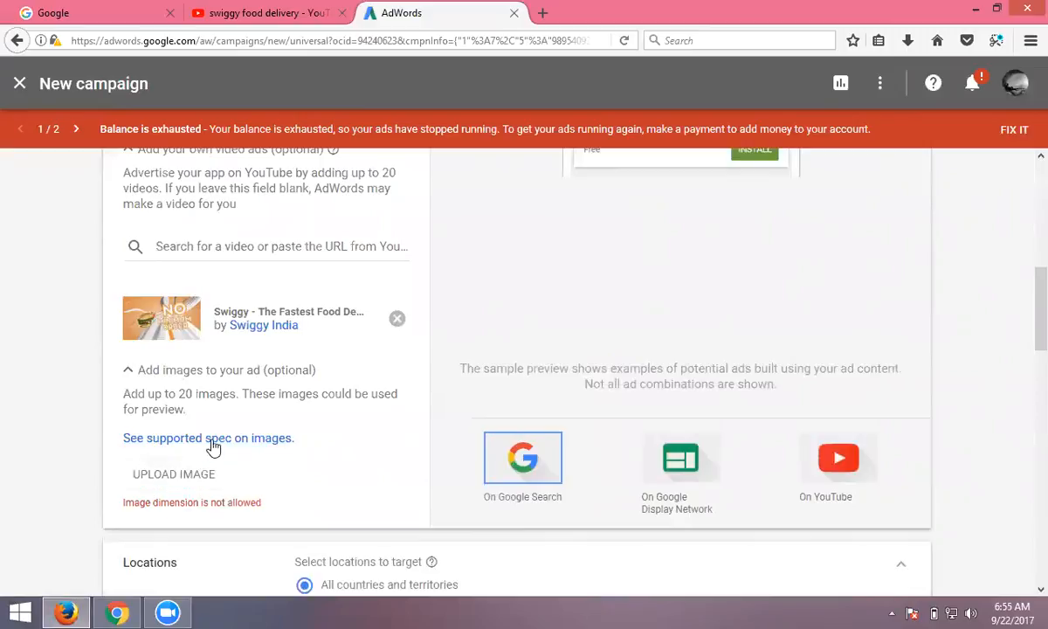
mouse_move(208, 438)
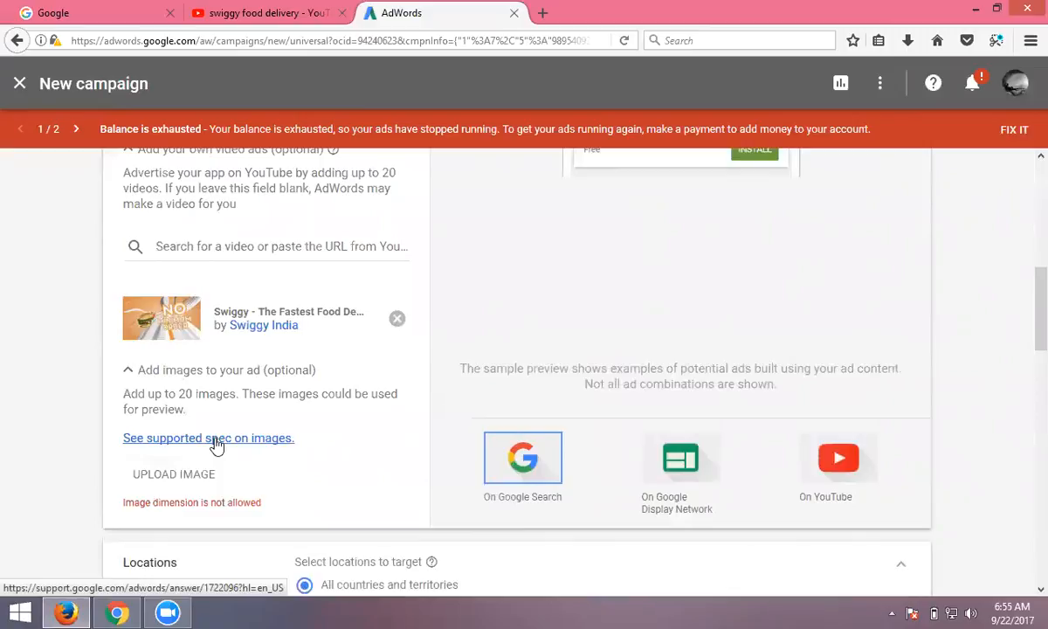
scroll("down", 3)
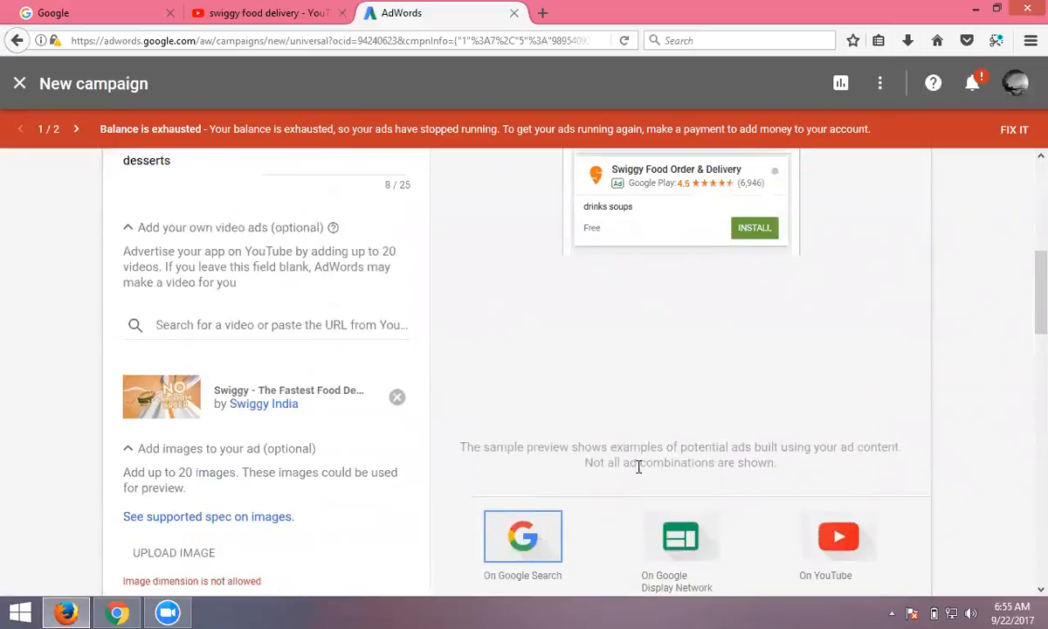
left_click(680, 536)
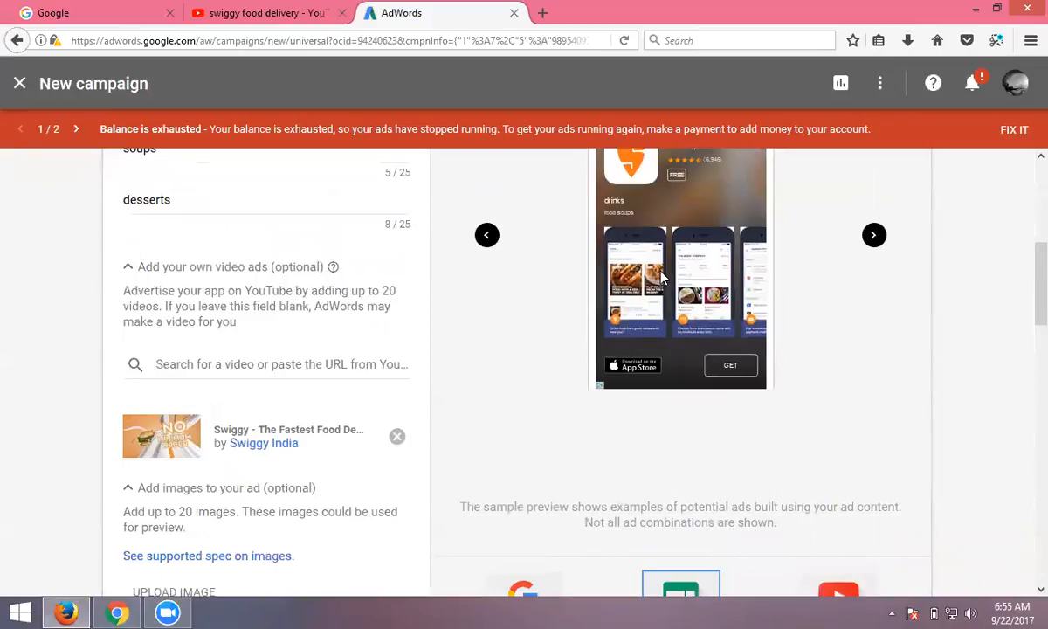
mouse_move(812, 585)
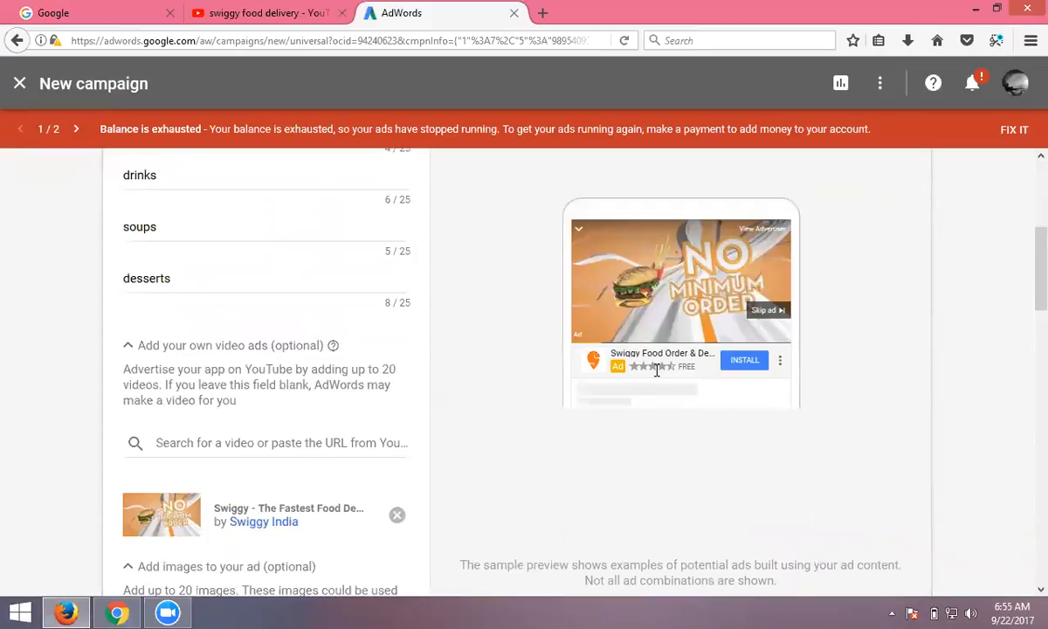
mouse_move(563, 339)
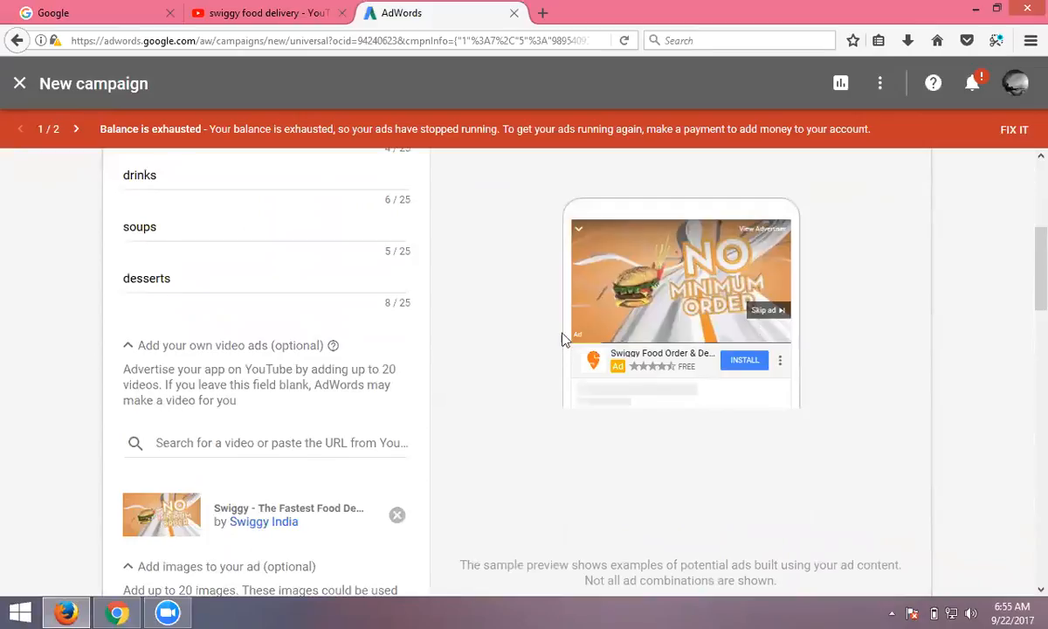
scroll("down", 3)
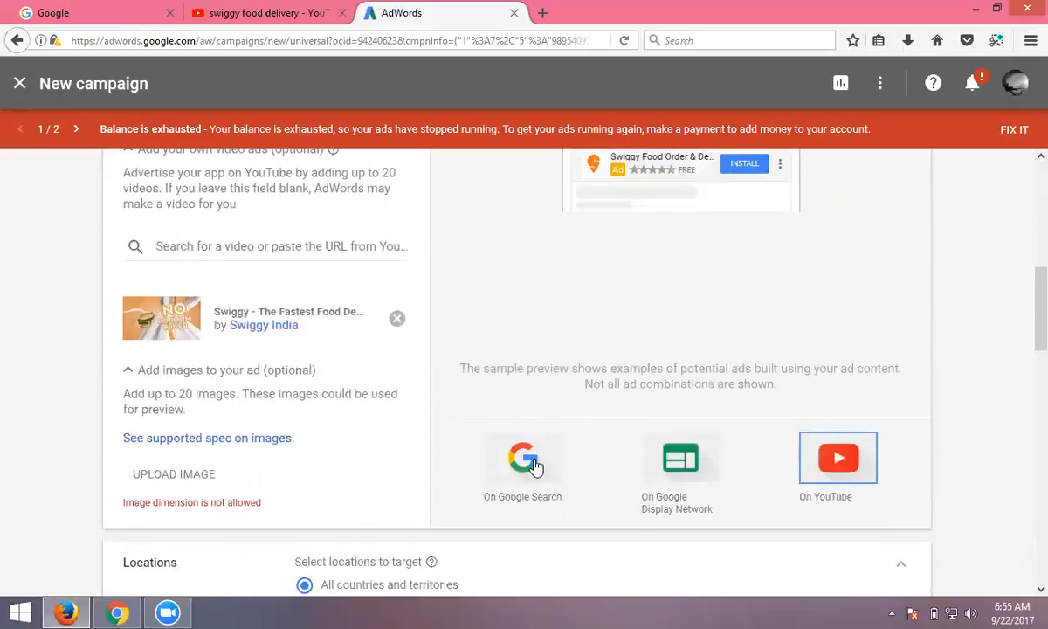
scroll("down", 3)
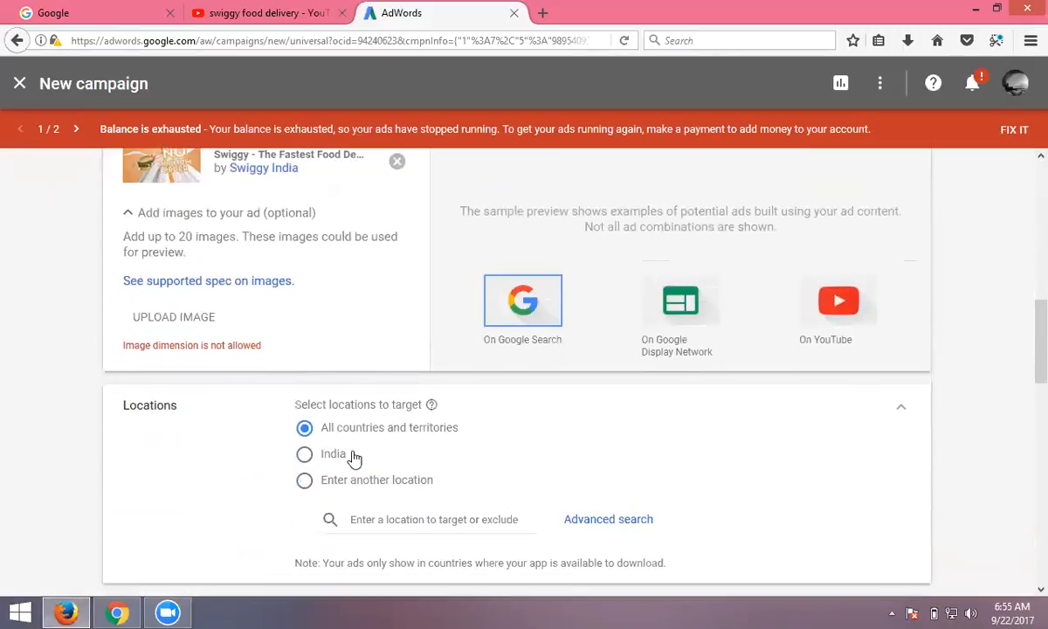
mouse_move(361, 441)
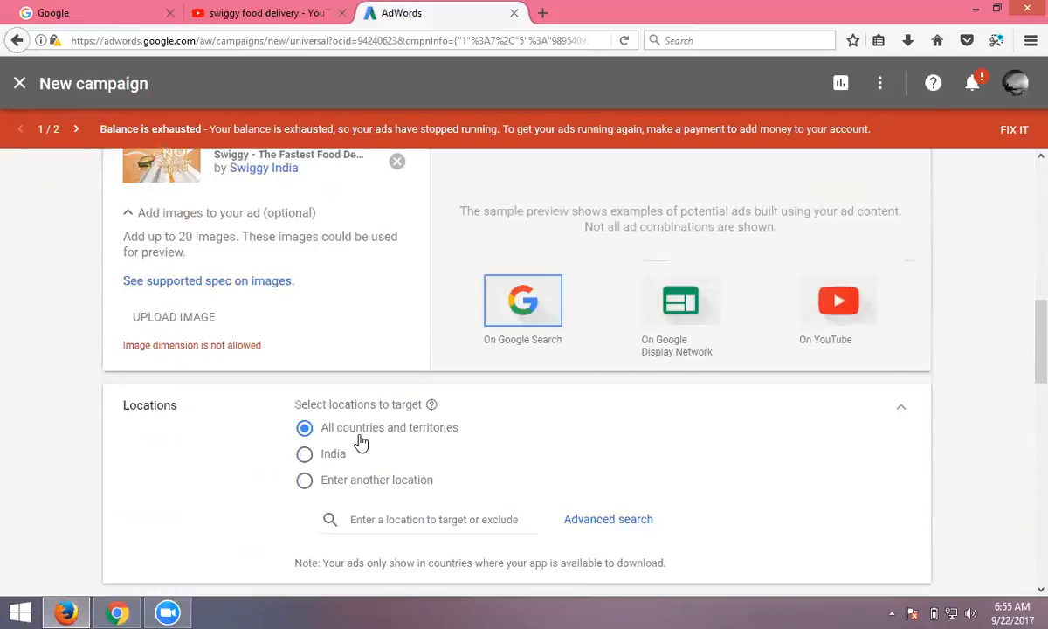
- Search 'hyderabad' and target Hyderabad, Telangana, India as the campaign location
scroll("down", 3)
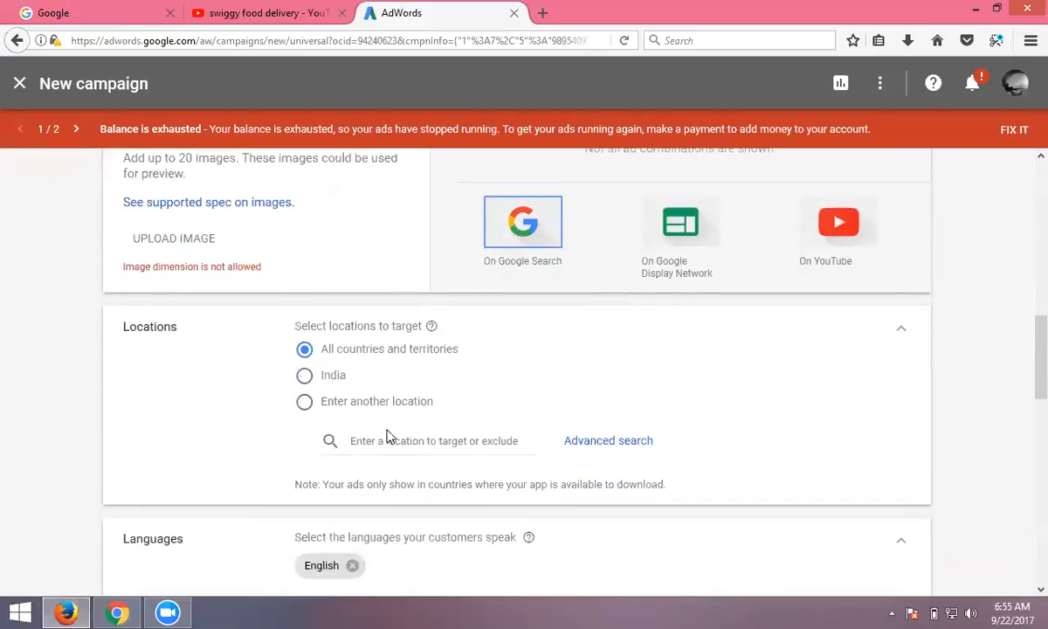
type("hy")
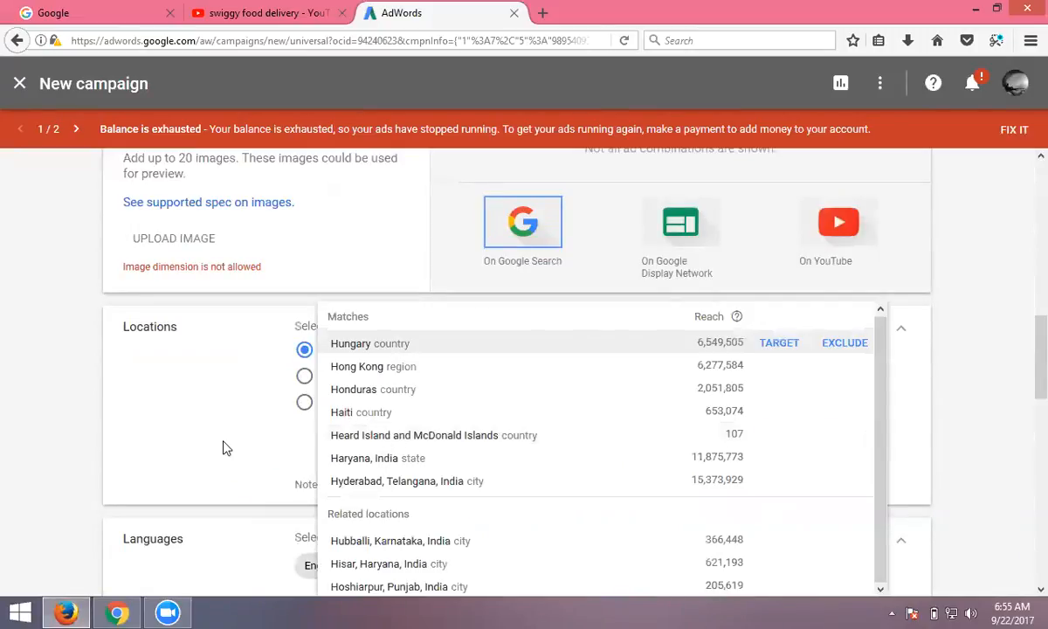
type("hyderabad")
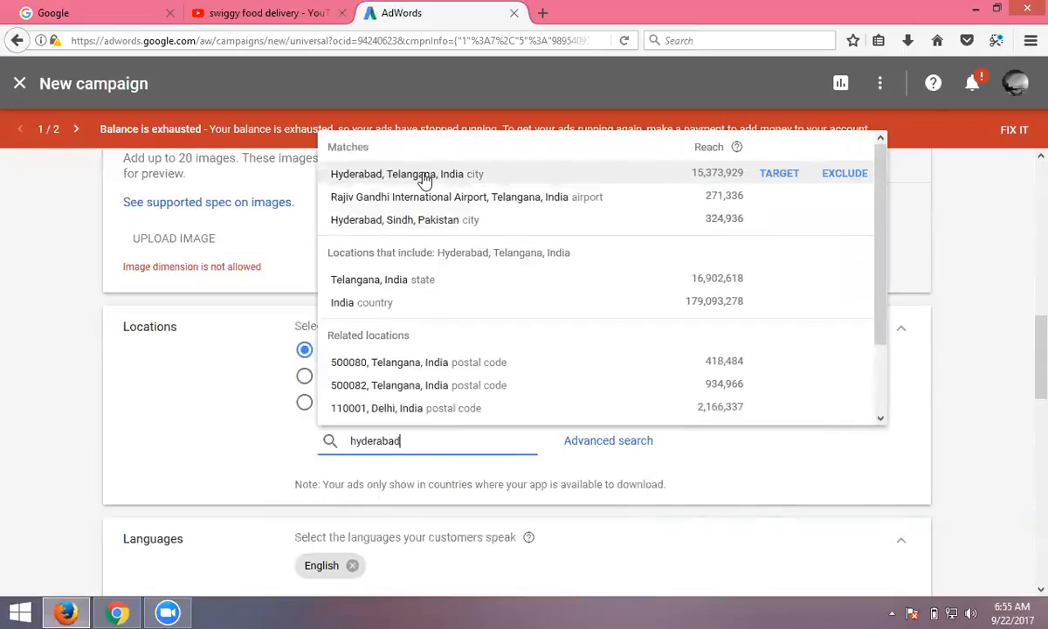
left_click(406, 172)
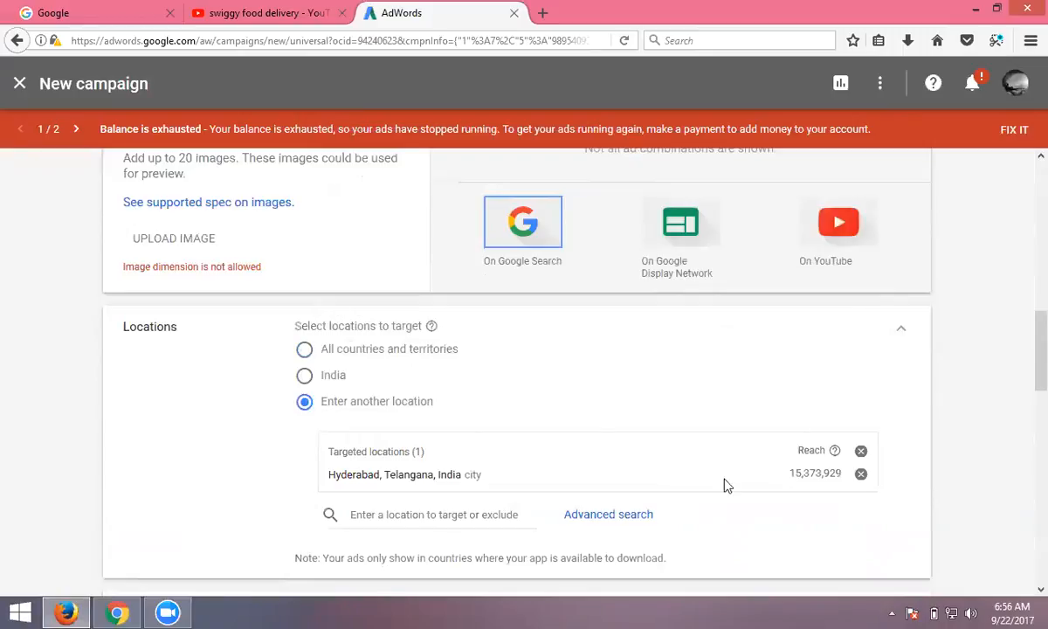
mouse_move(825, 489)
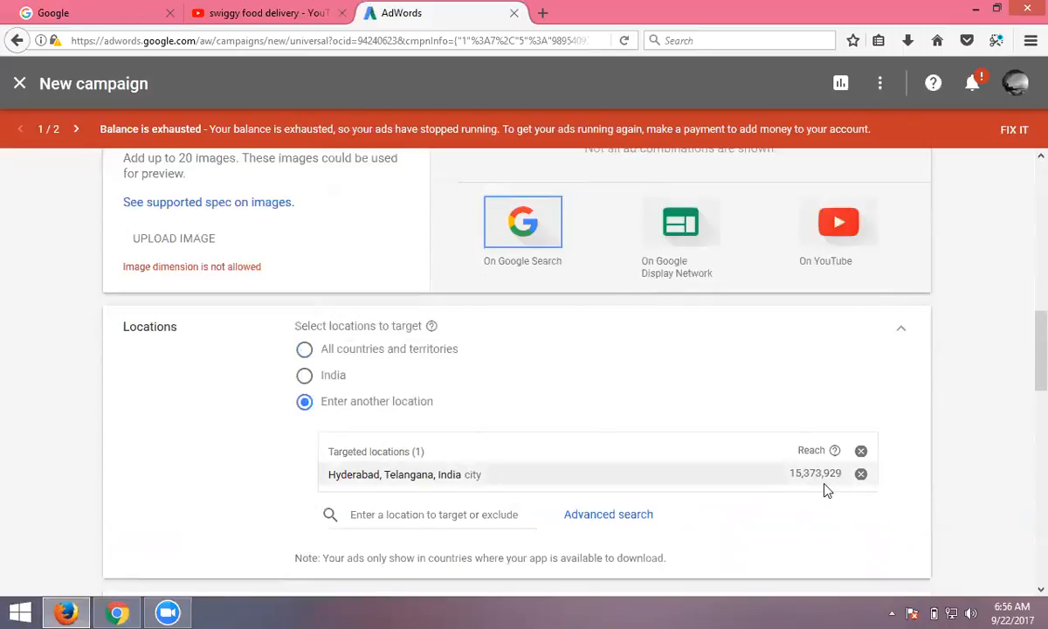
mouse_move(806, 490)
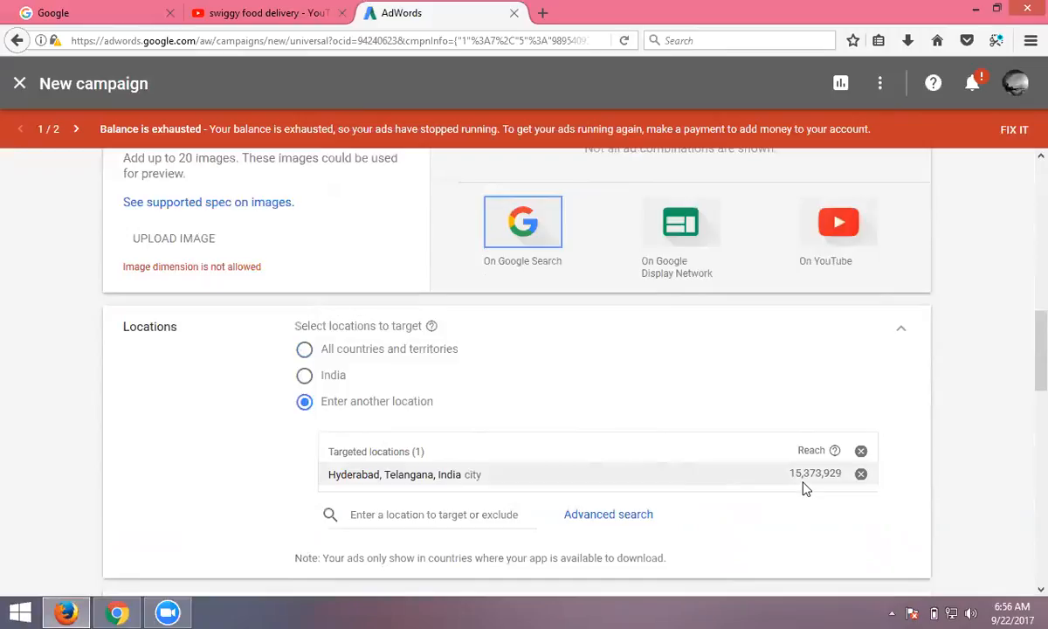
scroll("down", 3)
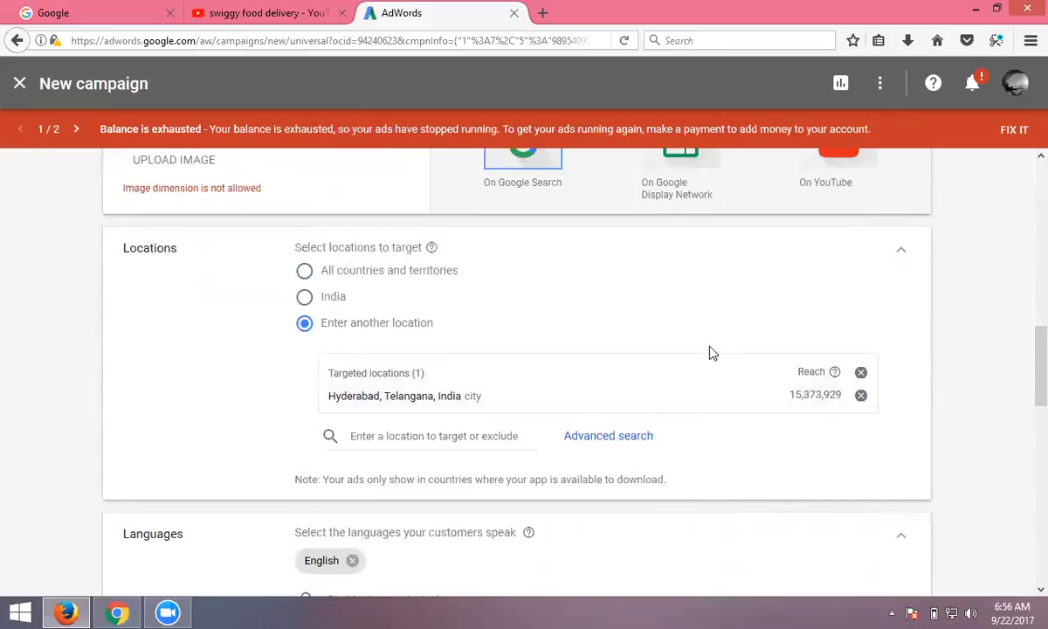
- In the Languages field, search and tick Hindi and Telugu alongside English
scroll("down", 3)
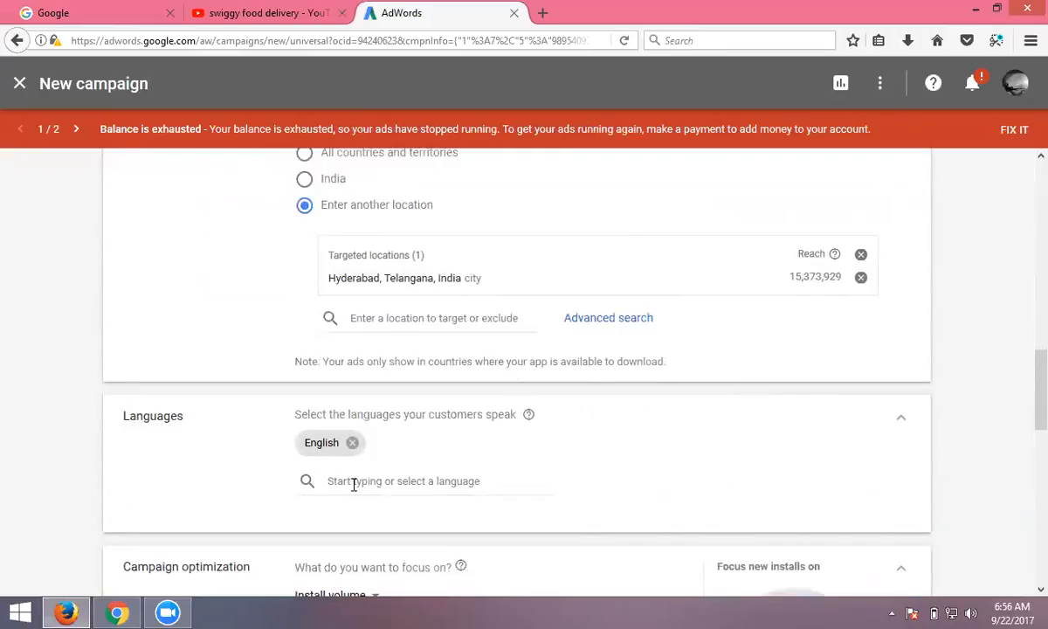
left_click(425, 480)
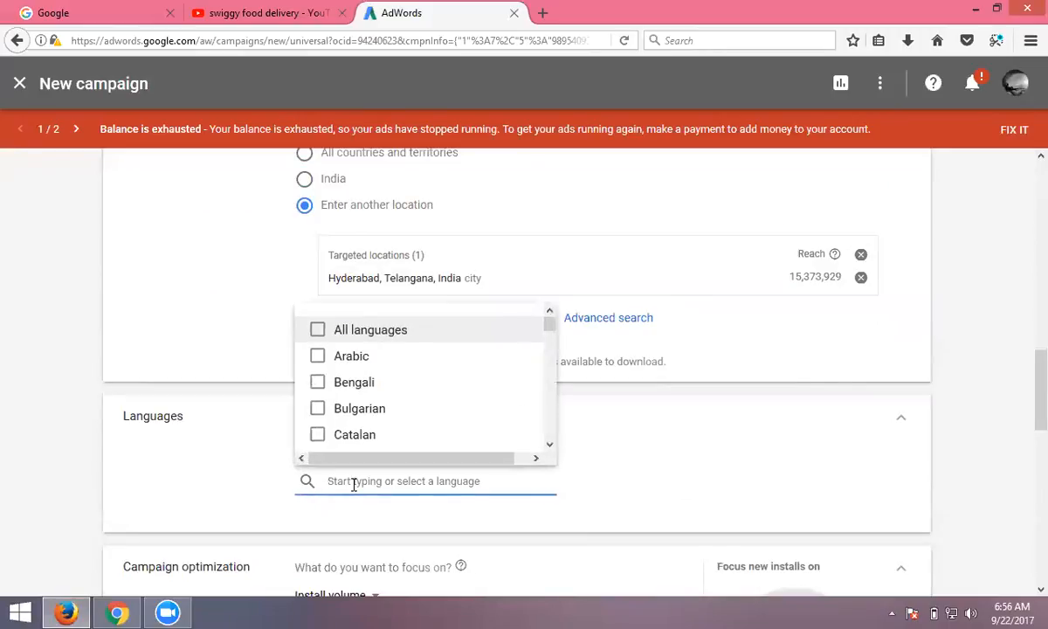
type("hin")
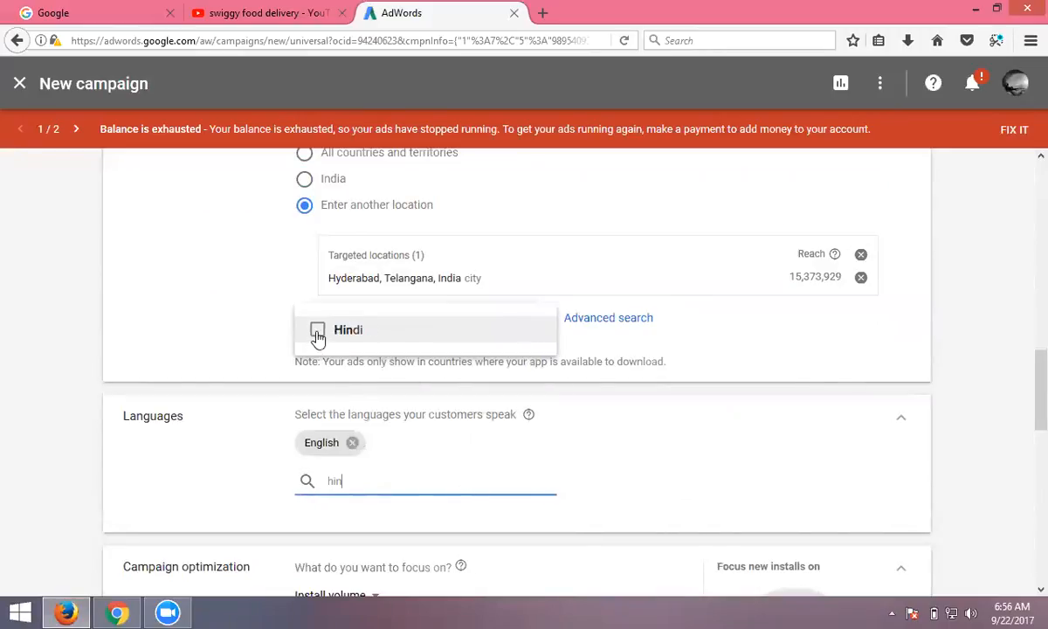
left_click(317, 332)
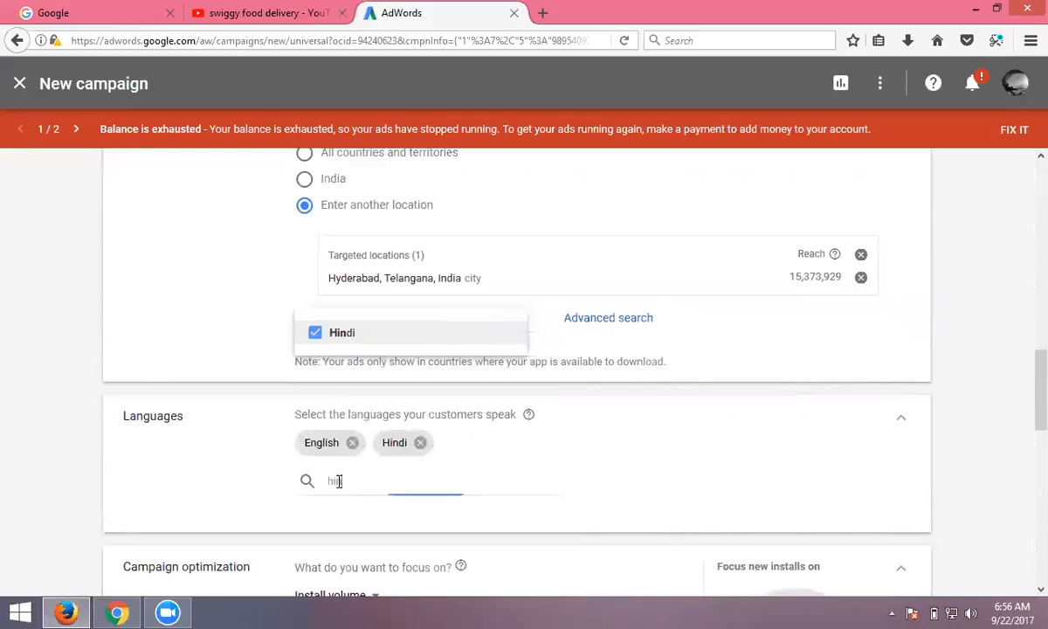
type("te")
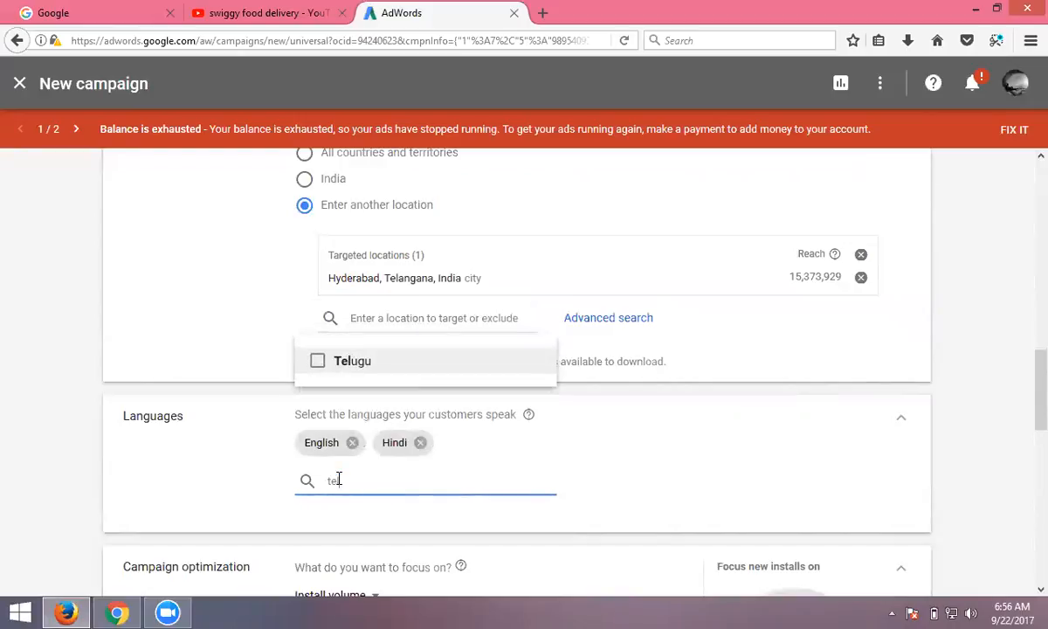
type("lu")
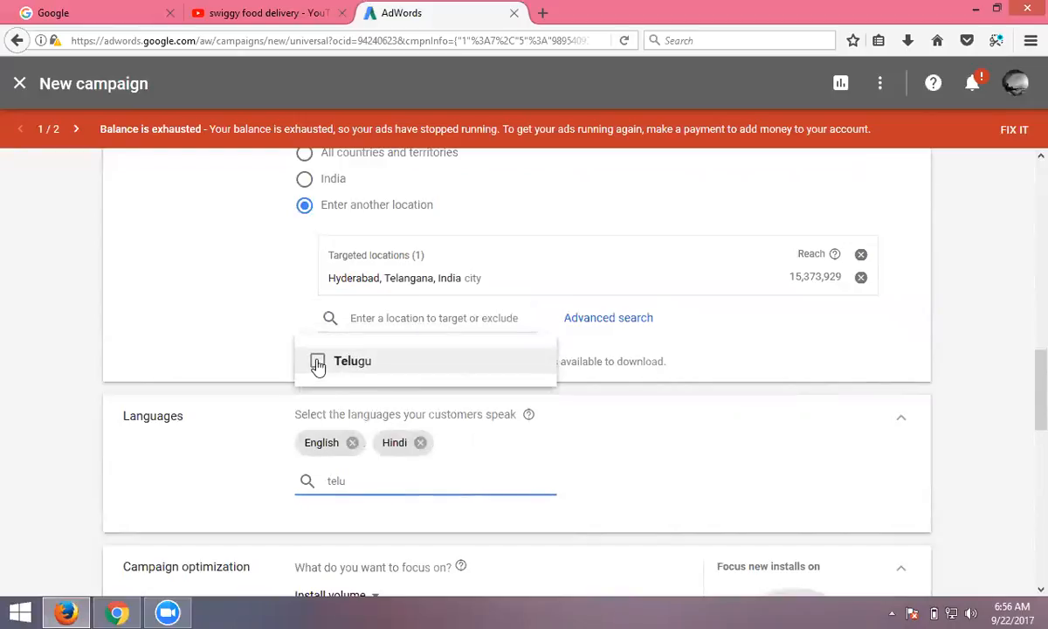
left_click(317, 361)
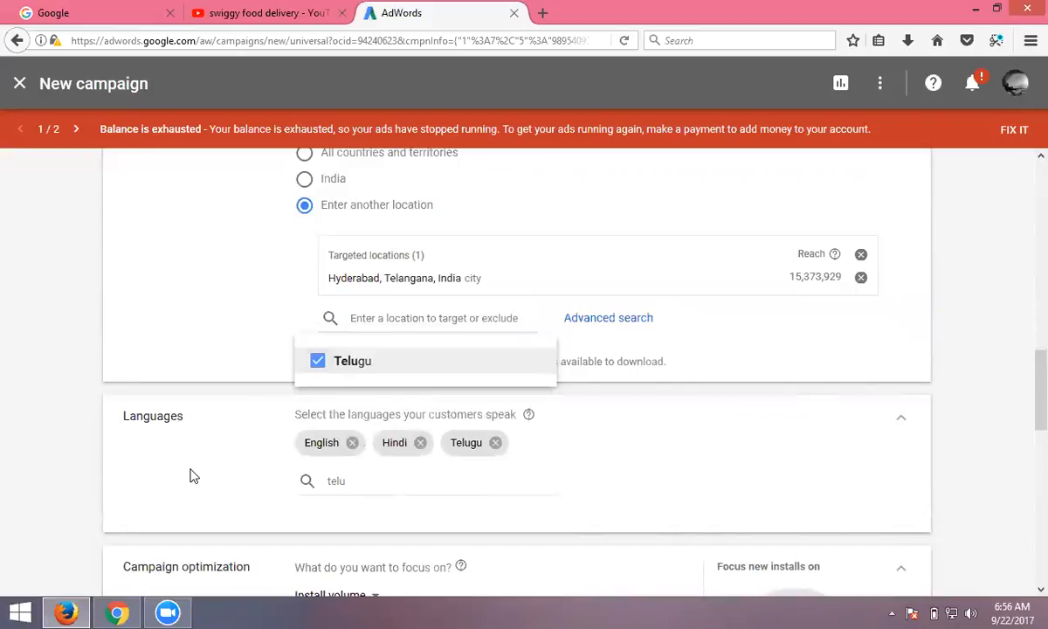
mouse_move(186, 473)
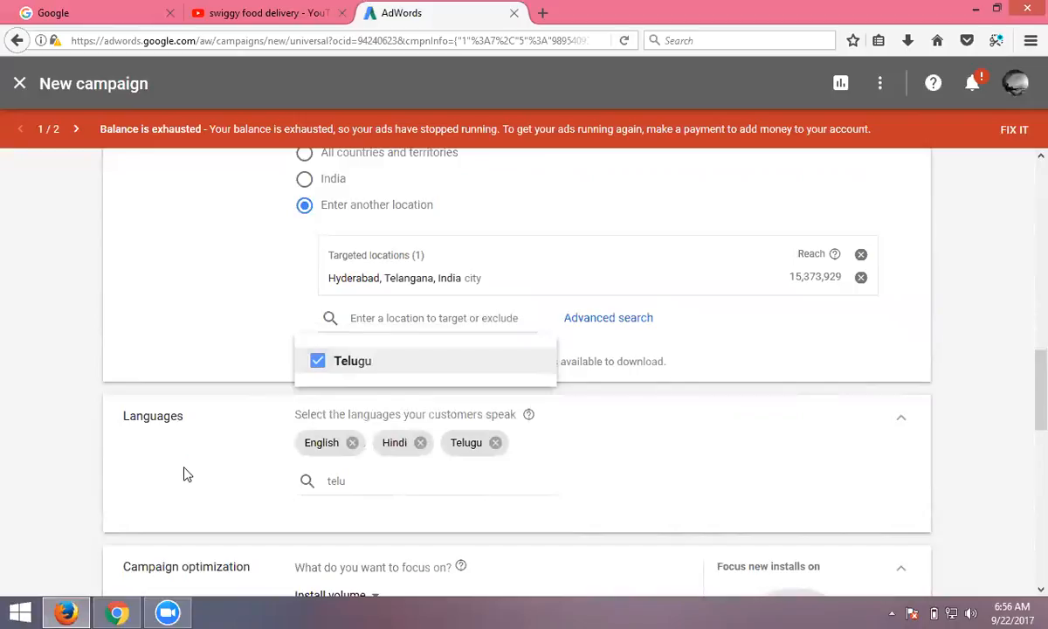
scroll("down", 3)
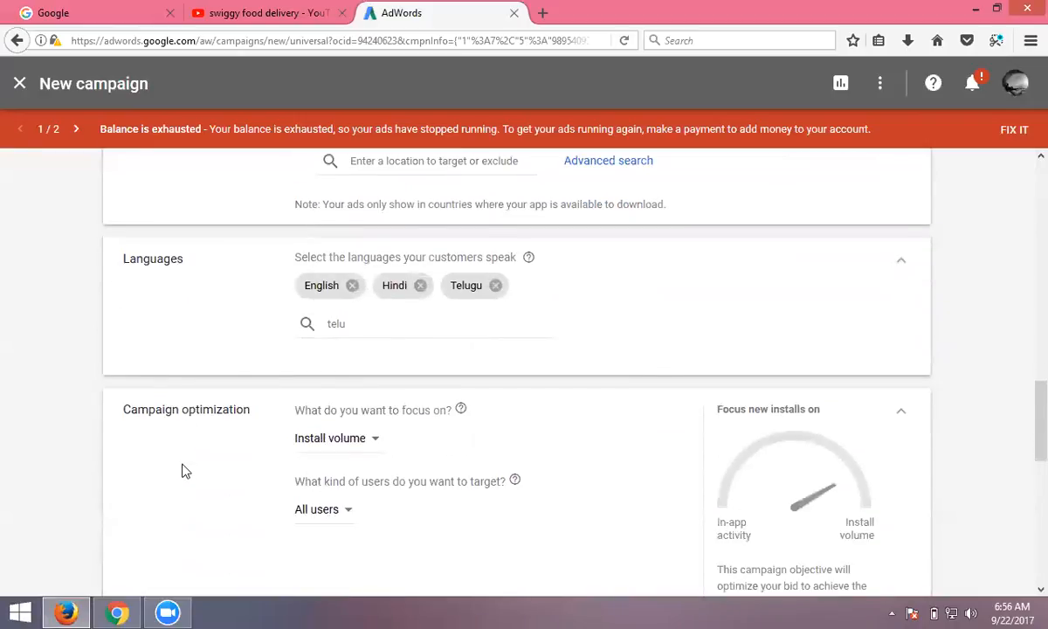
- Check the user-type options, open conversion tracking setup, then keep the Install volume focus
left_click(336, 438)
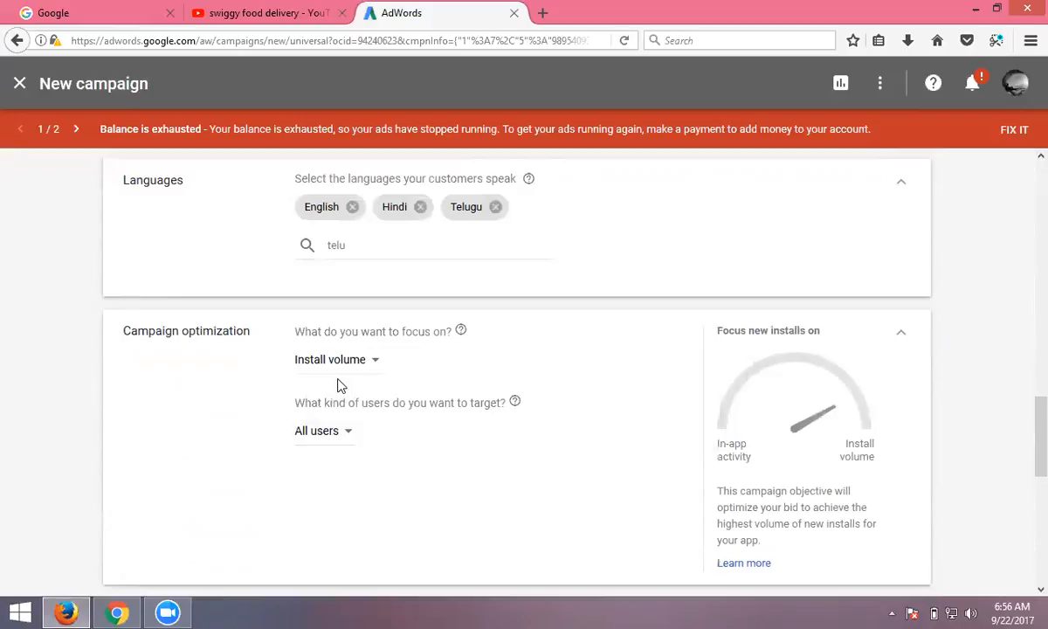
mouse_move(362, 417)
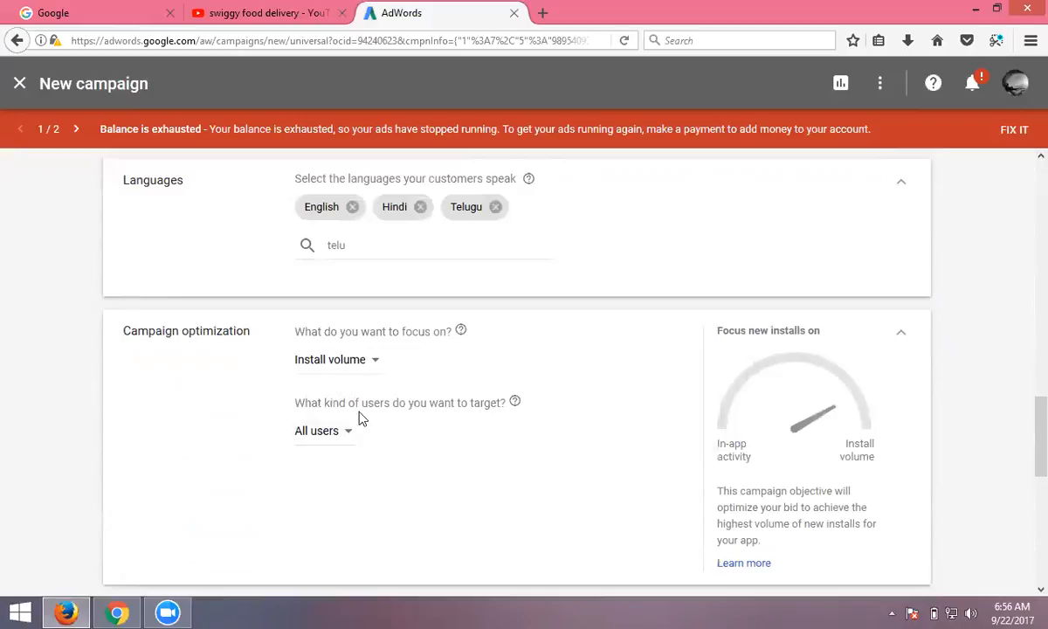
left_click(324, 431)
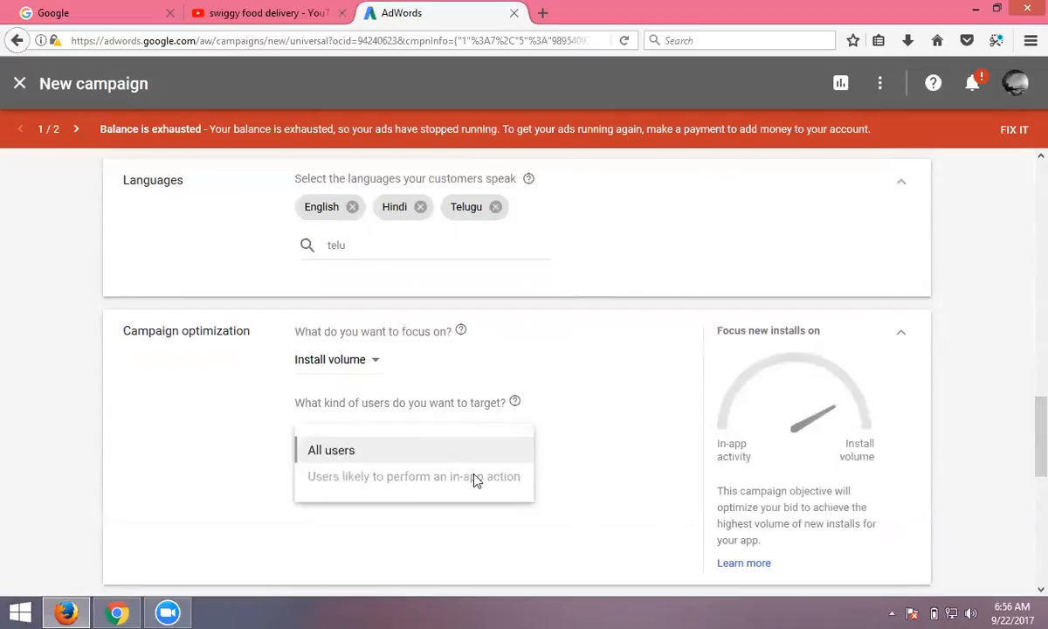
mouse_move(502, 487)
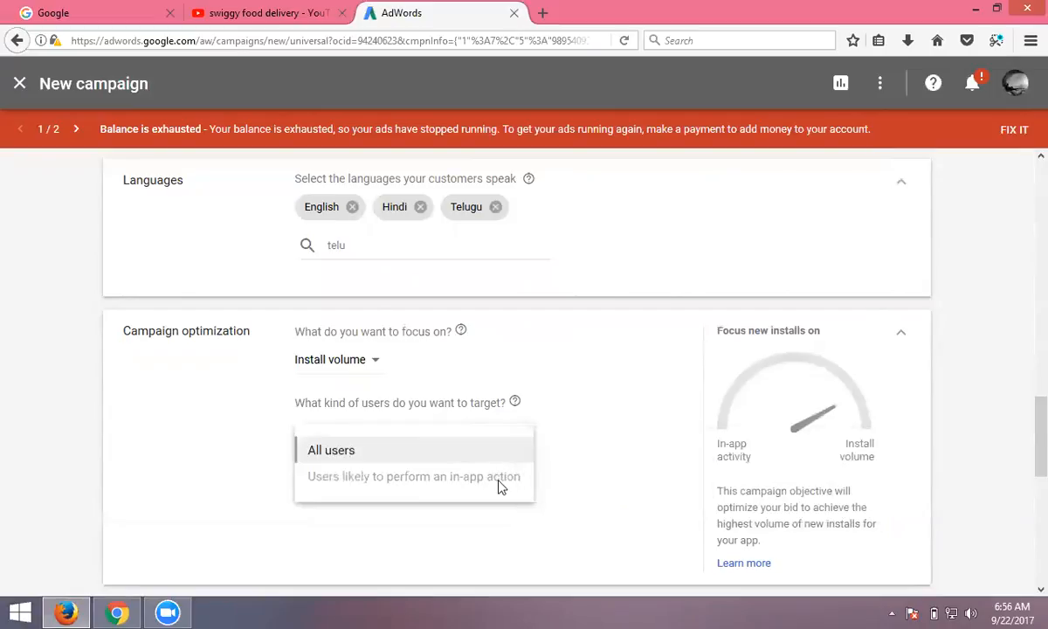
mouse_move(509, 482)
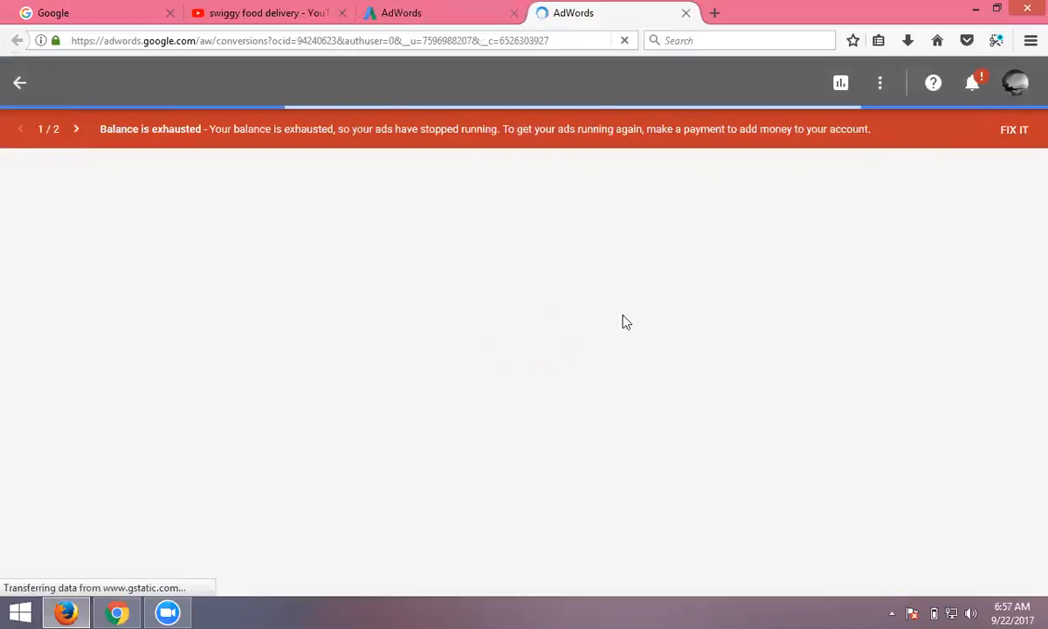
mouse_move(520, 214)
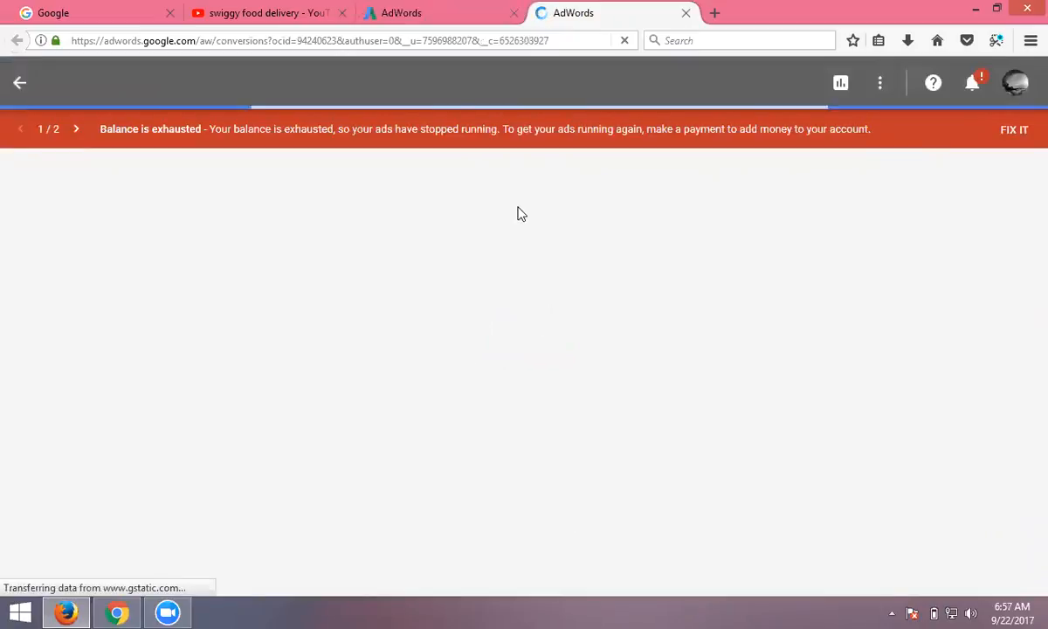
left_click(441, 12)
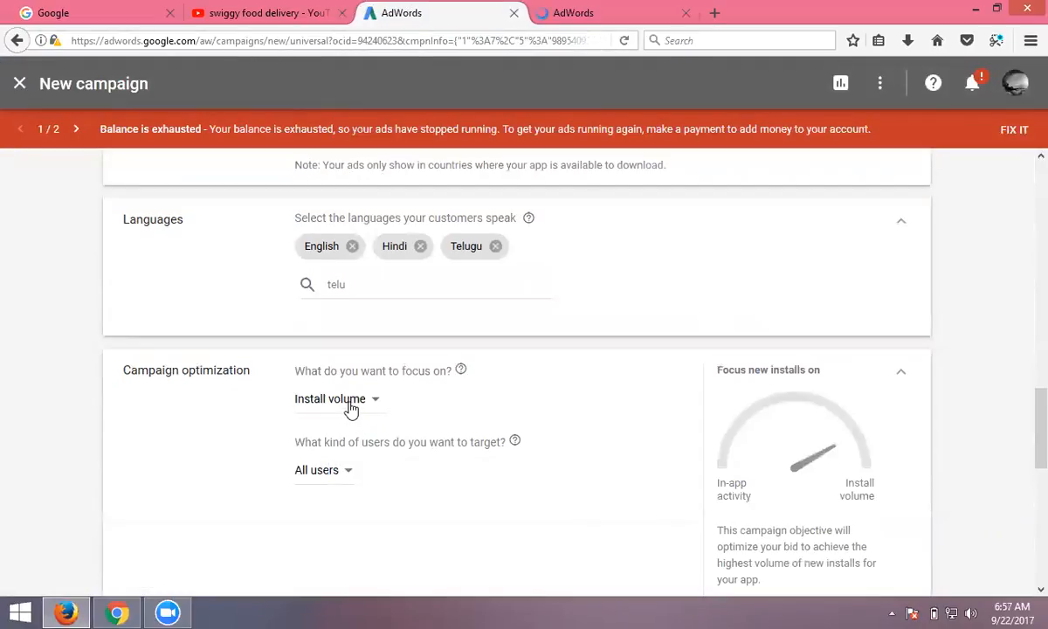
left_click(336, 398)
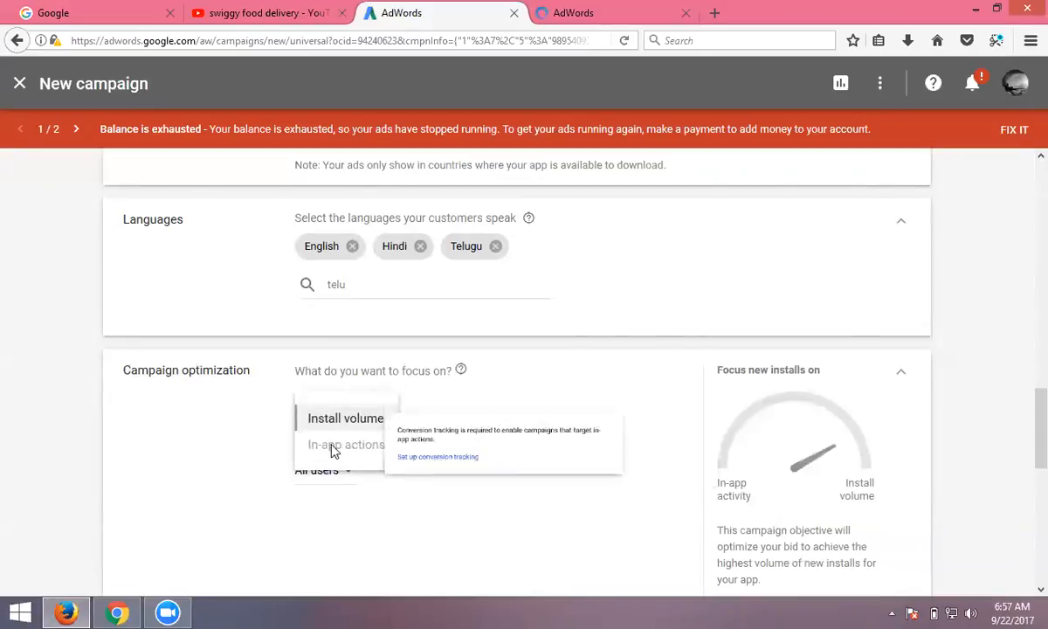
mouse_move(442, 471)
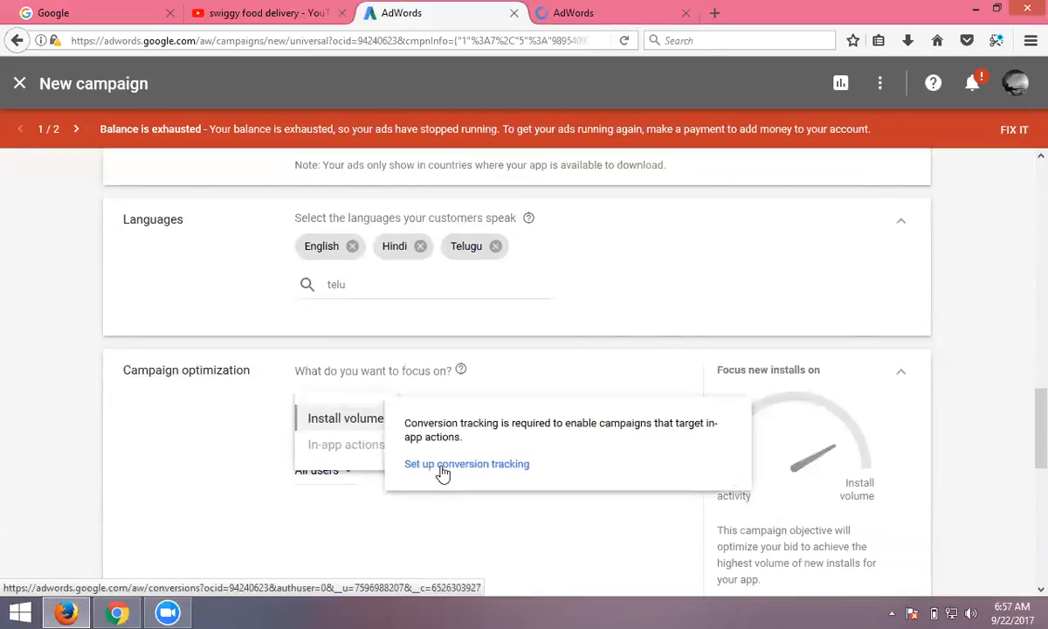
mouse_move(345, 417)
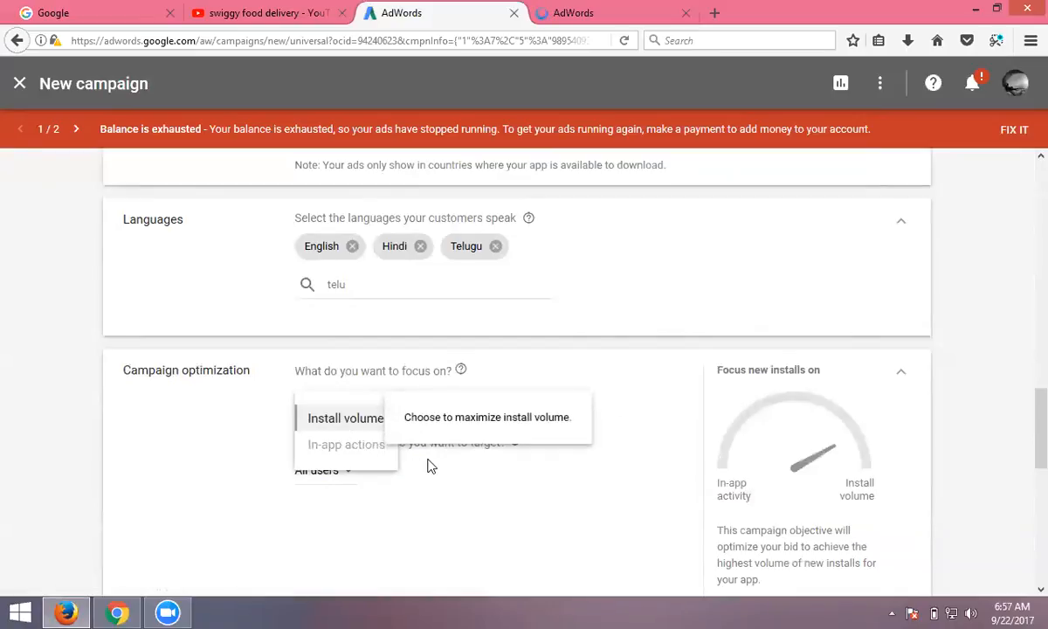
mouse_move(462, 481)
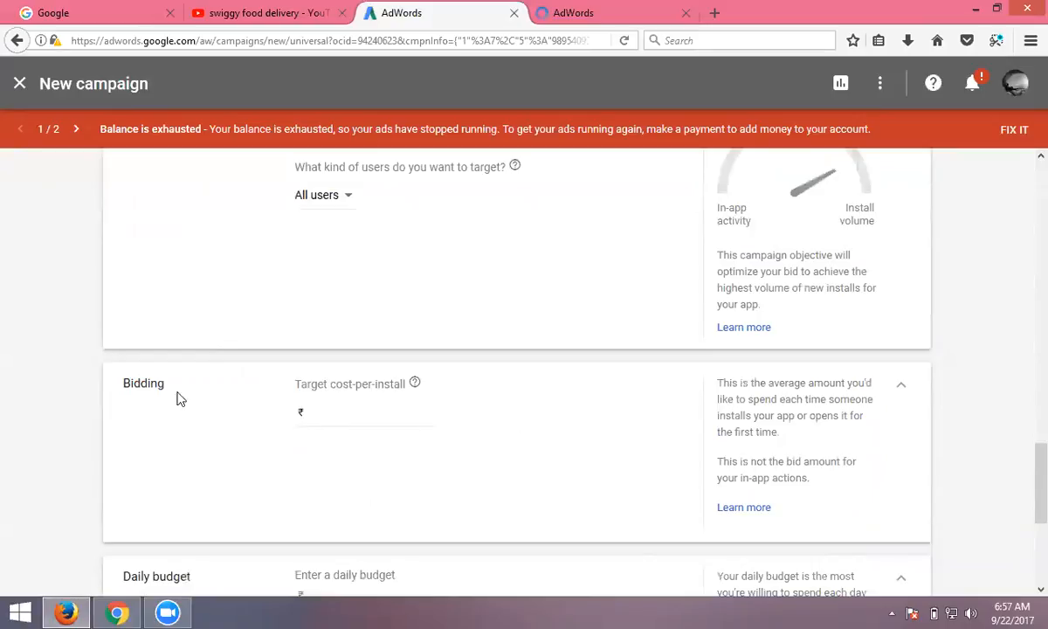
mouse_move(362, 397)
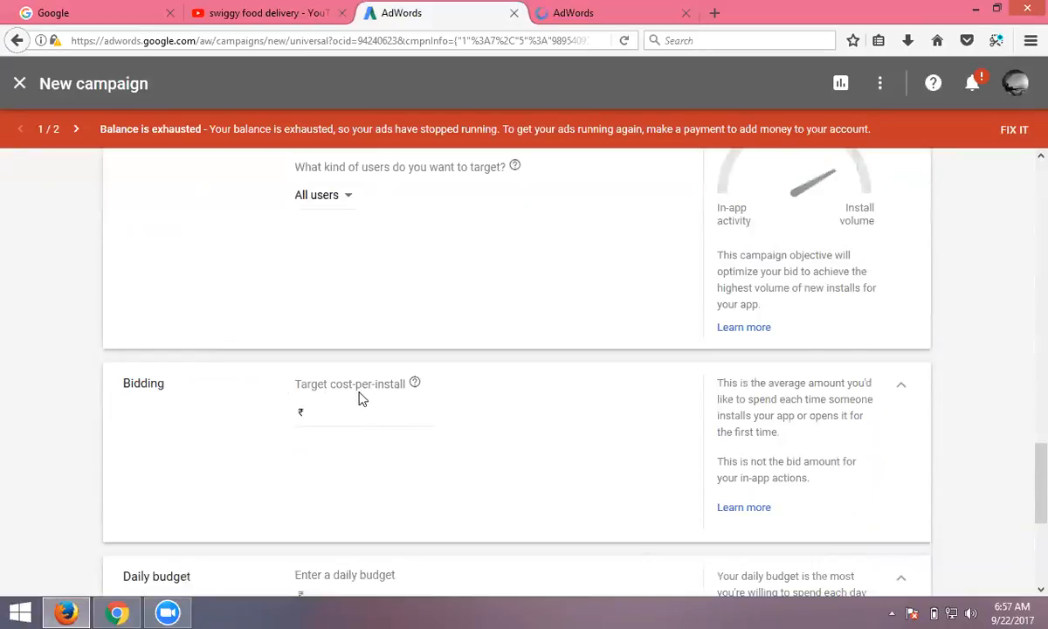
- Enter ₹15 as the target cost-per-install and ₹500 as the daily budget
left_click(364, 412)
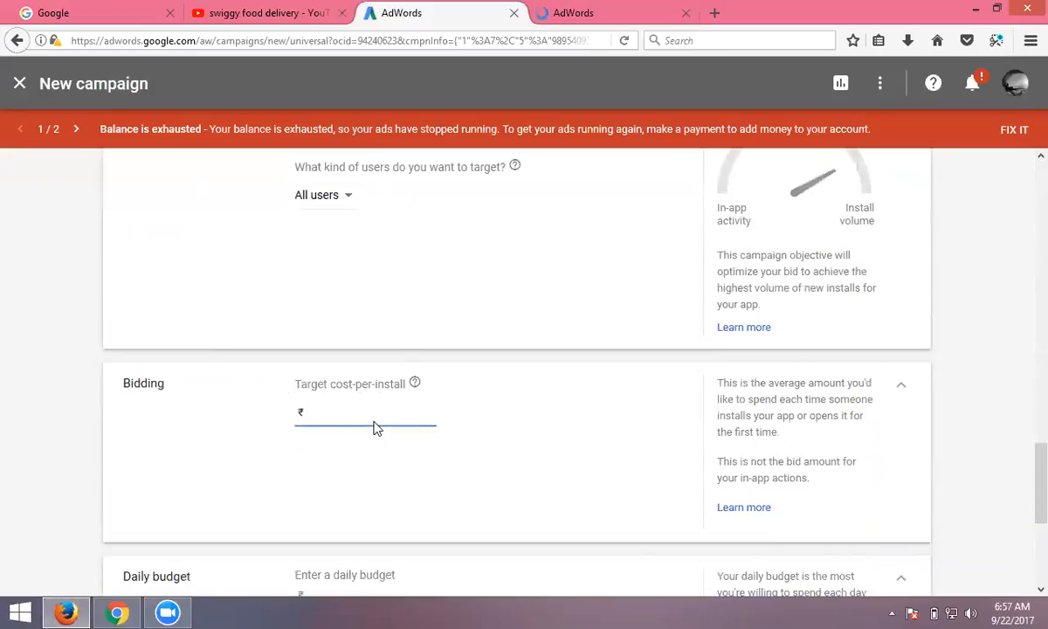
type("15")
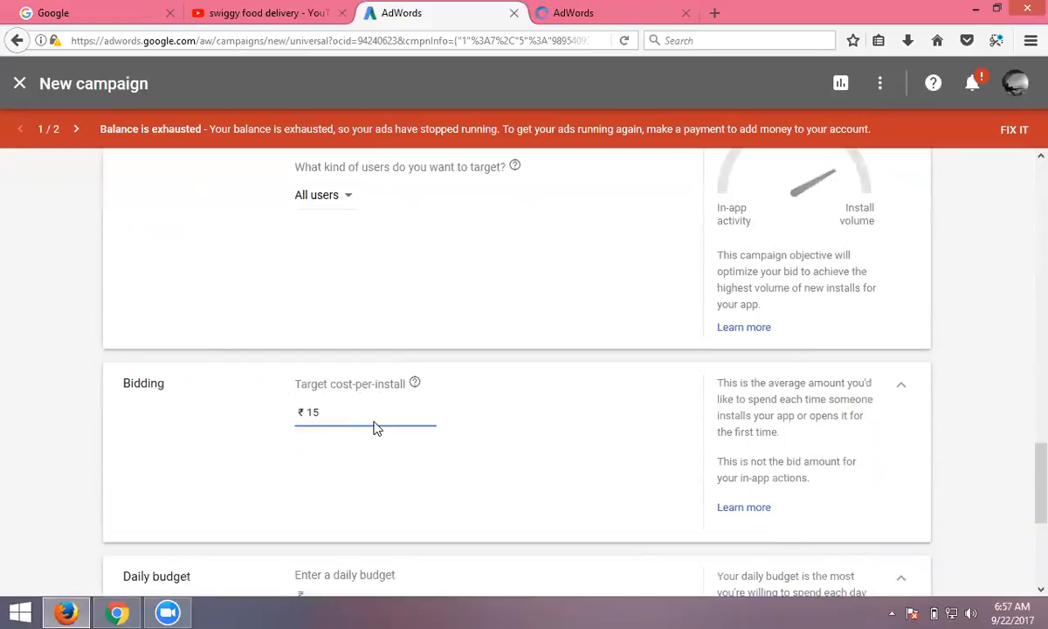
left_click(332, 411)
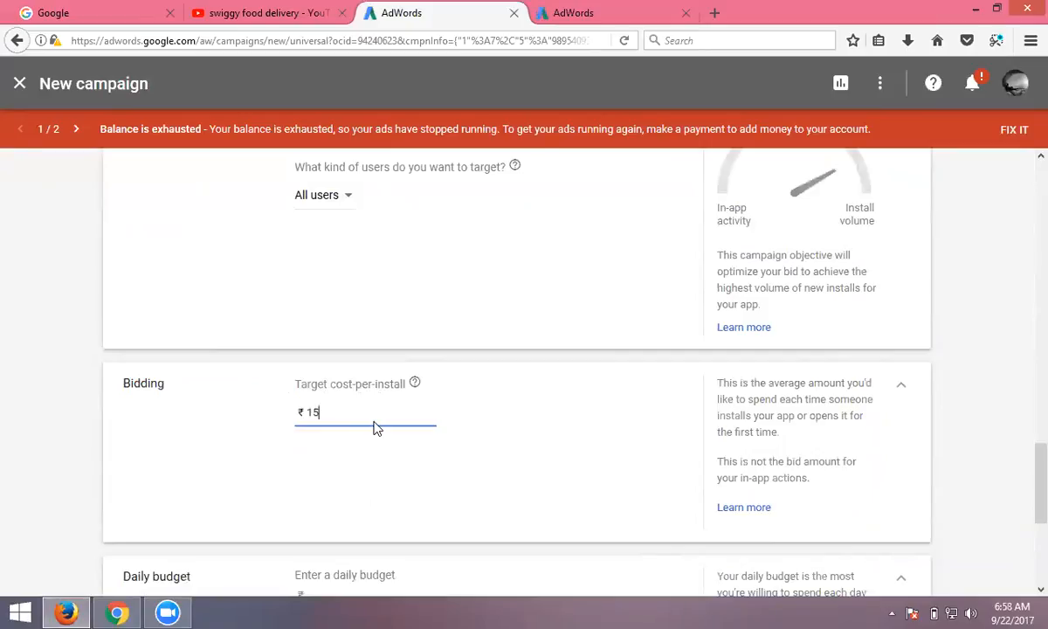
scroll("down", 3)
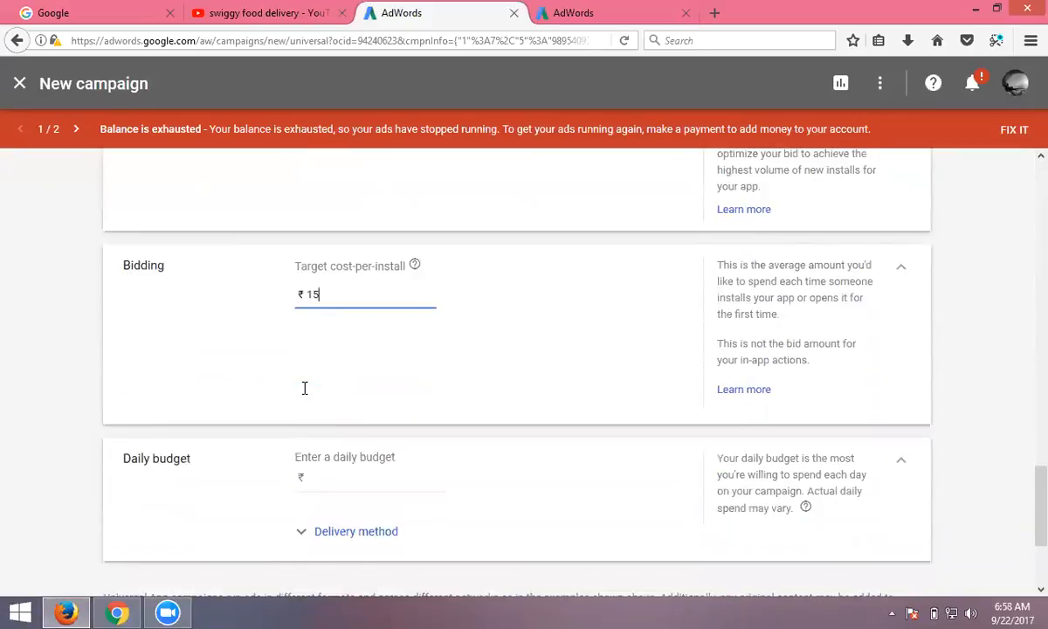
scroll("down", 3)
type("50")
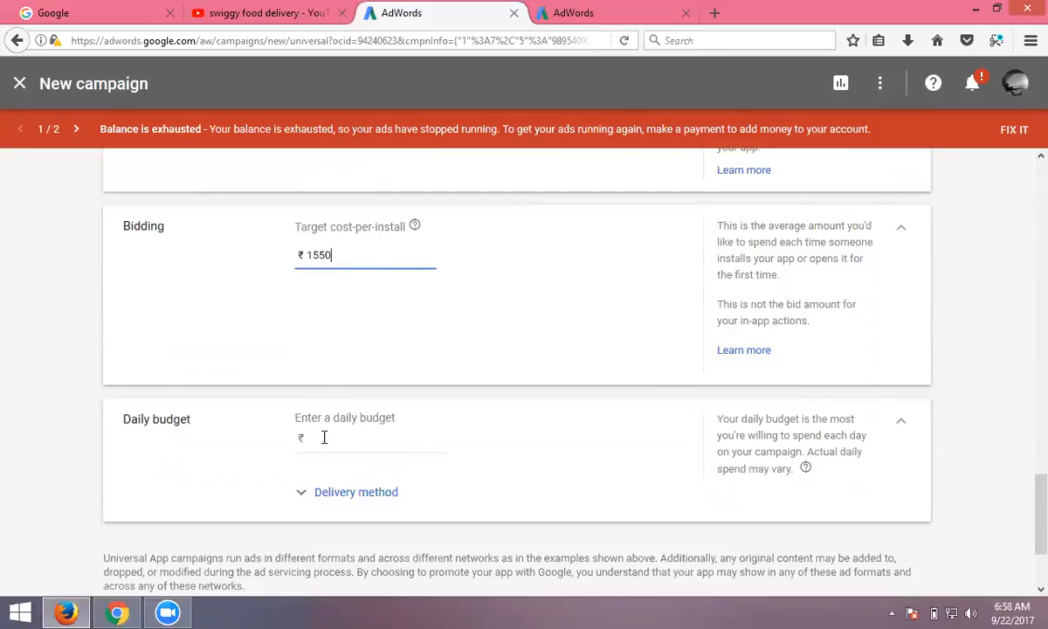
key("Backspace")
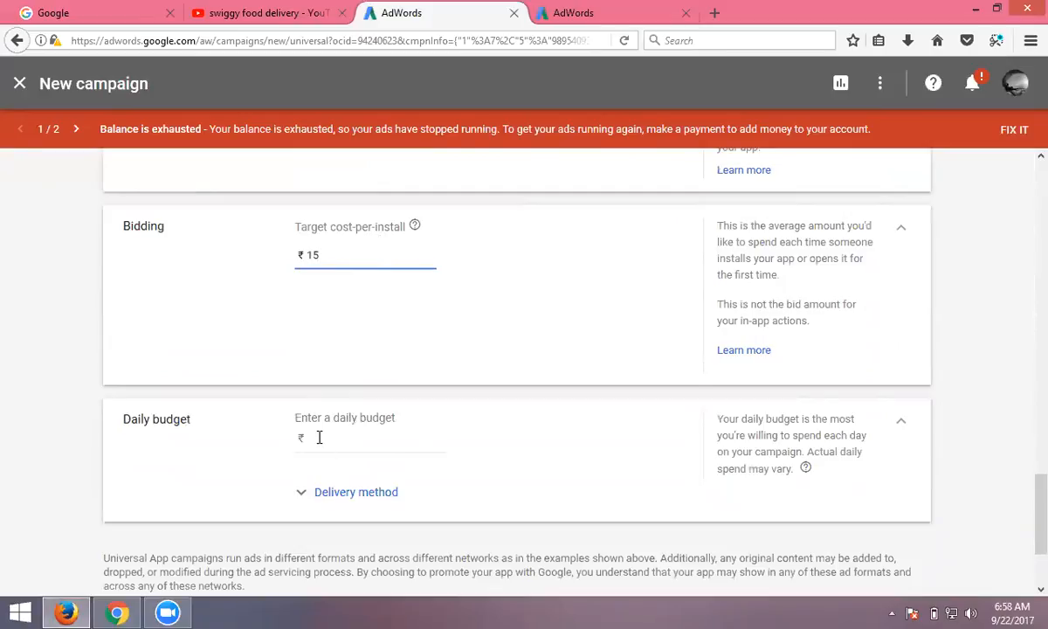
type("500")
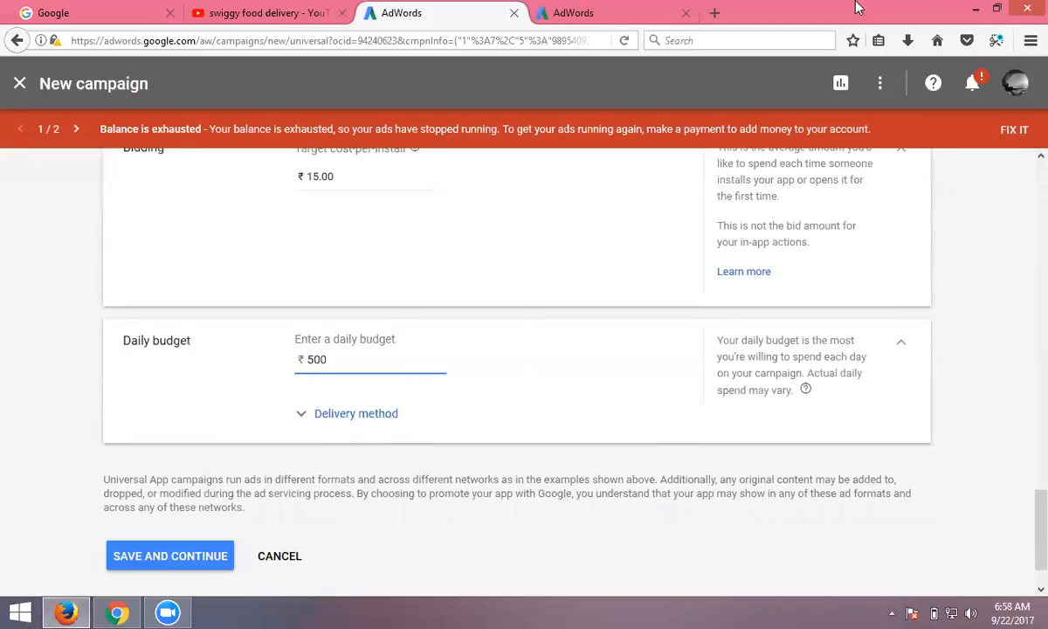
- Try Accelerated budget delivery, then switch back to Standard delivery
scroll("down", 3)
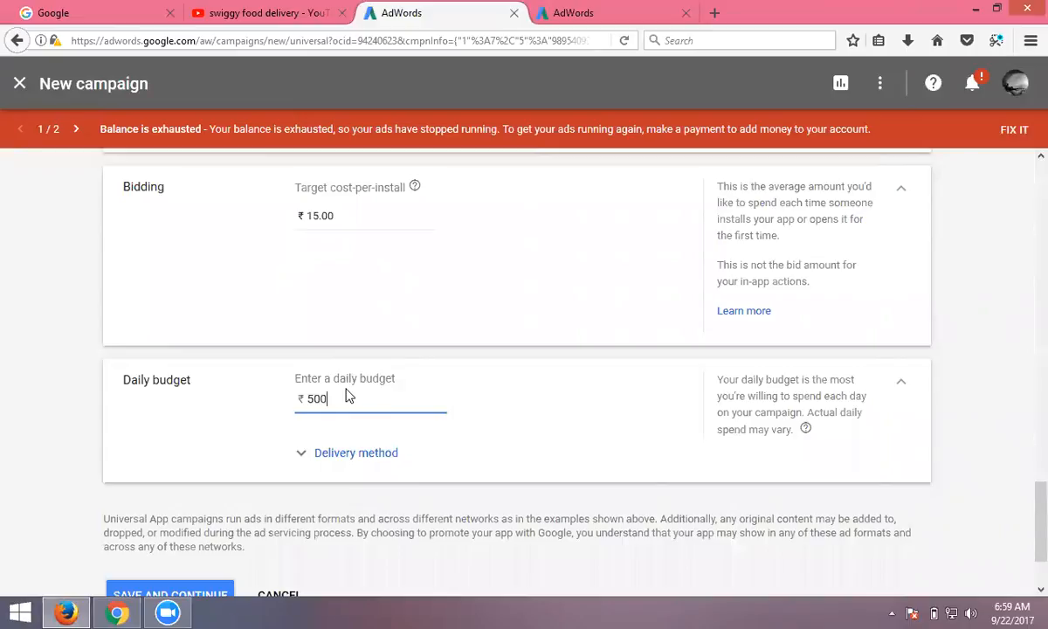
scroll("down", 3)
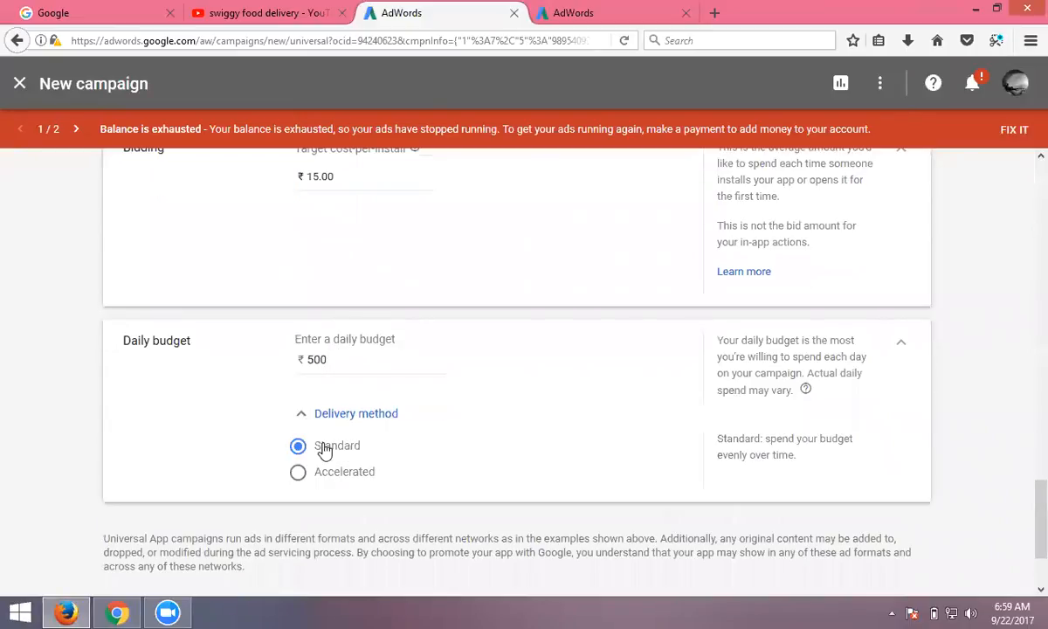
mouse_move(323, 490)
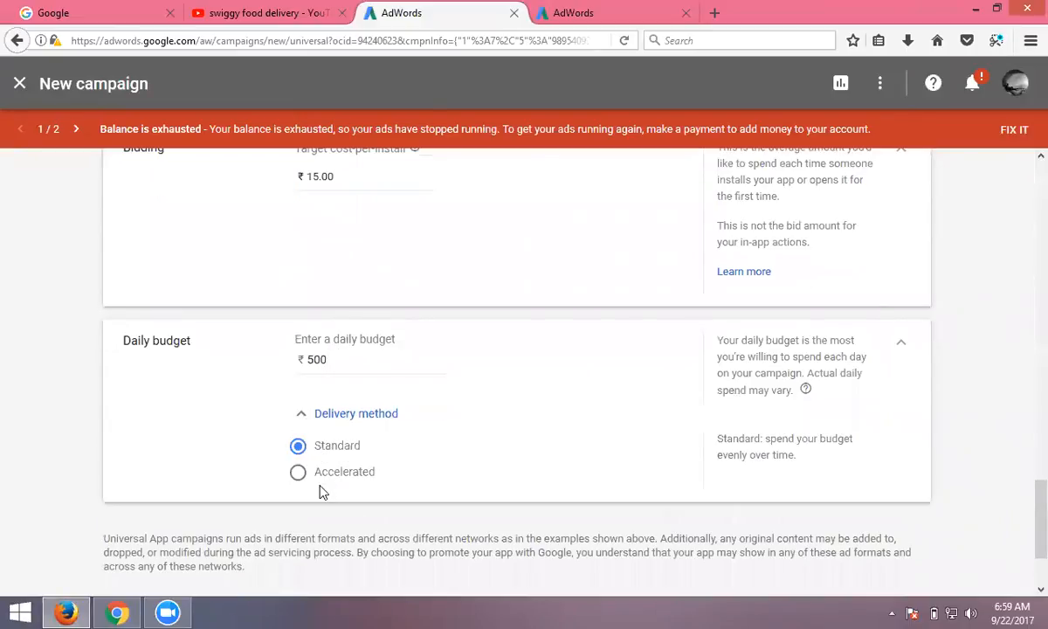
mouse_move(329, 481)
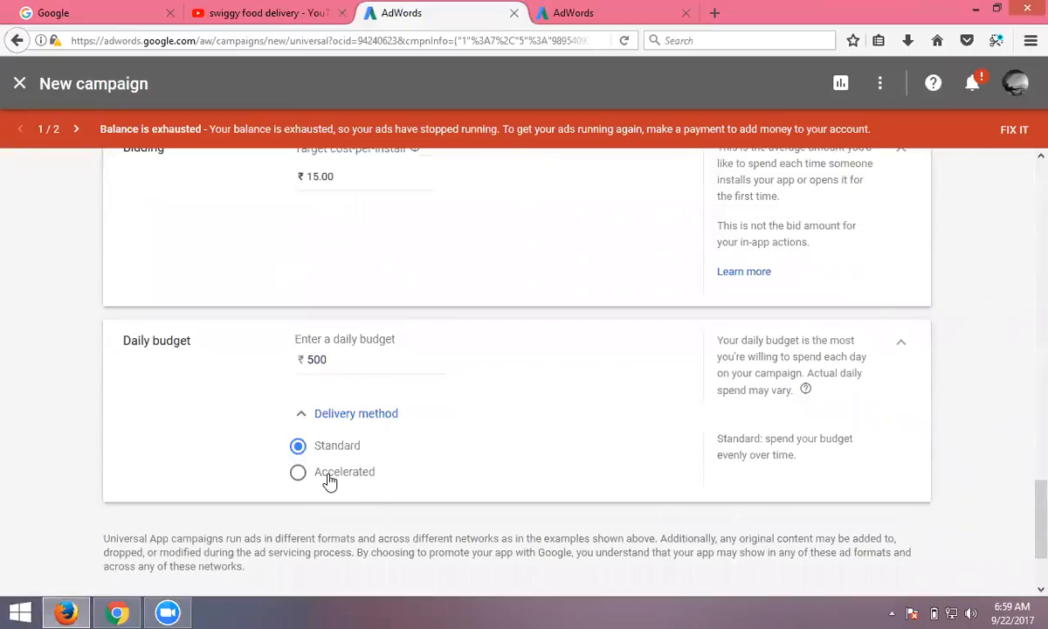
left_click(298, 472)
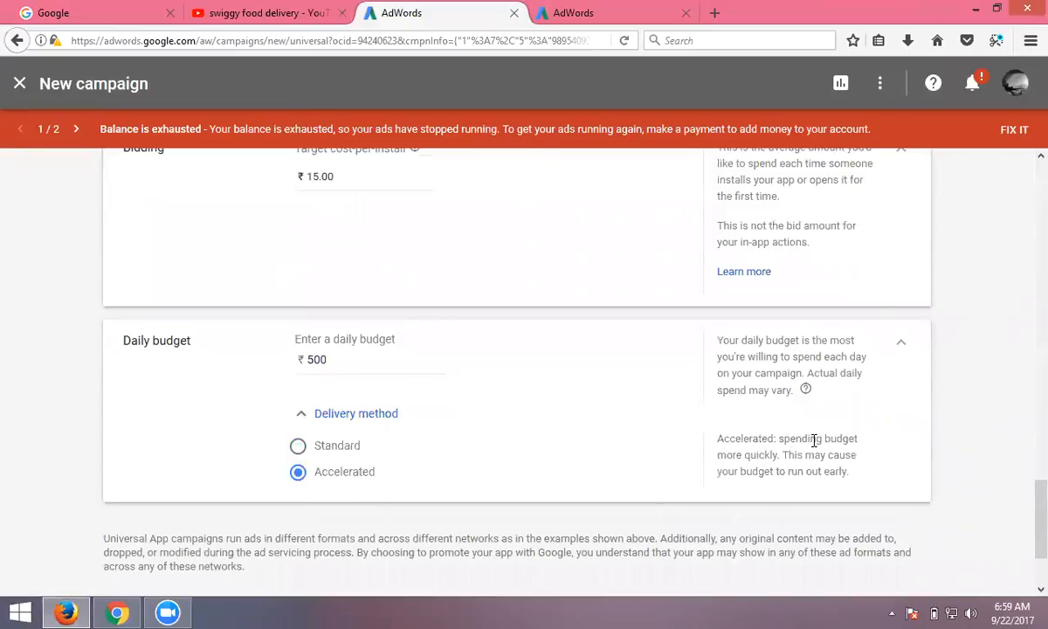
mouse_move(807, 463)
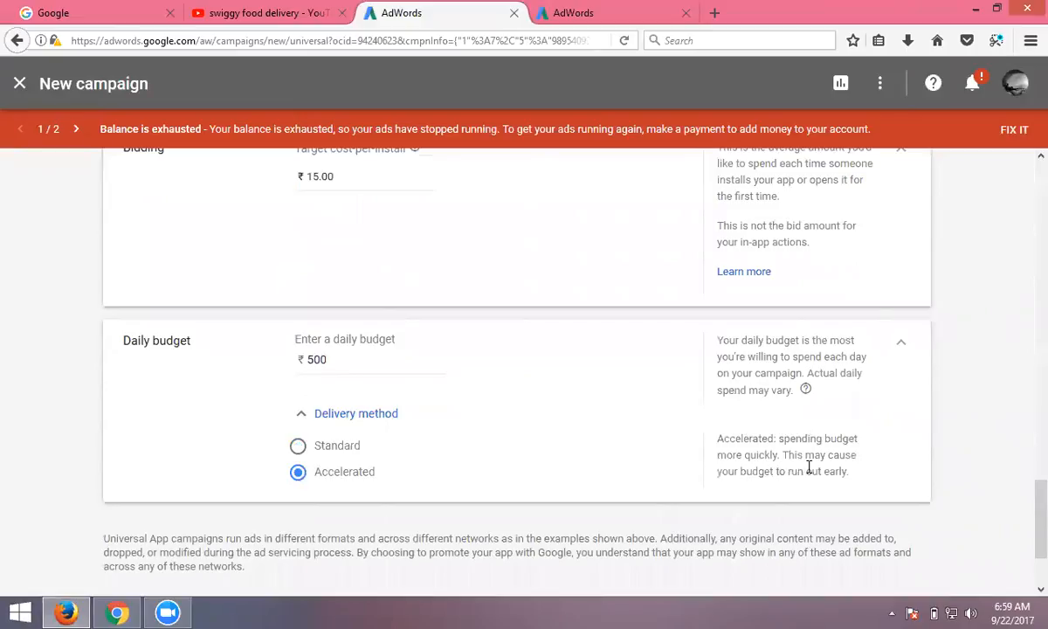
mouse_move(795, 472)
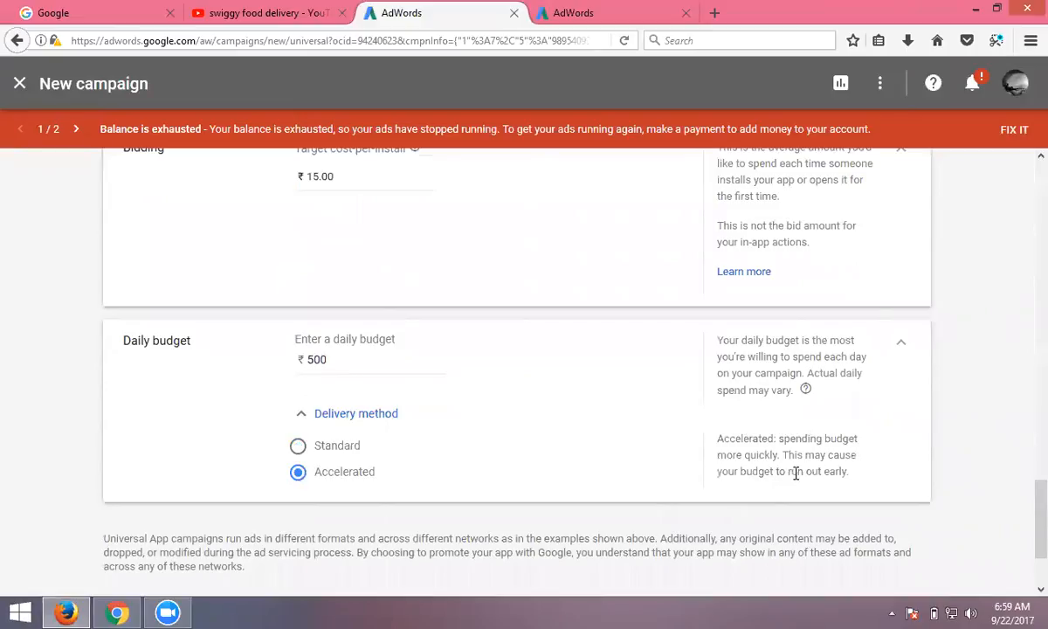
mouse_move(649, 413)
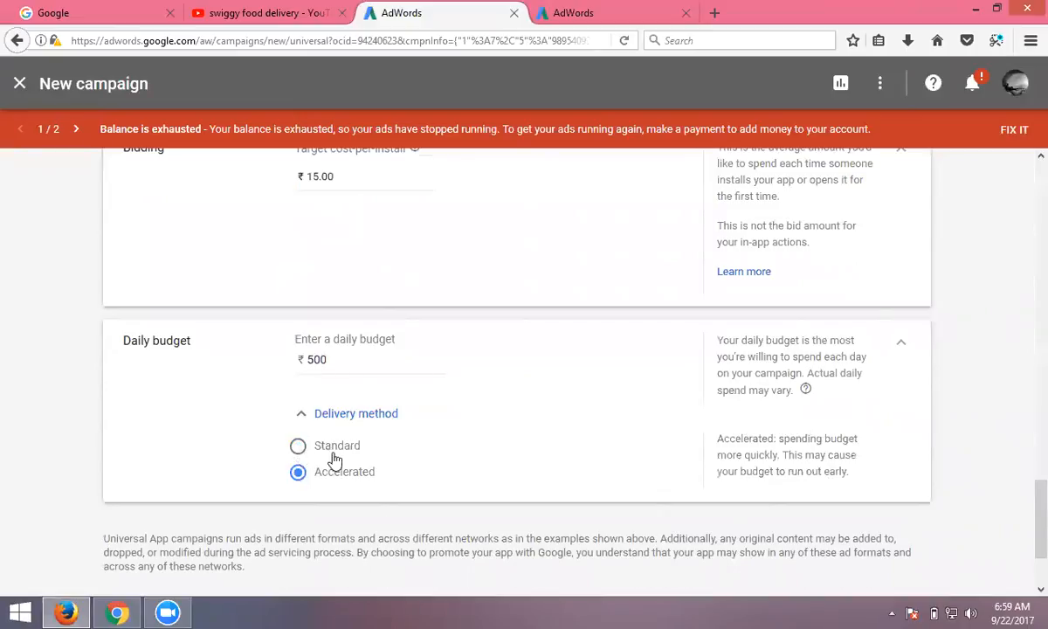
left_click(298, 446)
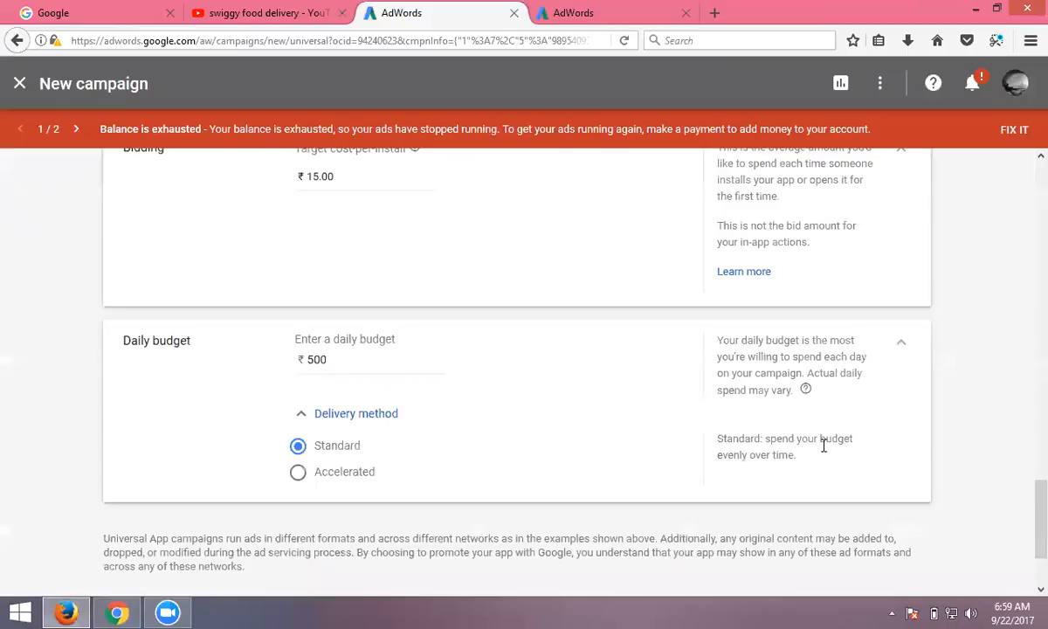
mouse_move(764, 471)
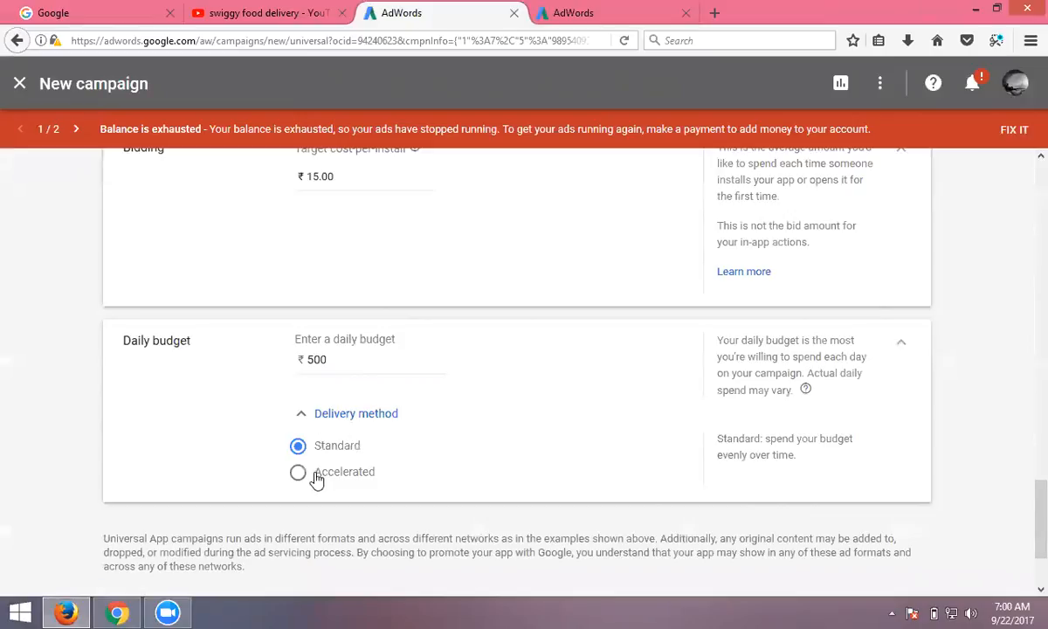
mouse_move(298, 446)
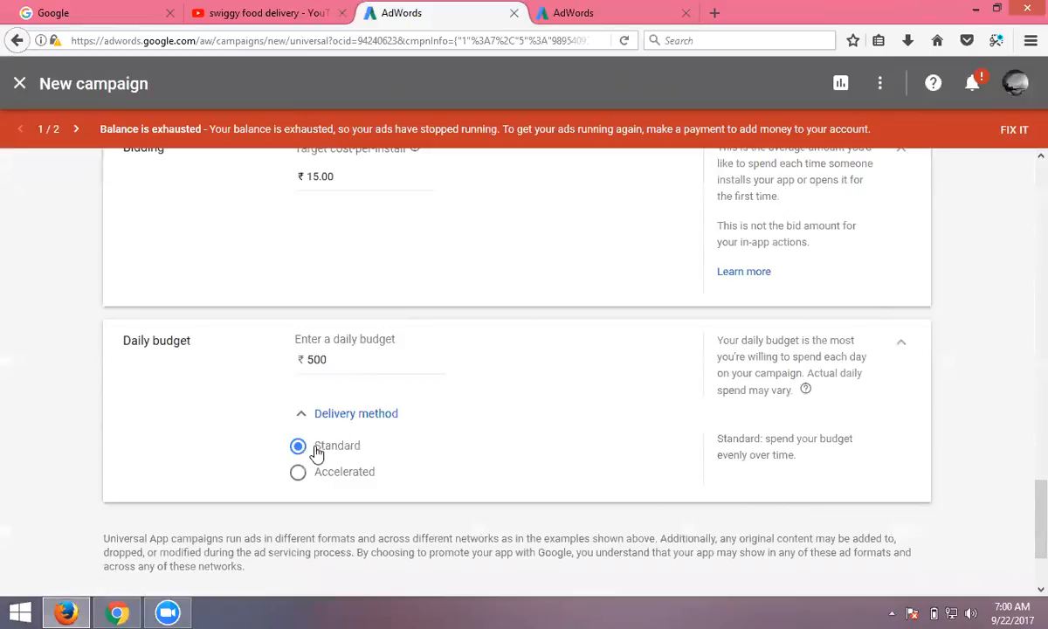
scroll("down", 3)
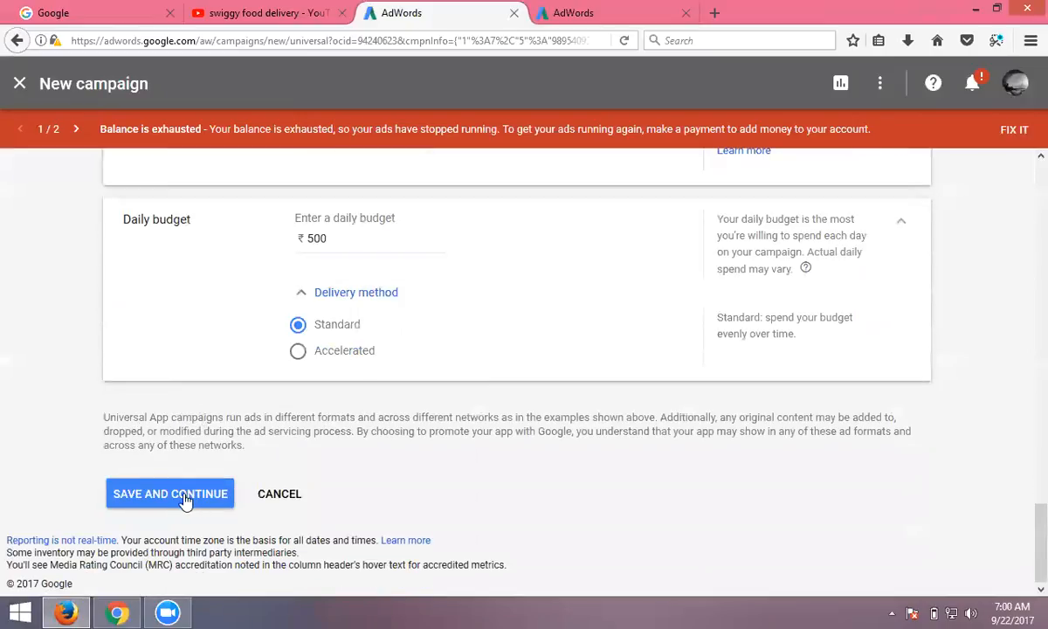
mouse_move(181, 498)
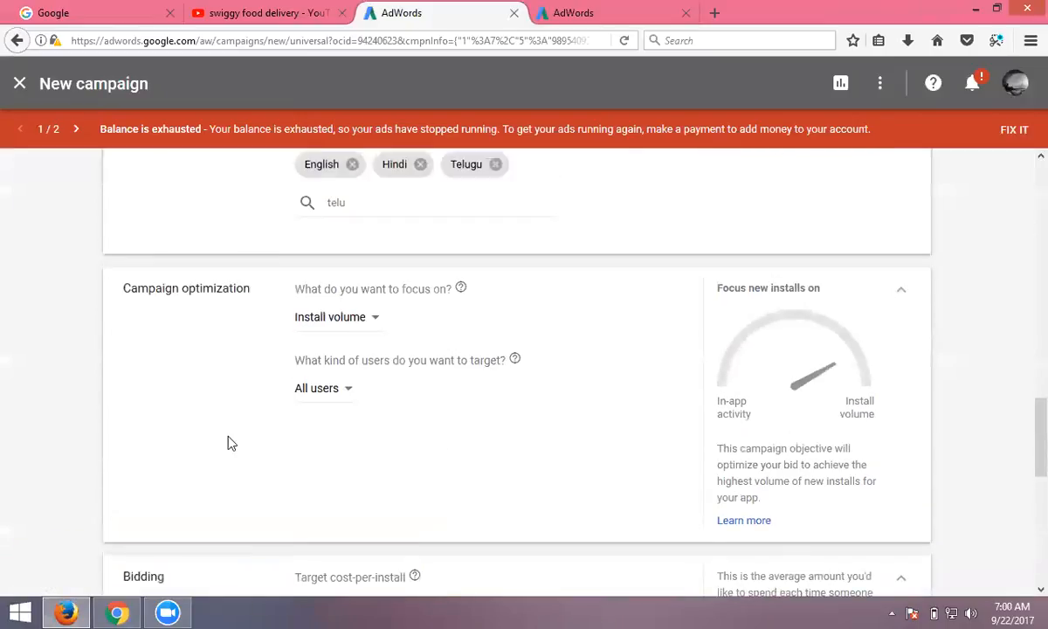
scroll("up", 3)
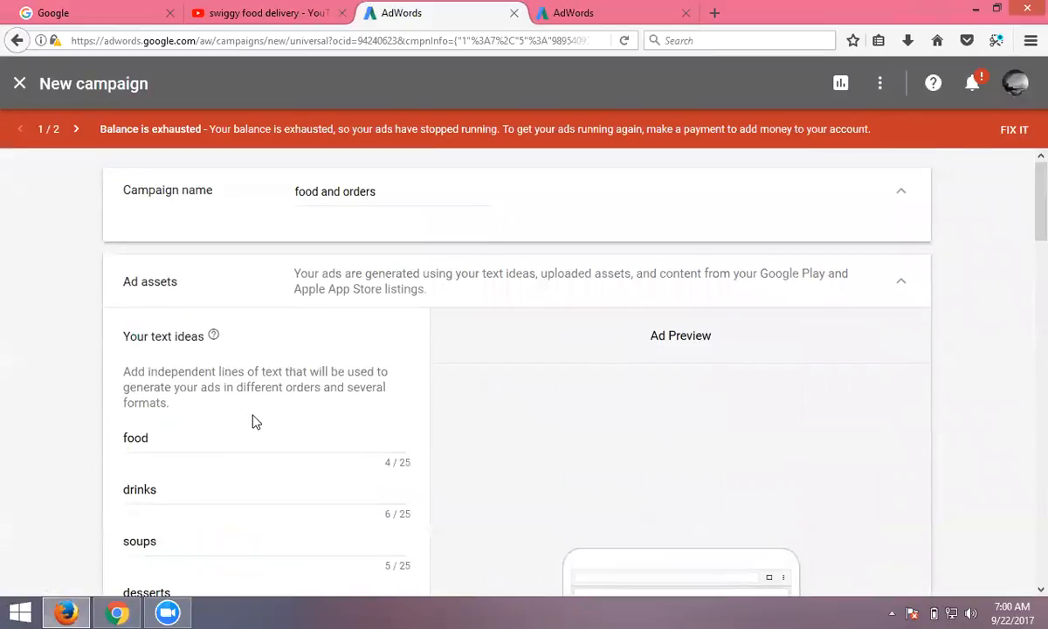
mouse_move(475, 301)
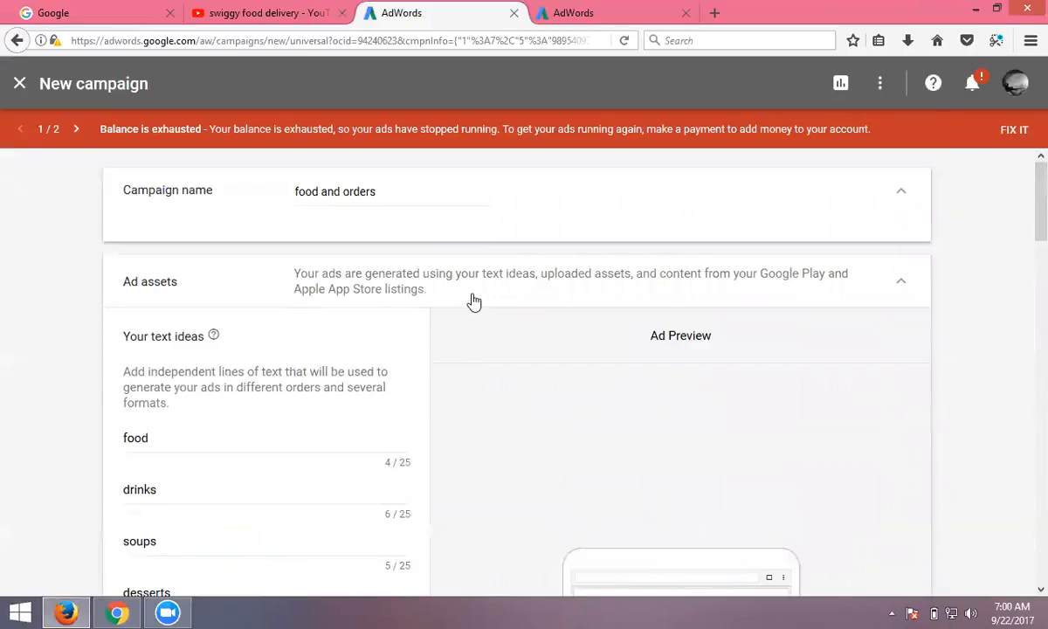
mouse_move(458, 297)
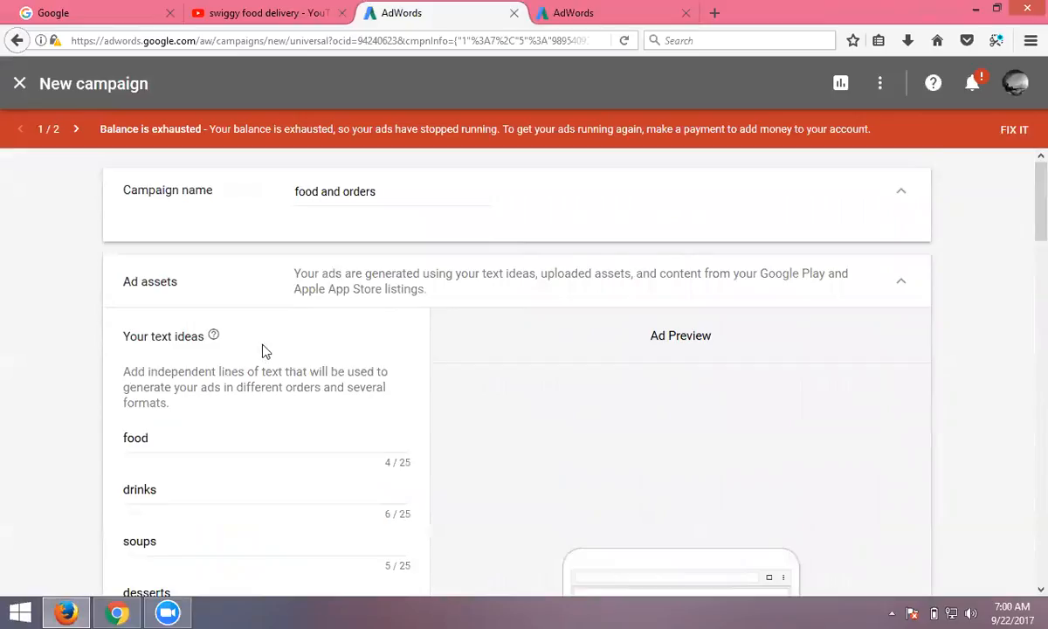
scroll("down", 3)
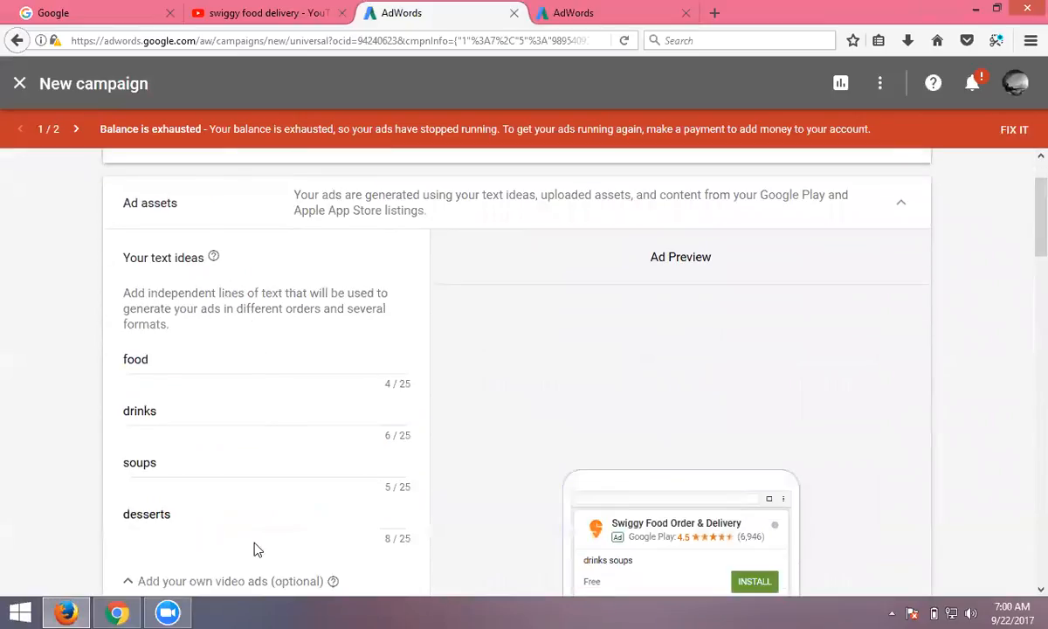
mouse_move(154, 399)
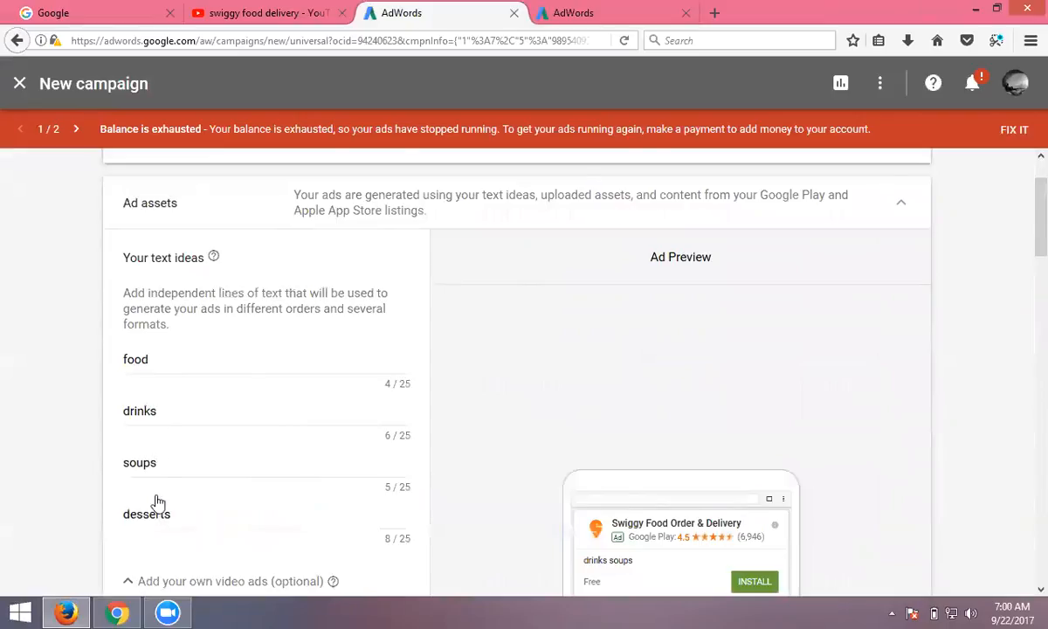
scroll("down", 3)
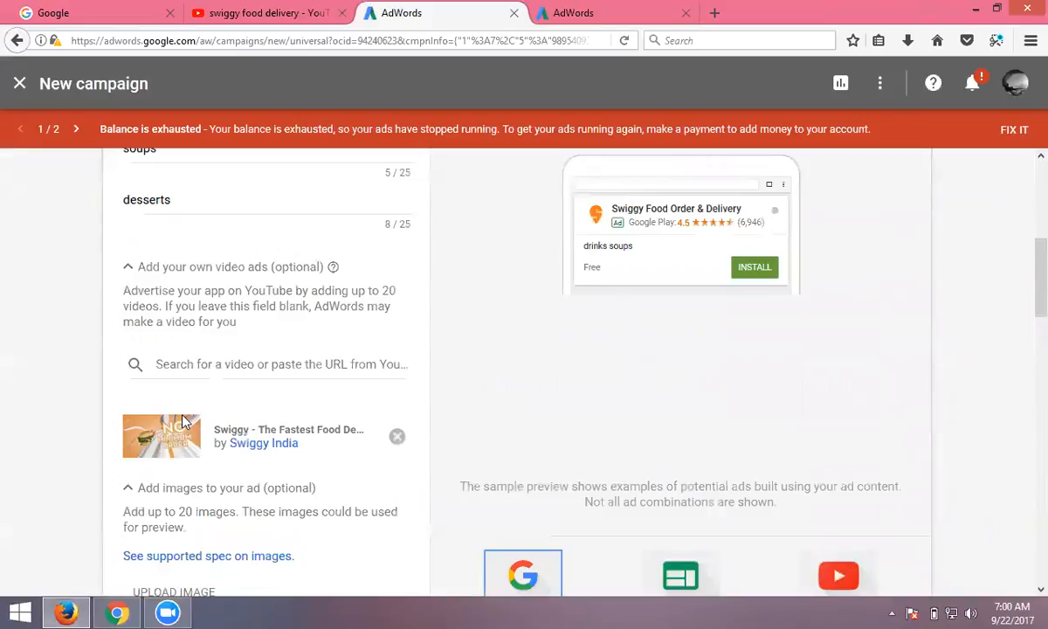
scroll("down", 3)
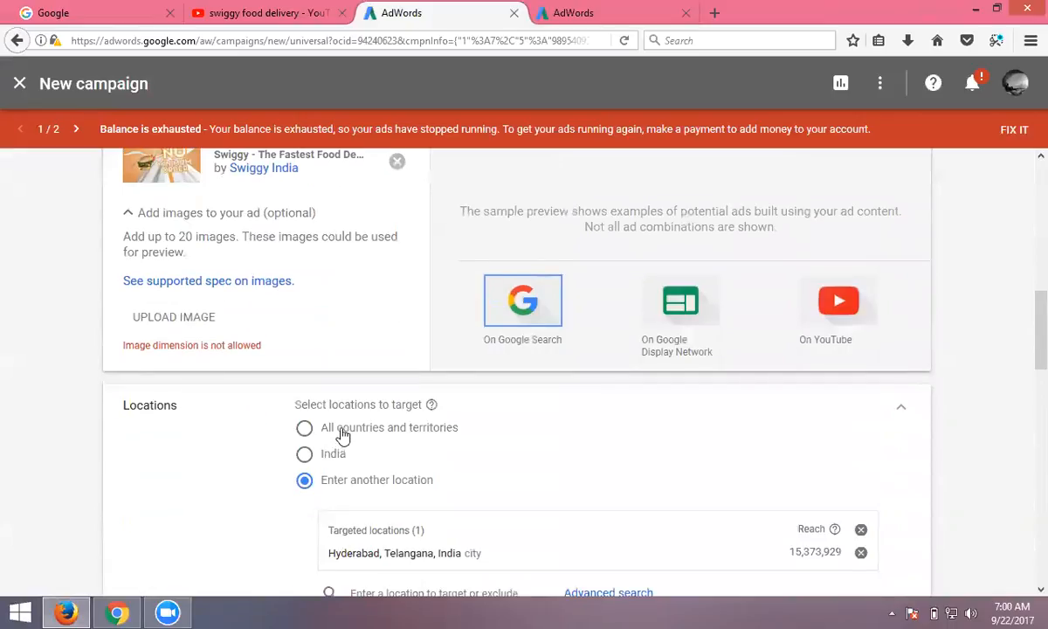
mouse_move(336, 436)
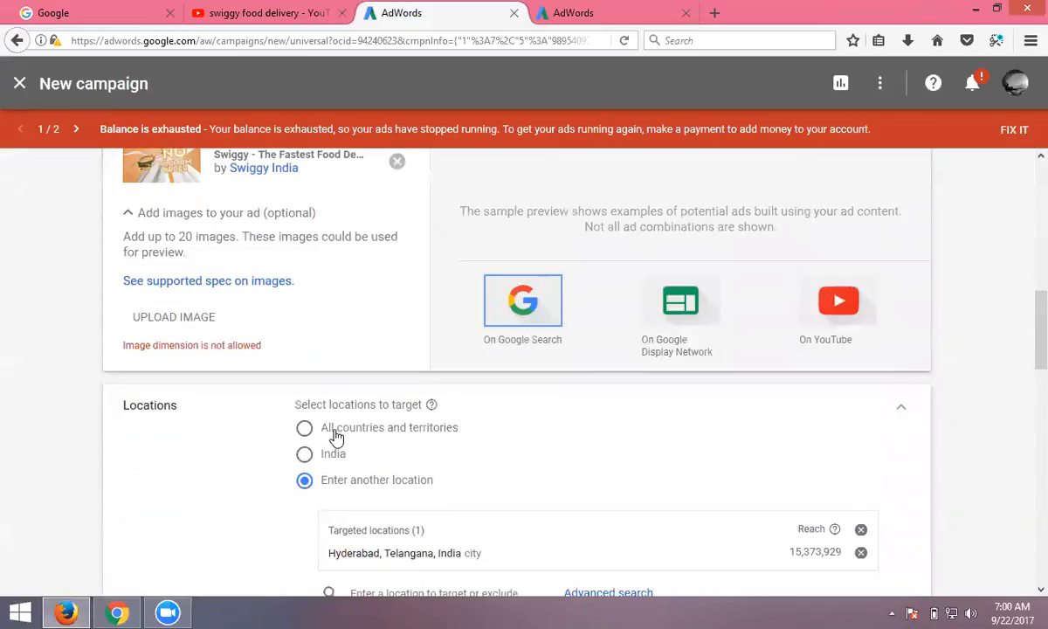
mouse_move(323, 435)
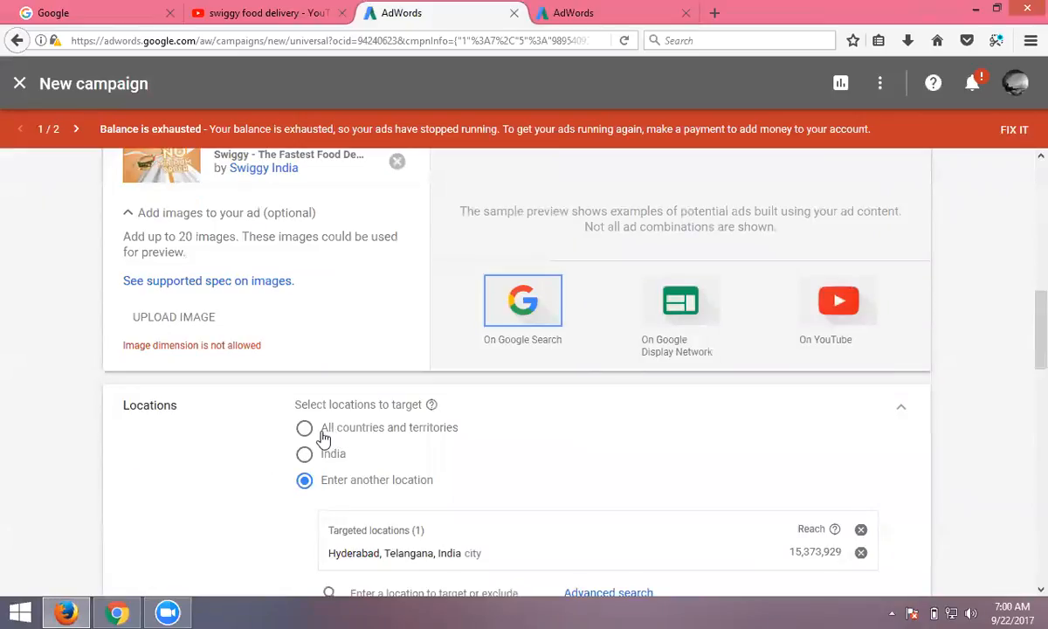
scroll("down", 3)
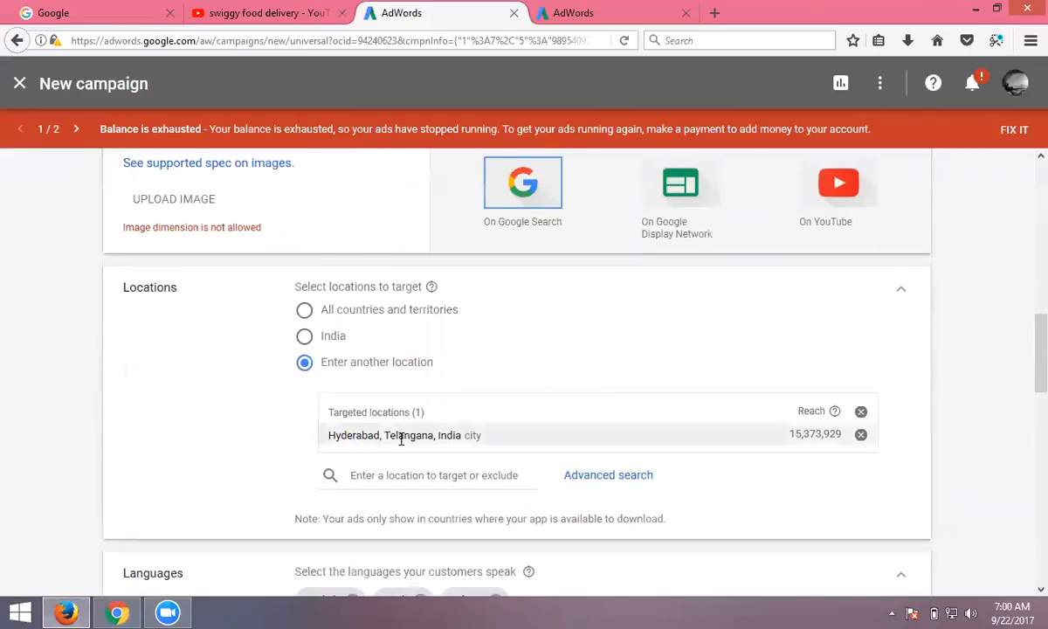
scroll("down", 3)
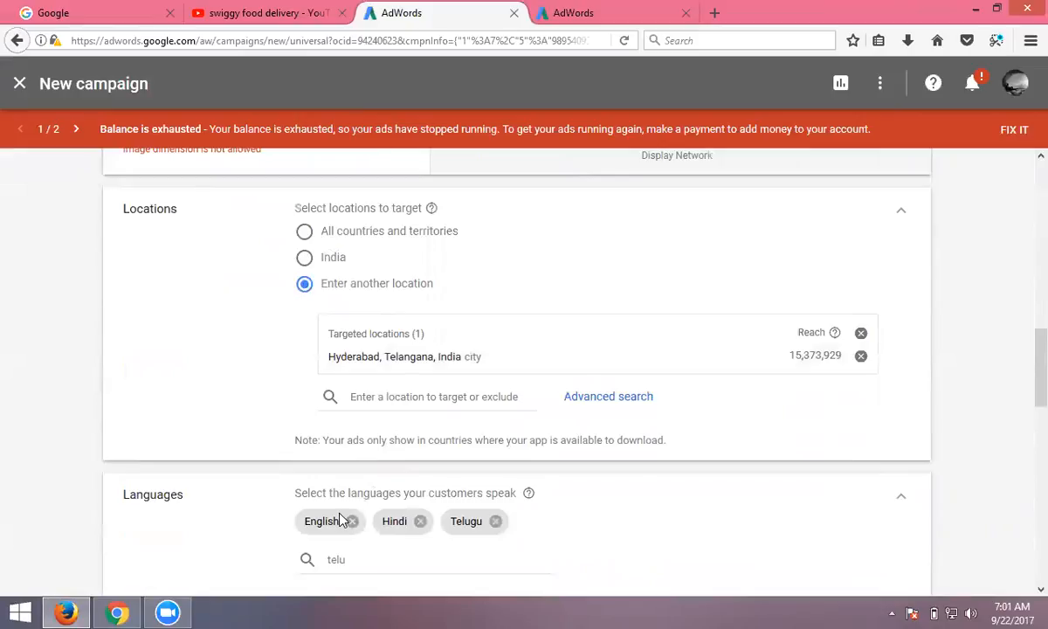
scroll("down", 3)
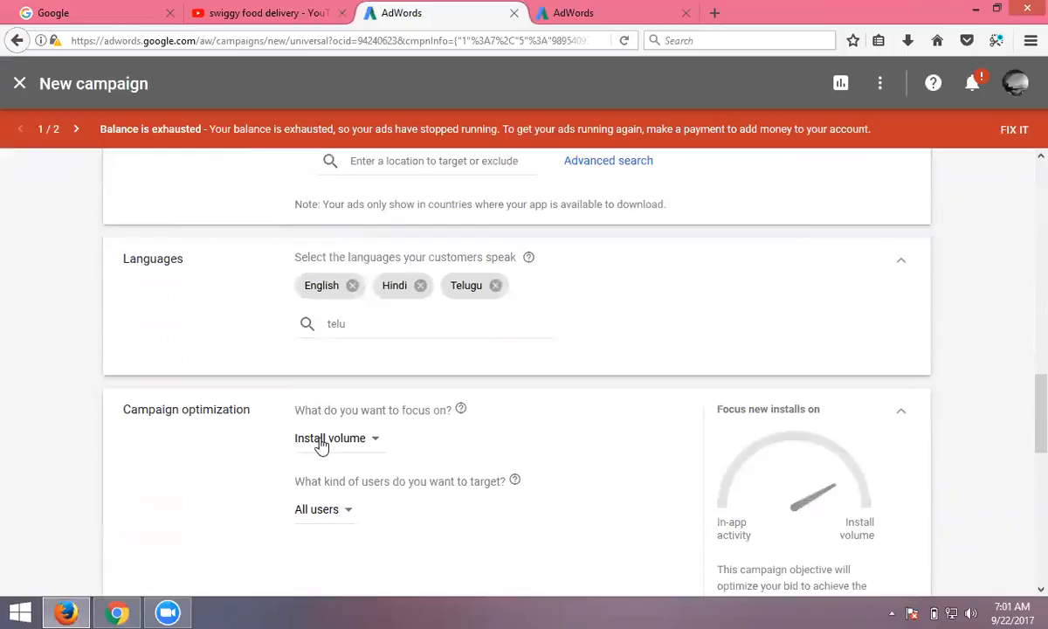
mouse_move(326, 519)
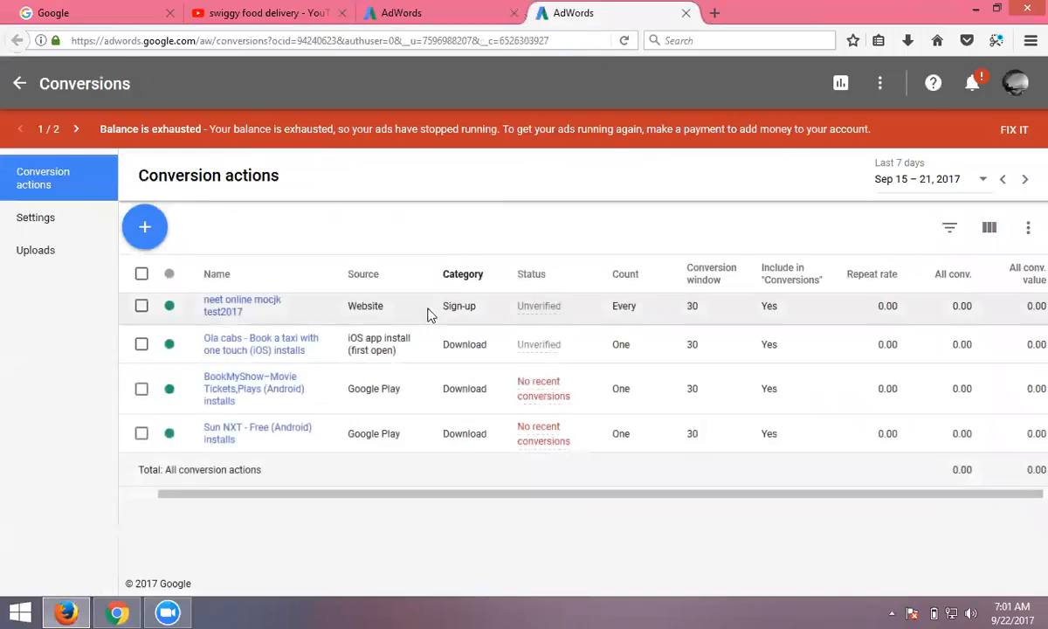
mouse_move(697, 286)
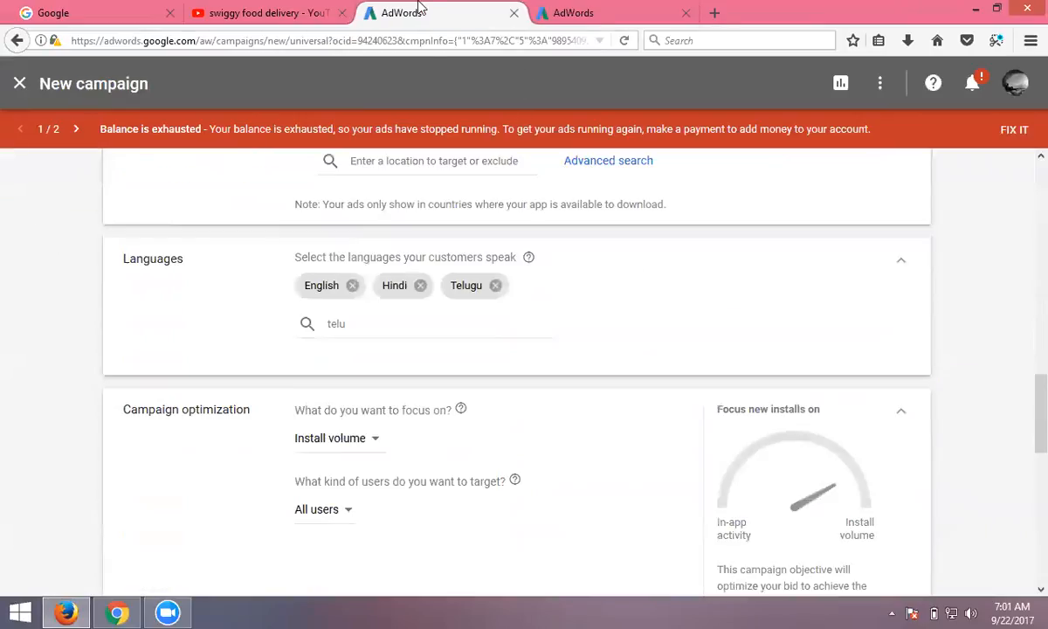
- Scroll through the Bidding and Daily budget sections to the end of the form
scroll("down", 3)
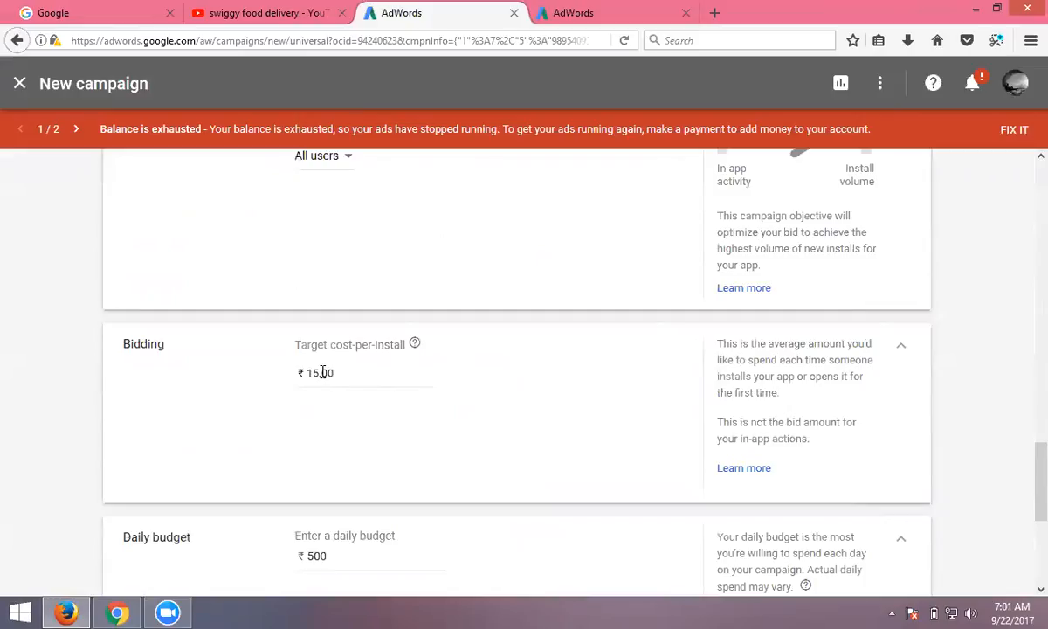
scroll("down", 3)
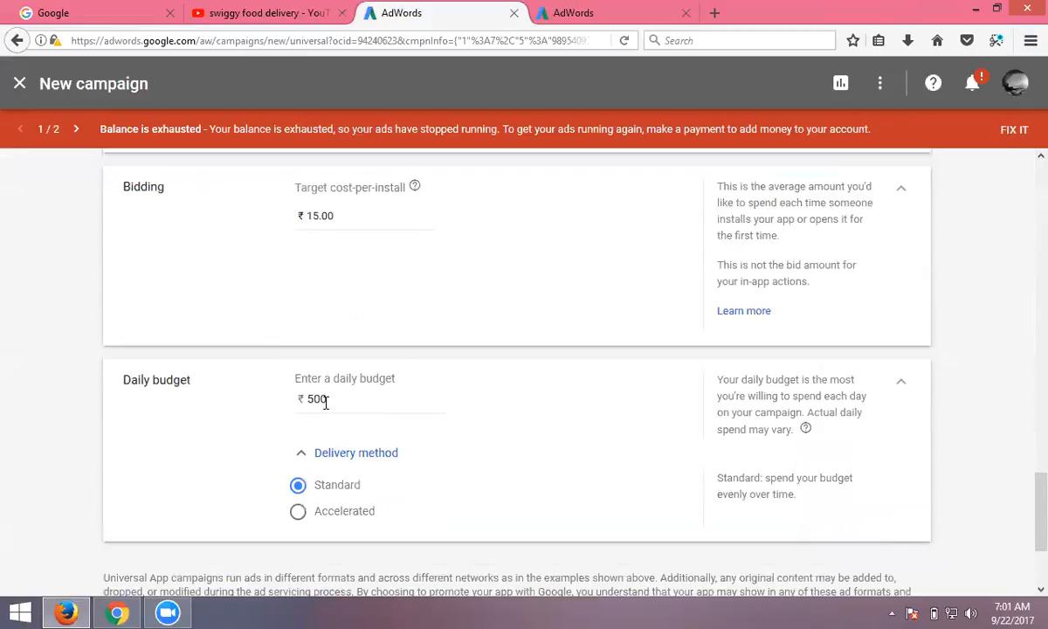
mouse_move(338, 542)
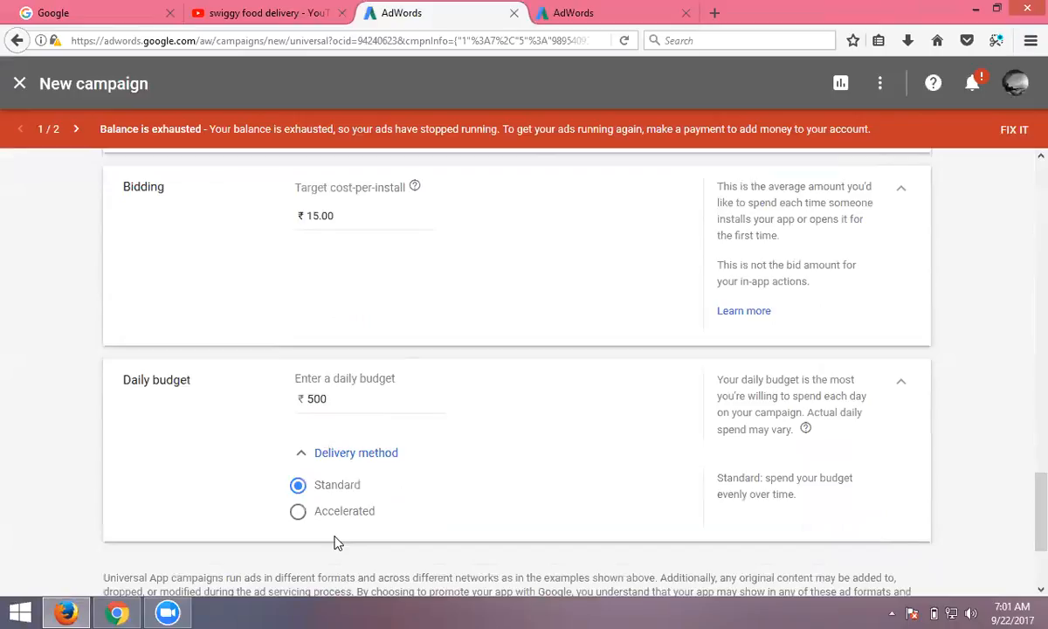
scroll("down", 3)
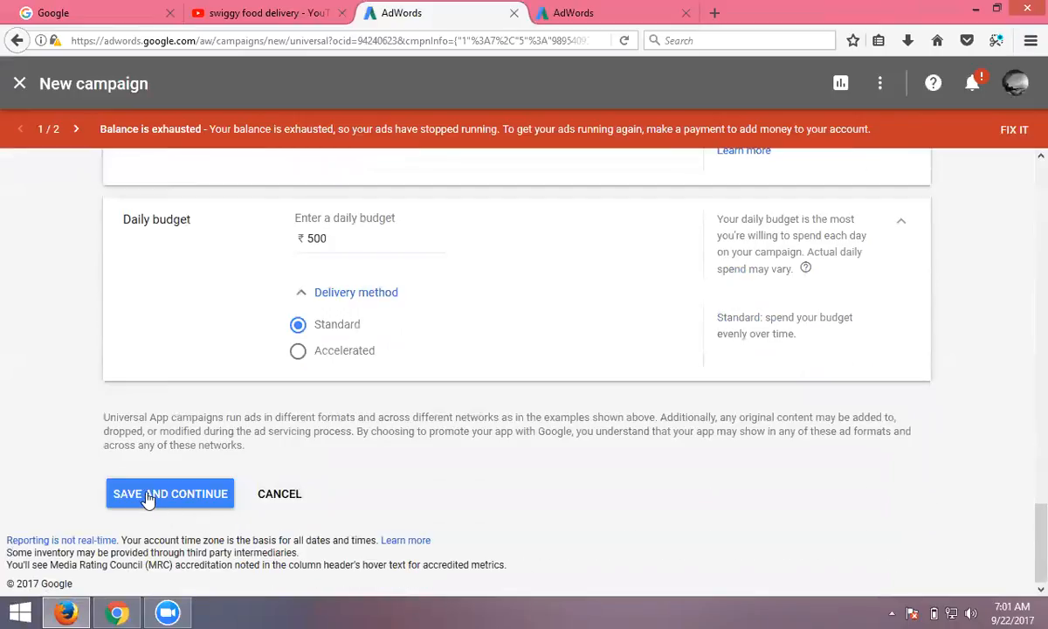
mouse_move(144, 494)
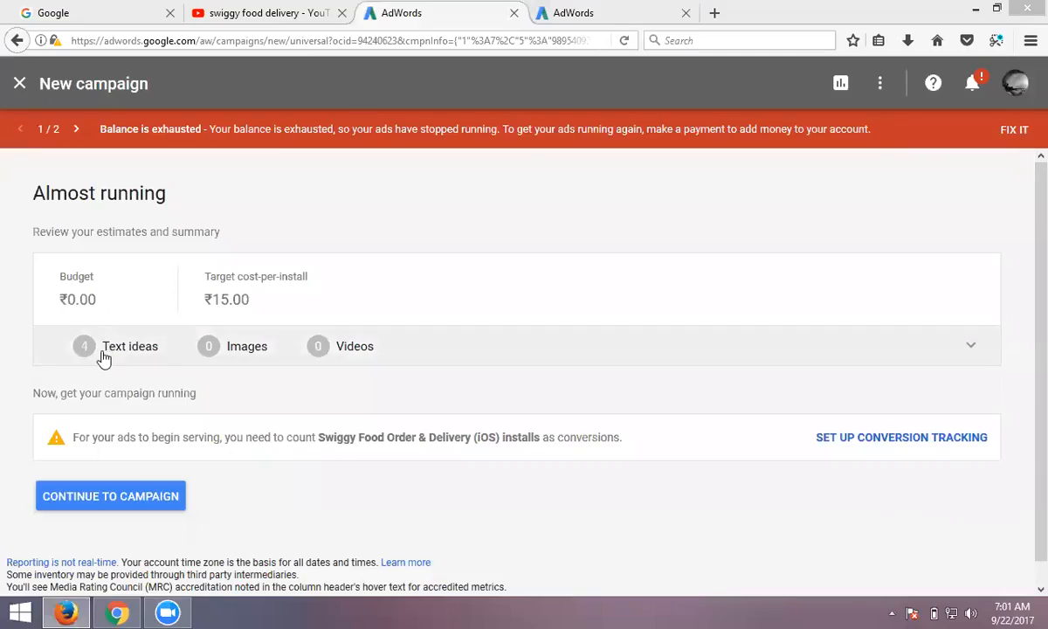
mouse_move(334, 360)
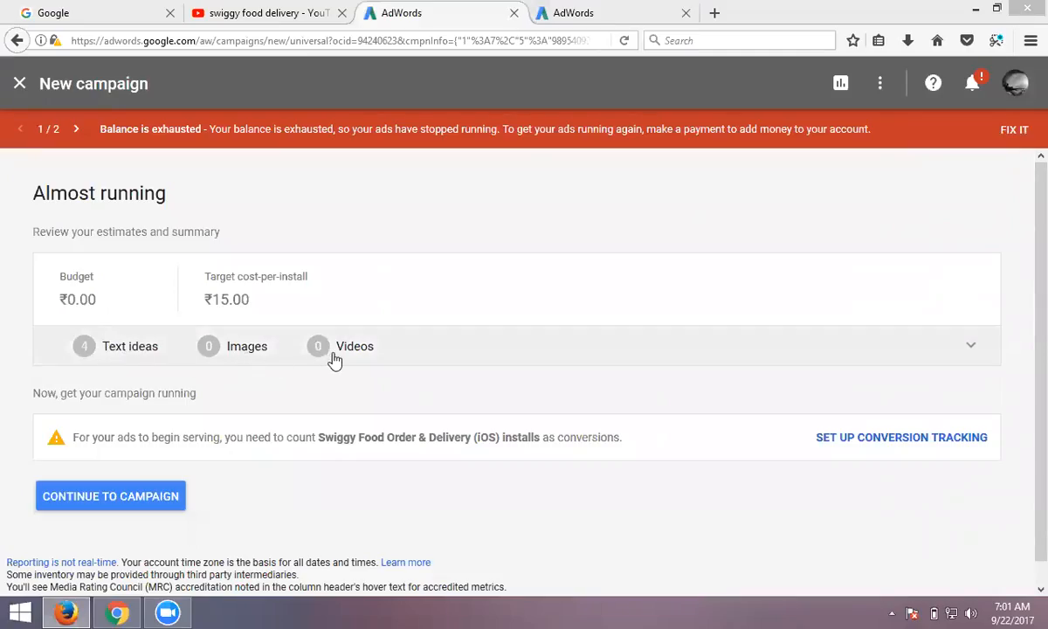
mouse_move(330, 347)
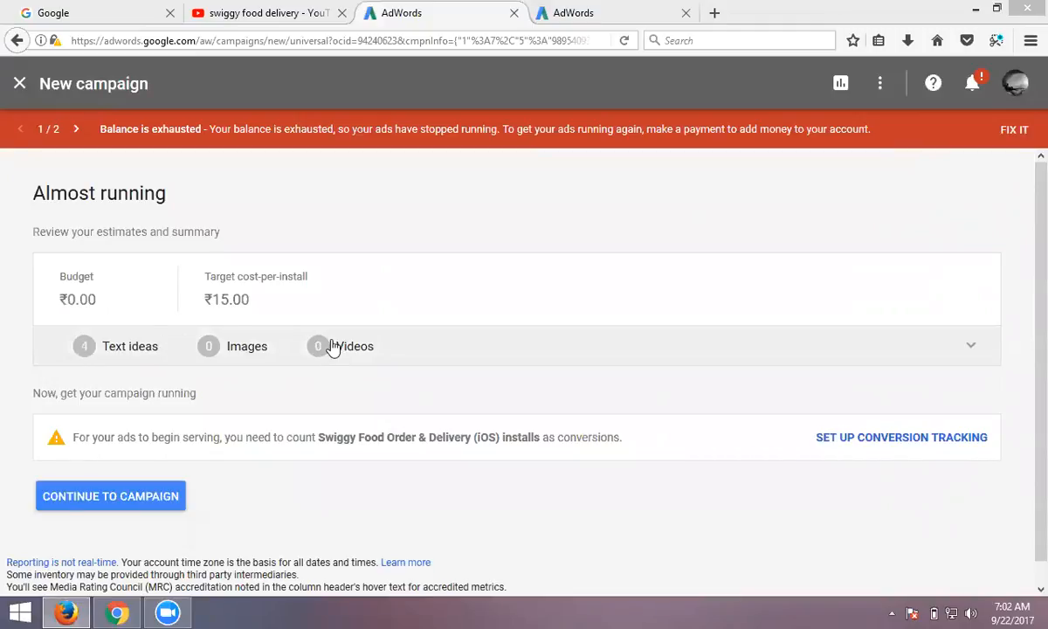
mouse_move(110, 496)
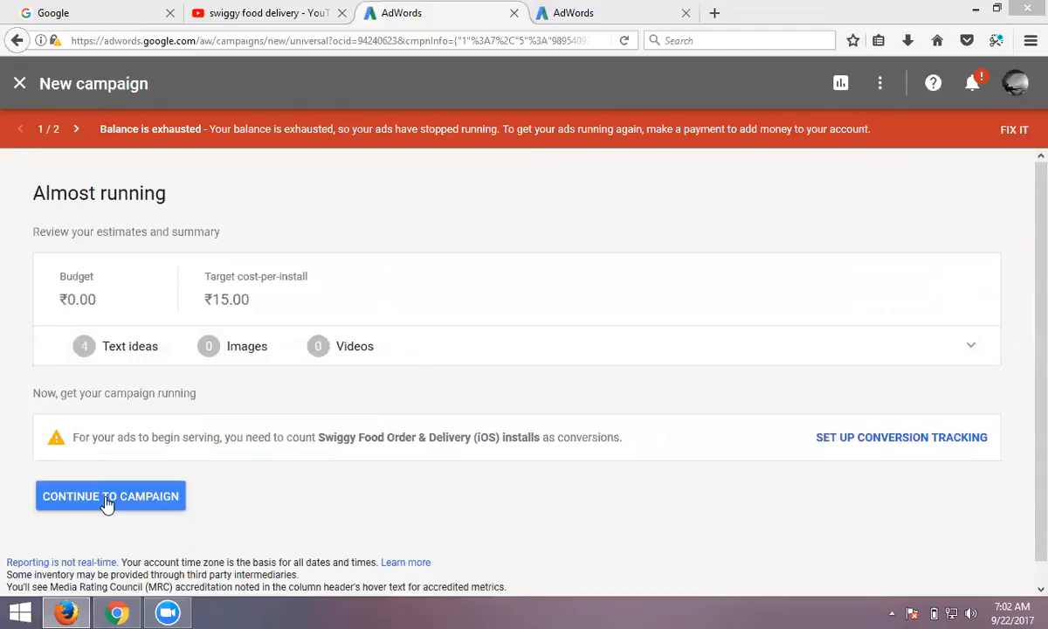
- Continue from the Almost running summary to the enabled food and orders campaign
left_click(110, 496)
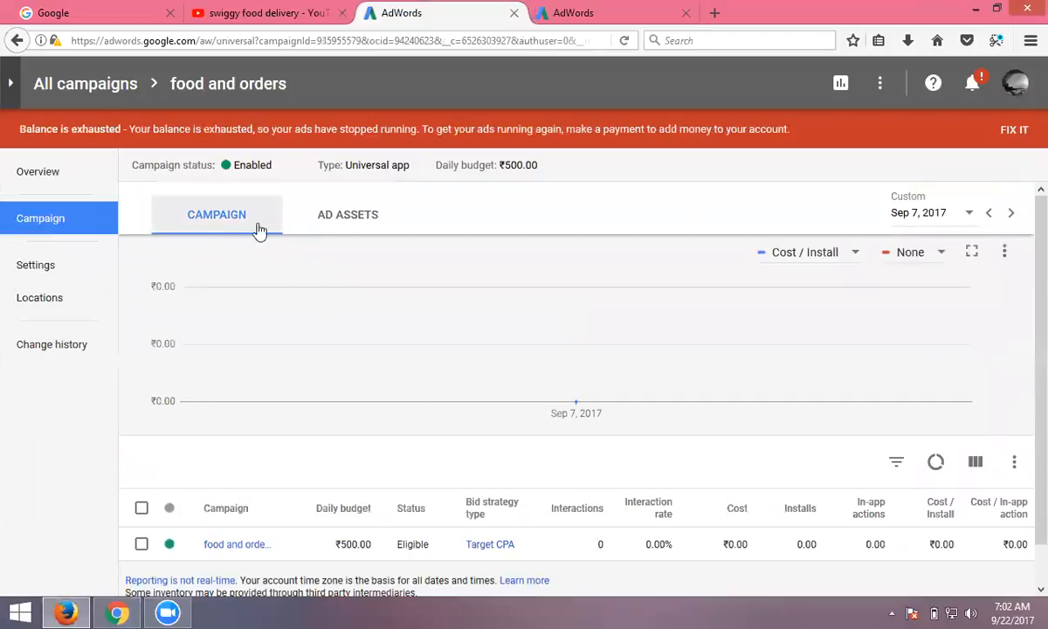
- View the campaign's ad assets: four text ideas and the Swiggy video
left_click(348, 214)
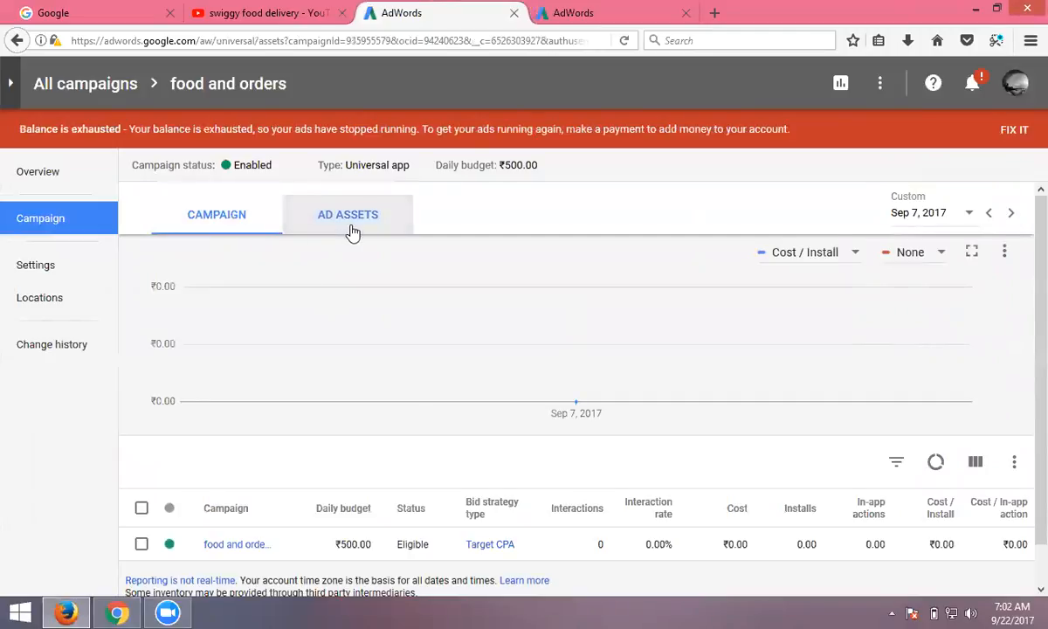
left_click(347, 214)
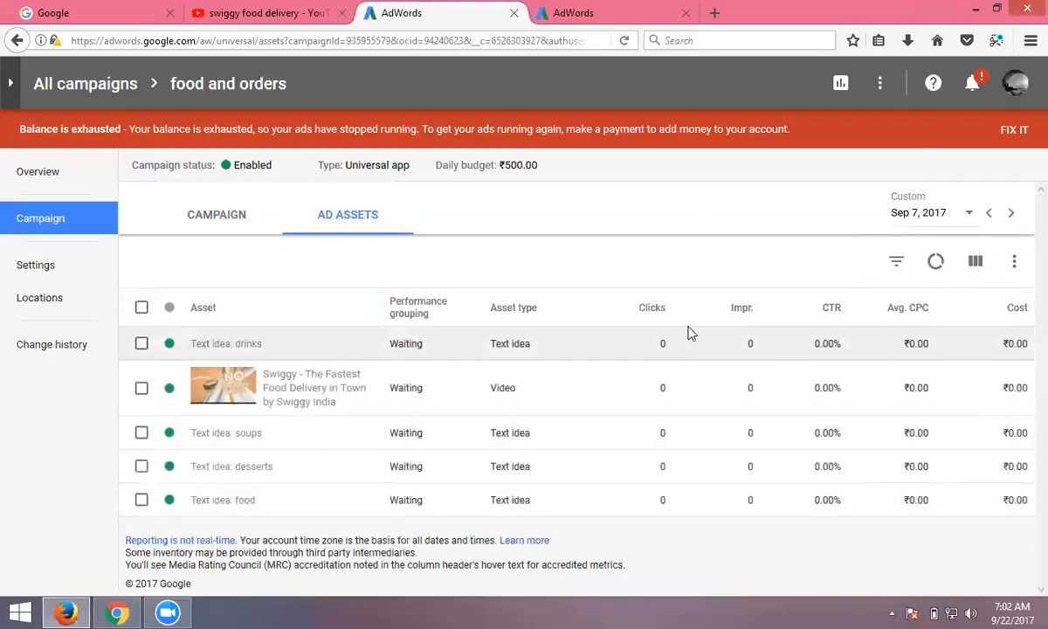
mouse_move(655, 352)
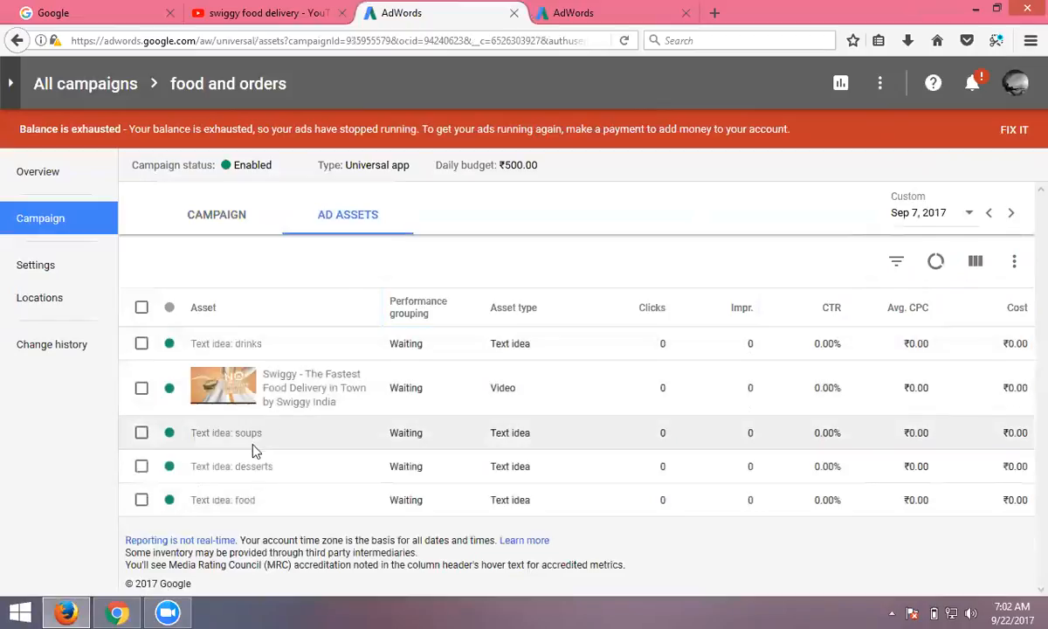
mouse_move(257, 508)
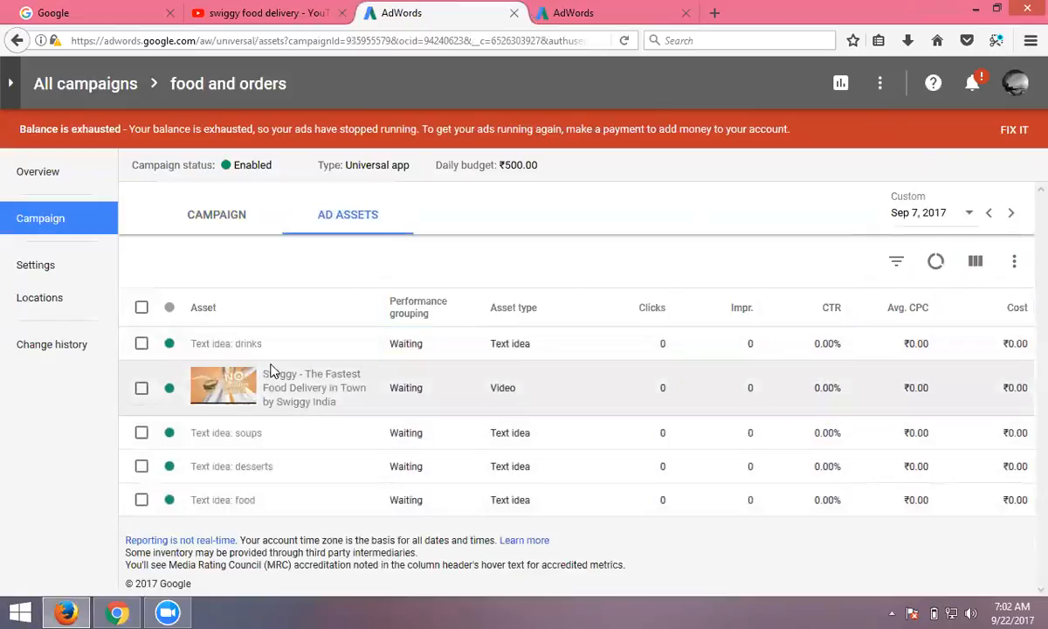
mouse_move(271, 394)
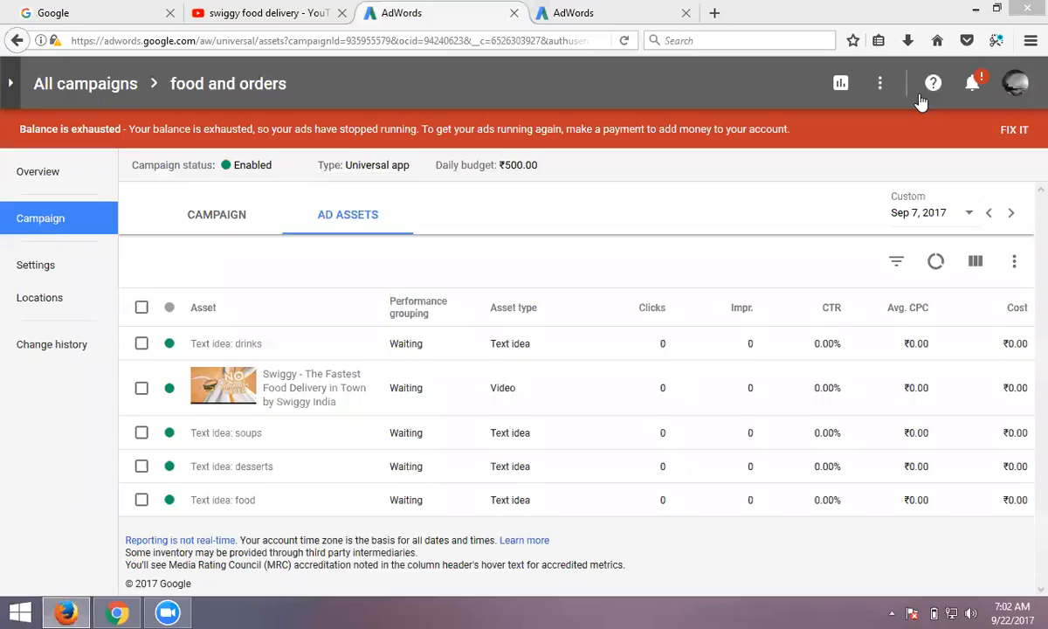
mouse_move(753, 246)
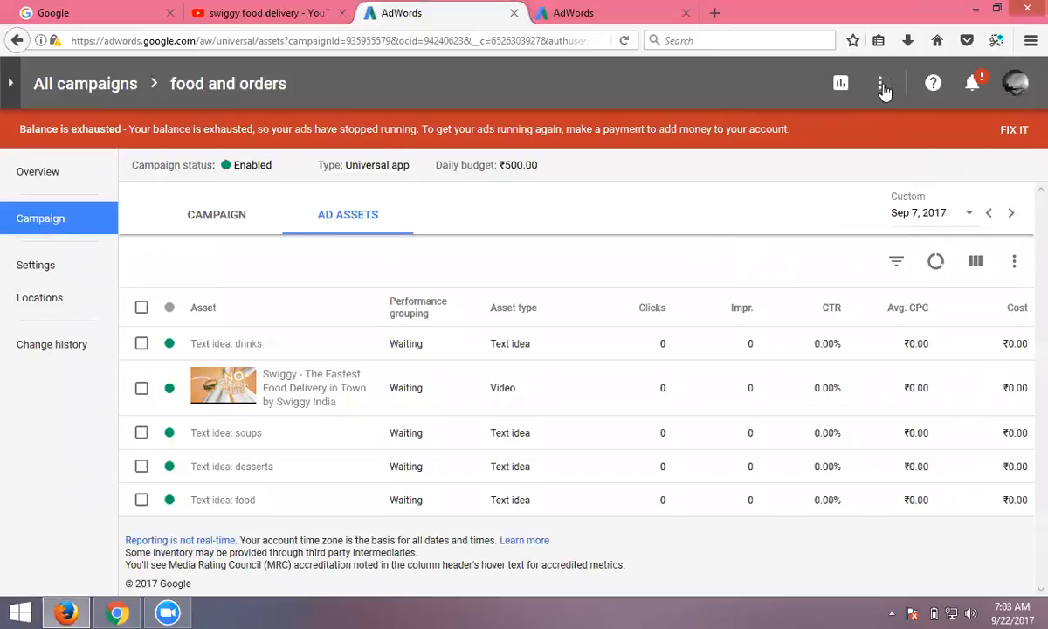
- Go to Setup > Billing & payments, showing ₹0.00 remaining credit, and start a payment
left_click(879, 82)
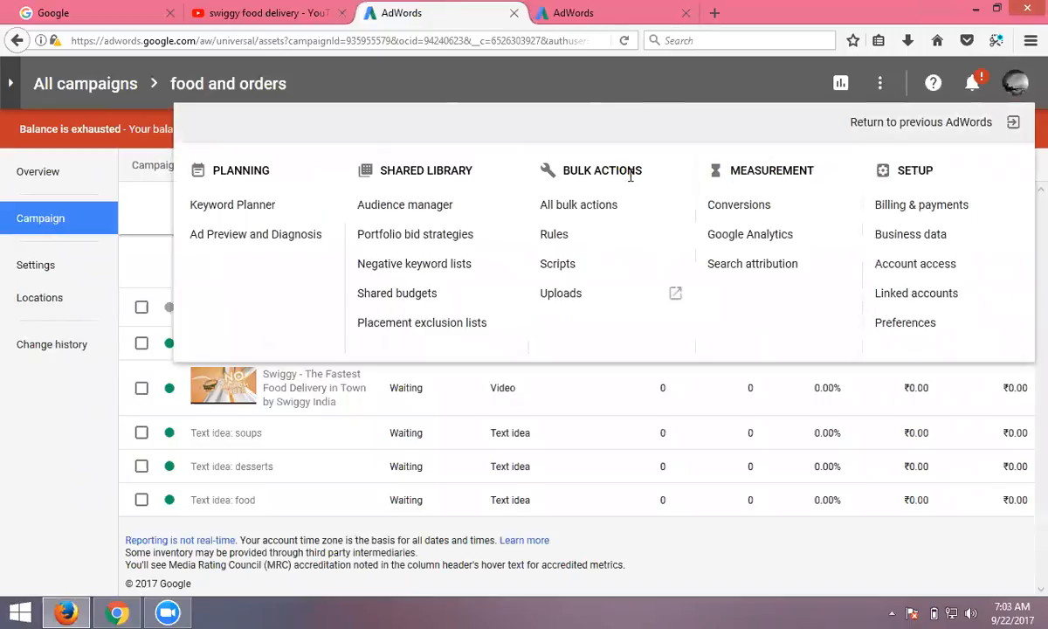
mouse_move(415, 170)
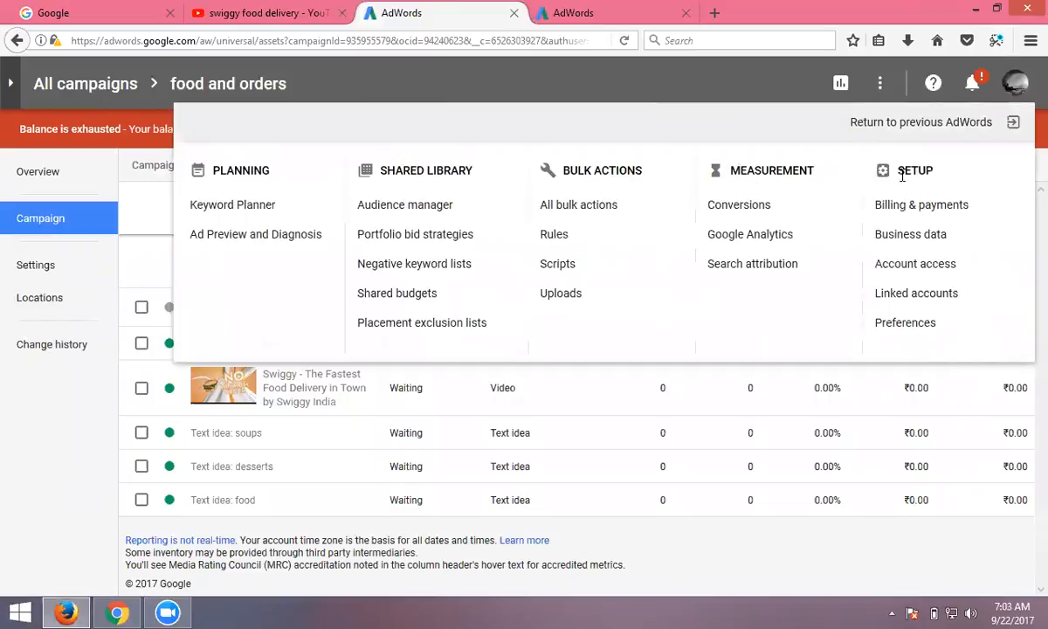
mouse_move(920, 204)
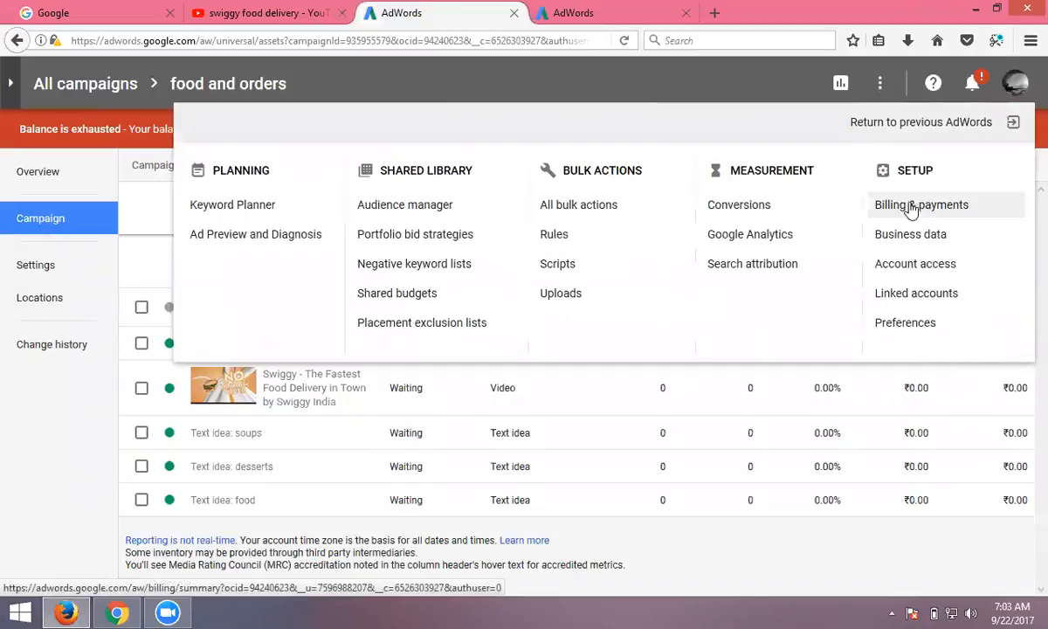
left_click(920, 204)
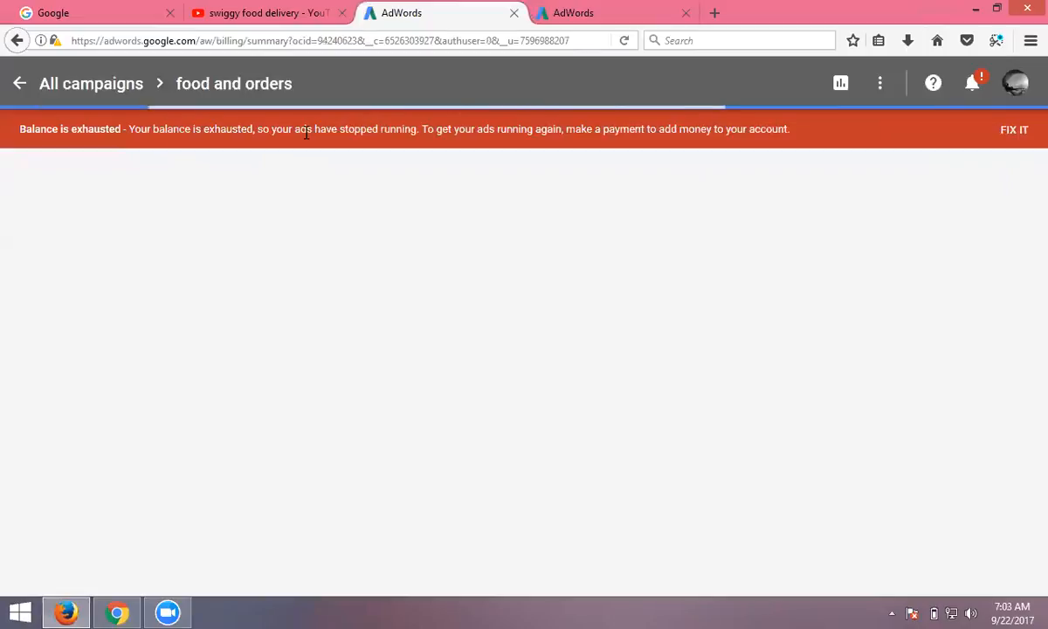
mouse_move(338, 128)
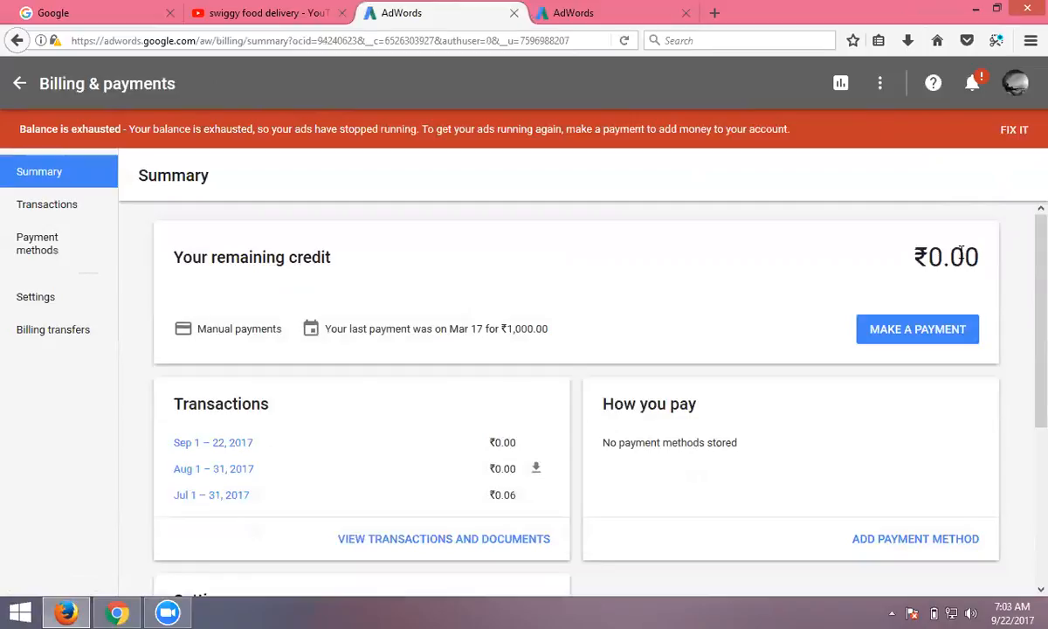
left_click(917, 330)
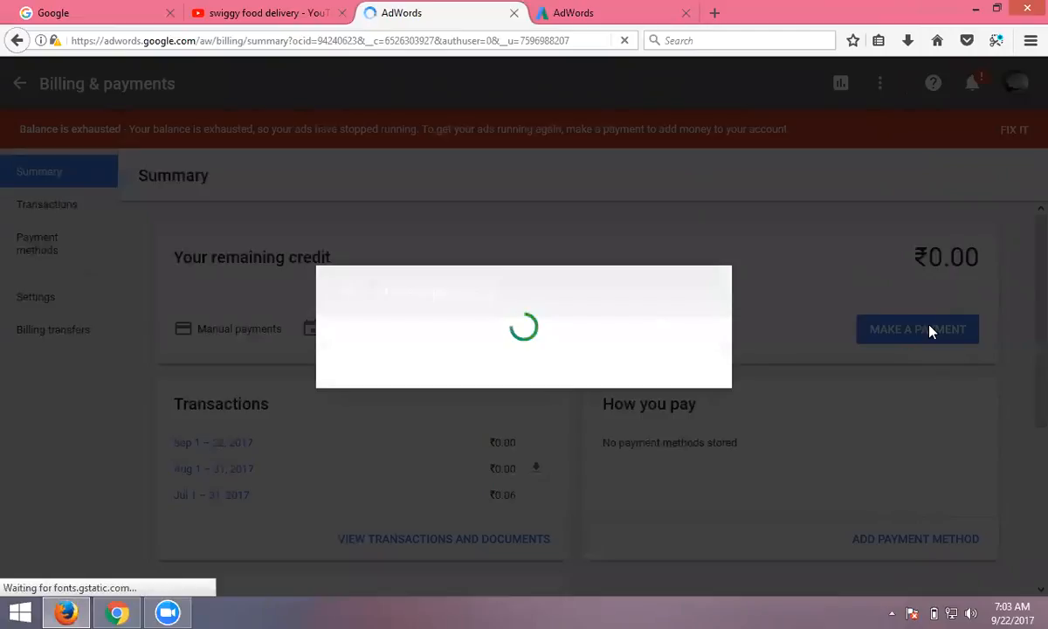
- Enter an other amount of ₹500 and select NetBanking as the payment method
left_click(917, 329)
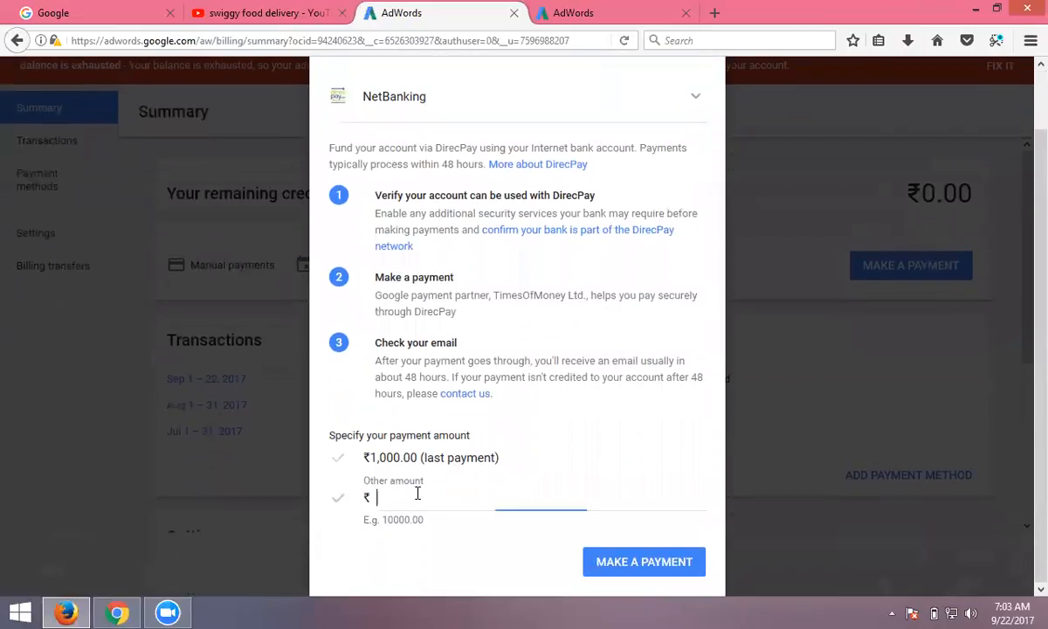
type("500")
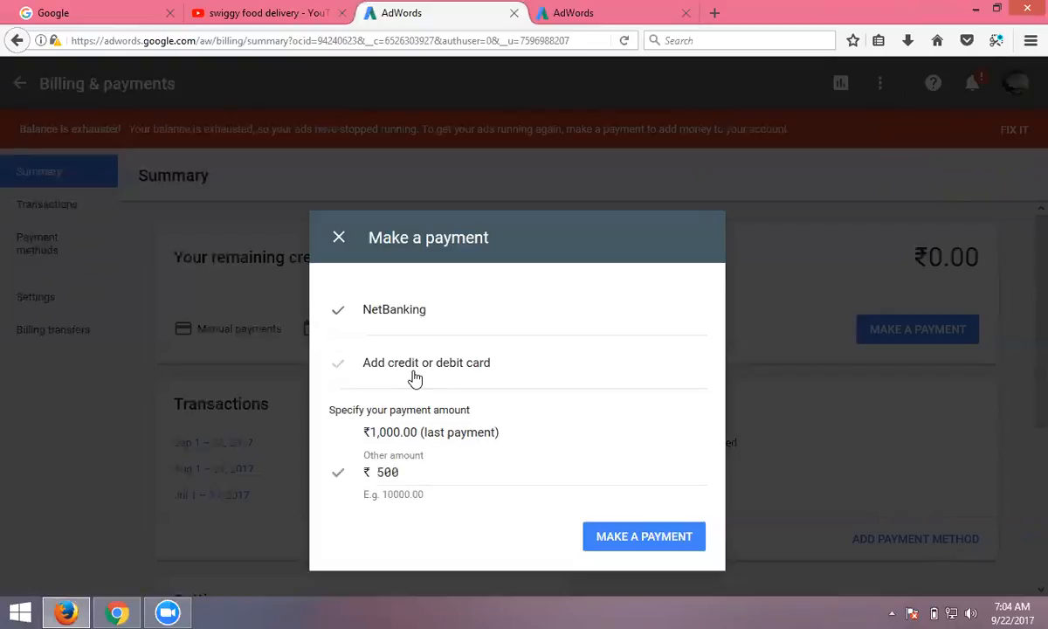
left_click(394, 309)
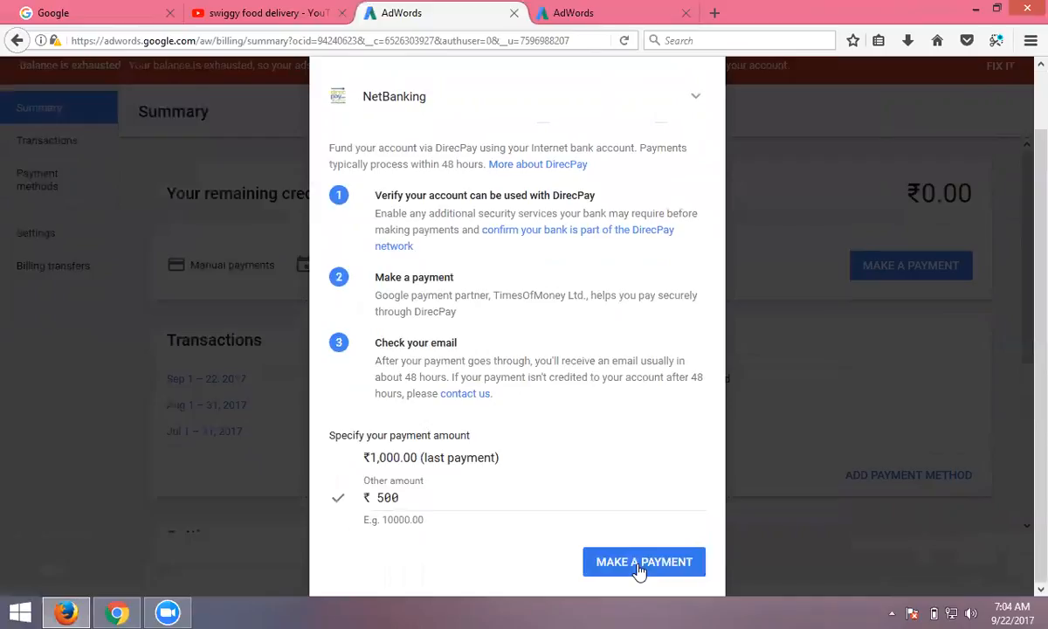
mouse_move(549, 400)
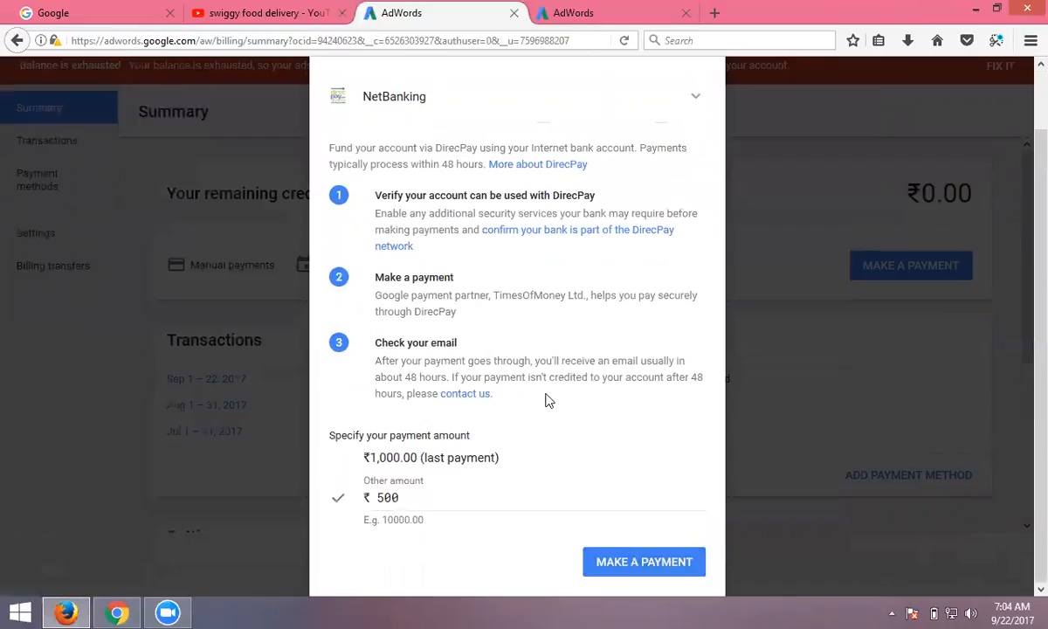
mouse_move(673, 7)
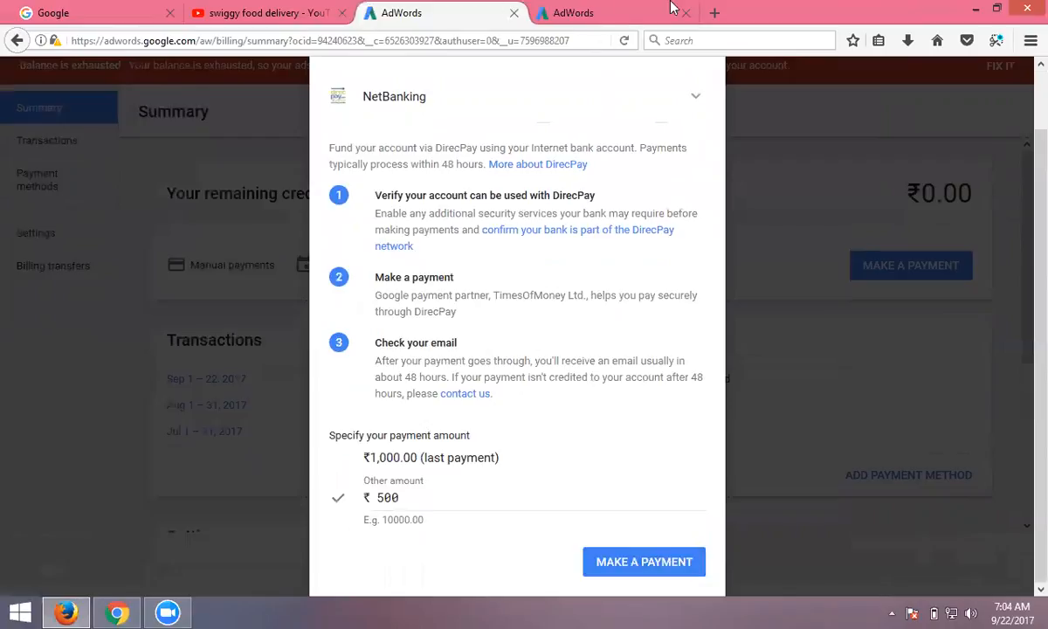